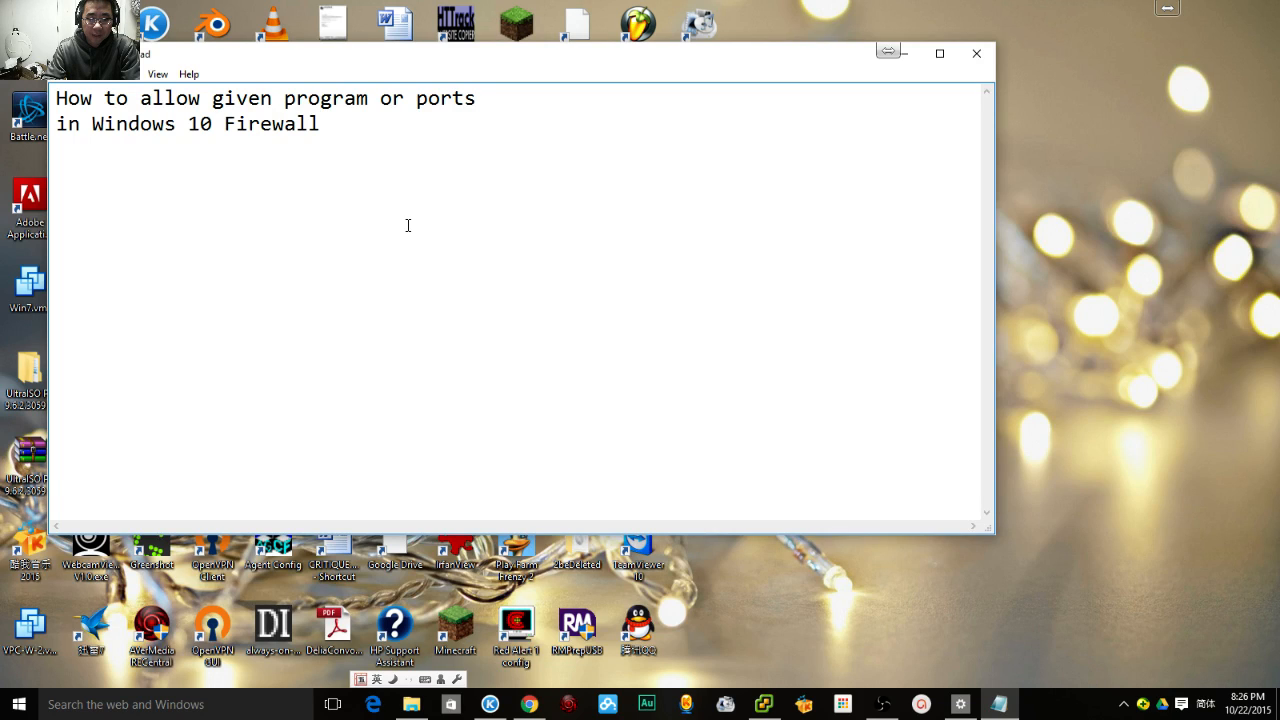
# Step: View the 'How to allow given program or ports in Windows 10 Firewall' note and open Windows search
pyautogui.click(320, 124)
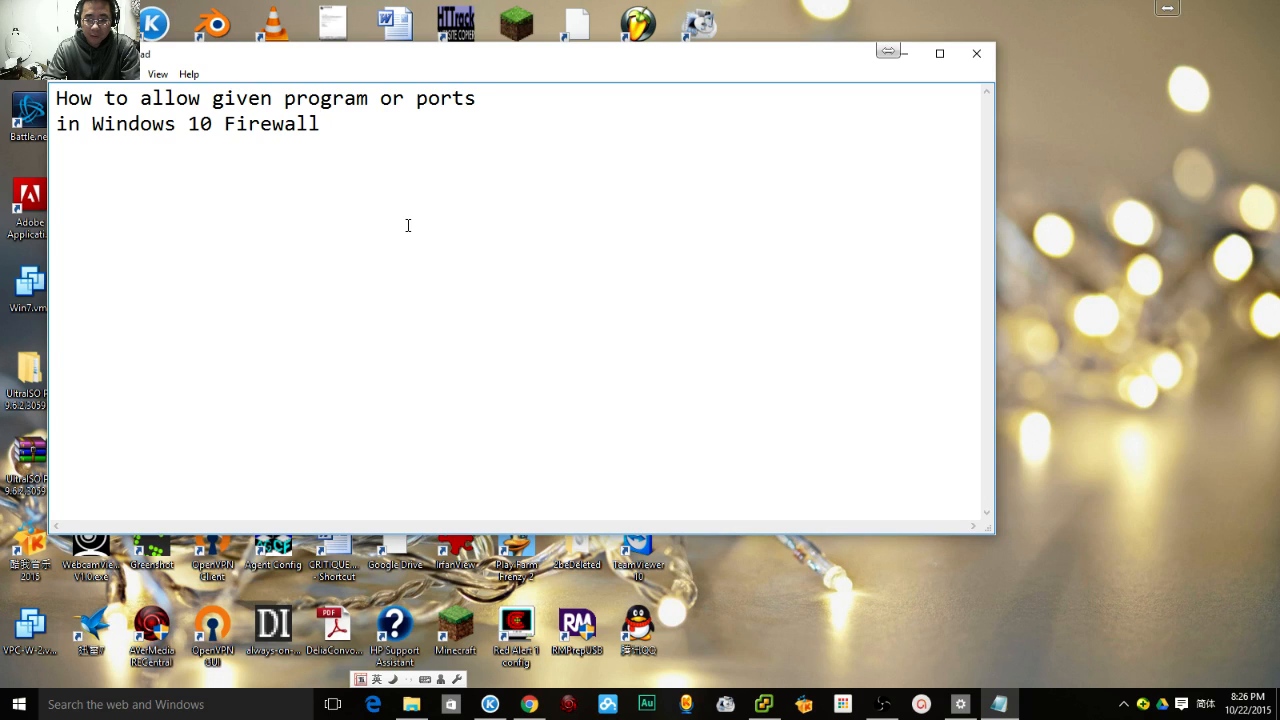
pyautogui.click(320, 123)
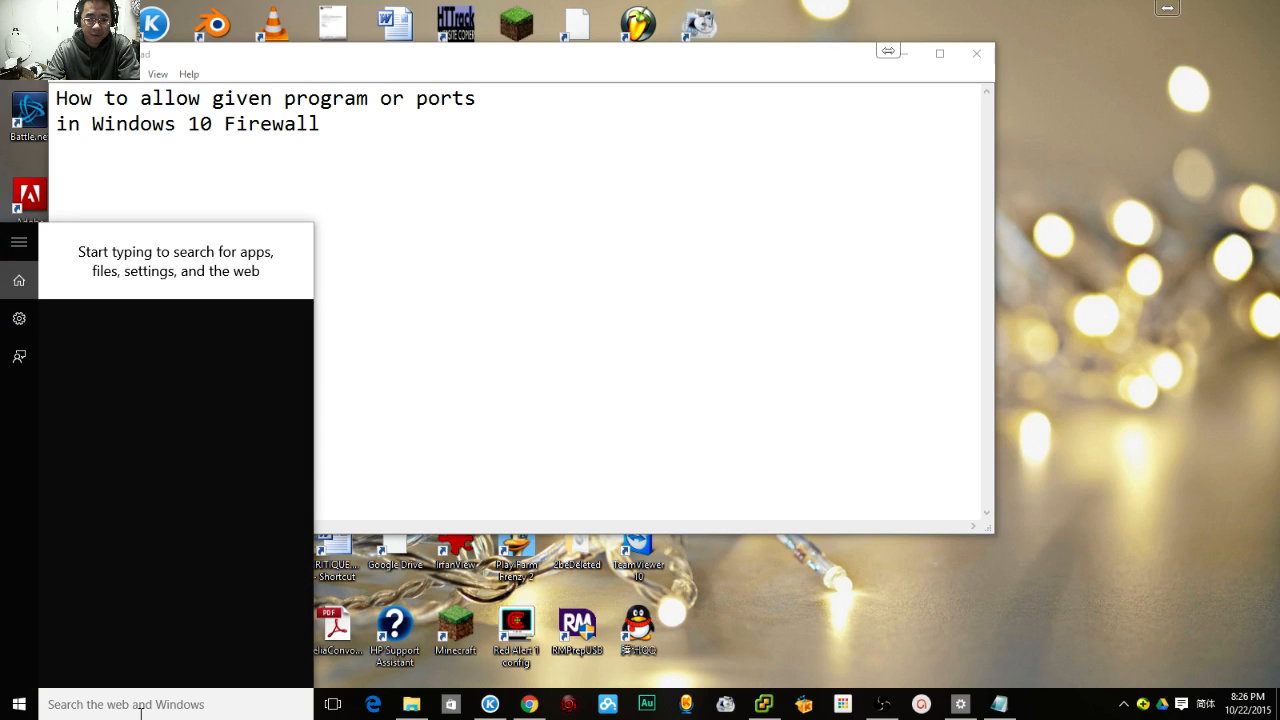
# Step: Search for 'allow firewall' to surface 'Allow an app through Windows Firewall'
pyautogui.write('allow')
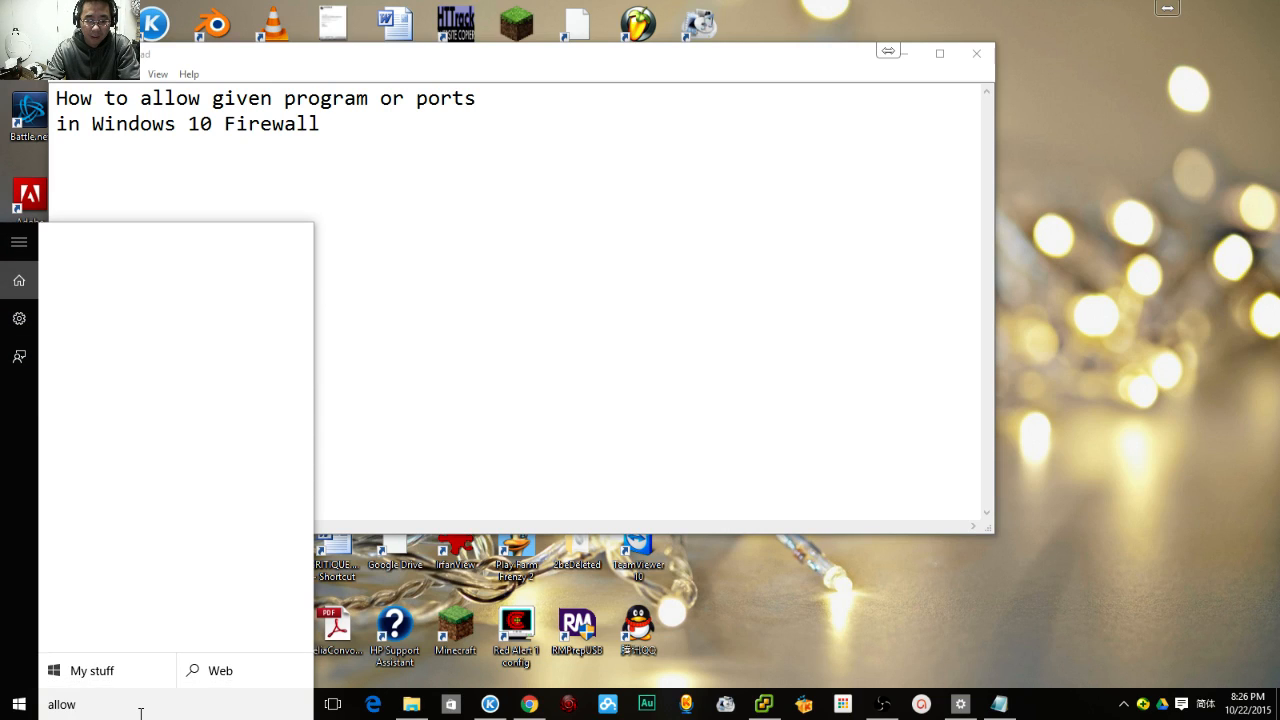
pyautogui.write('allow')
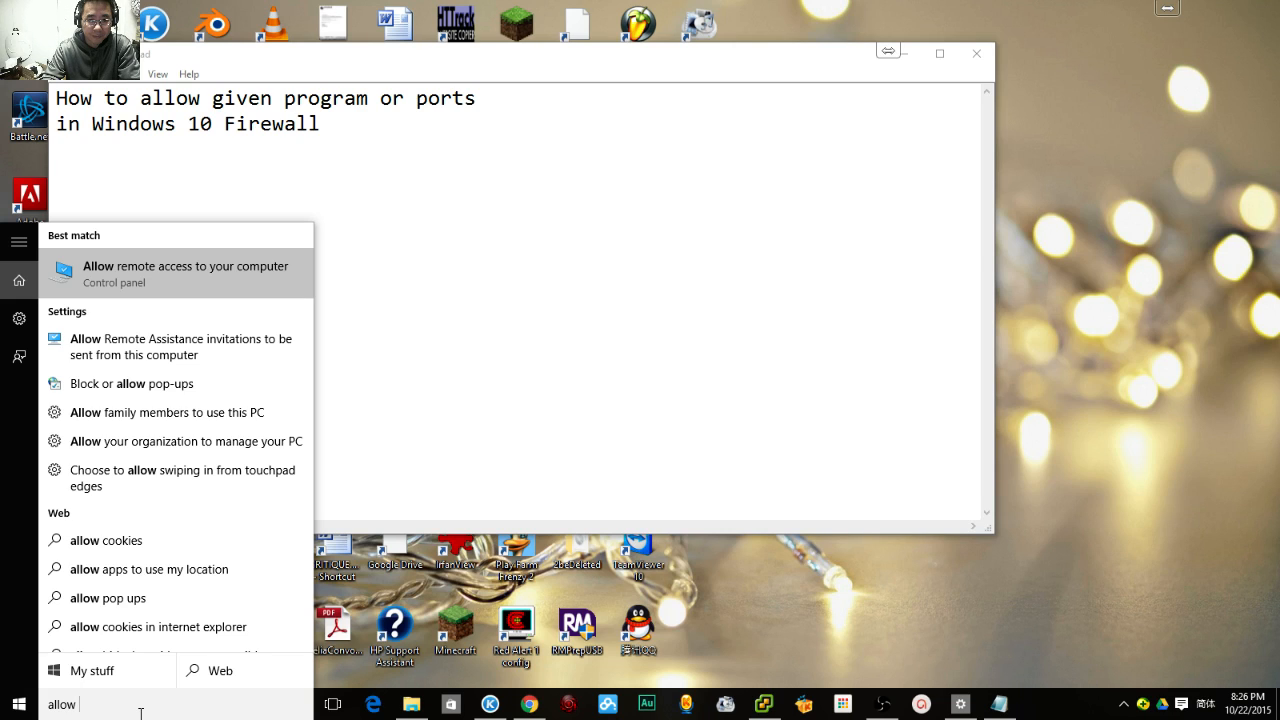
pyautogui.write('firewall')
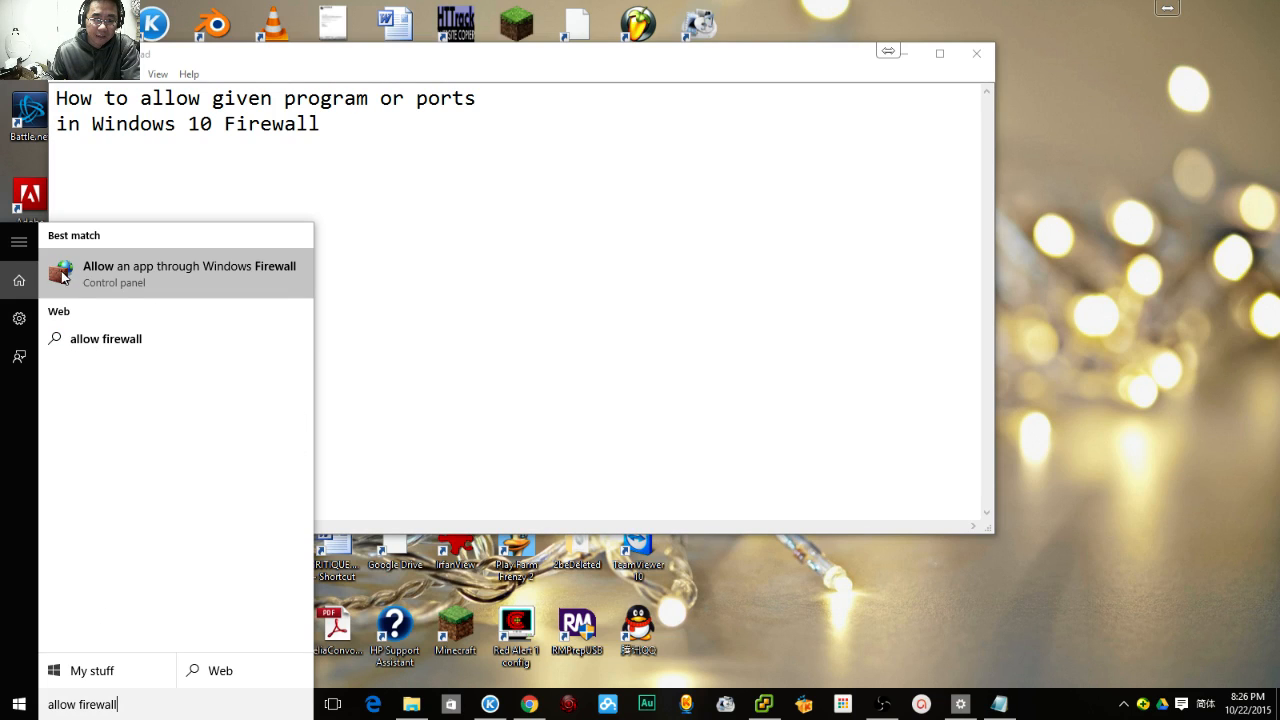
pyautogui.moveTo(240, 278)
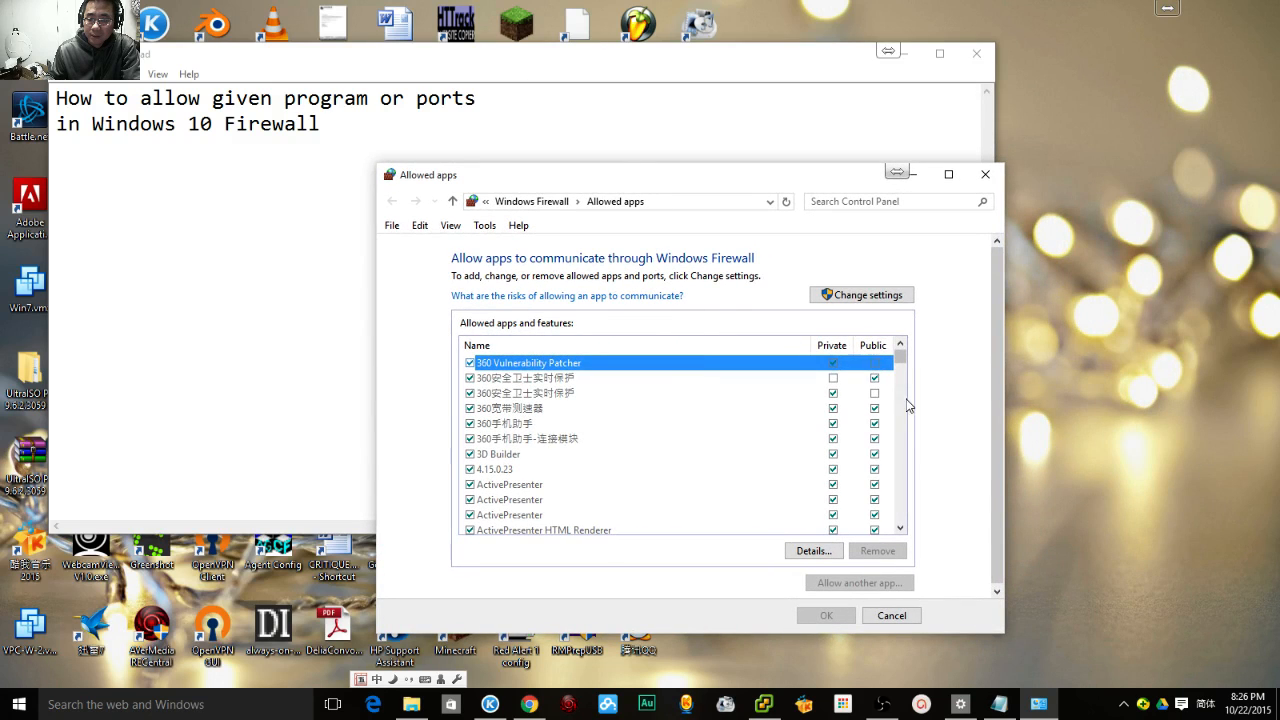
# Step: Enable Change settings so the allowed apps and features entries become editable
pyautogui.scroll(-3)
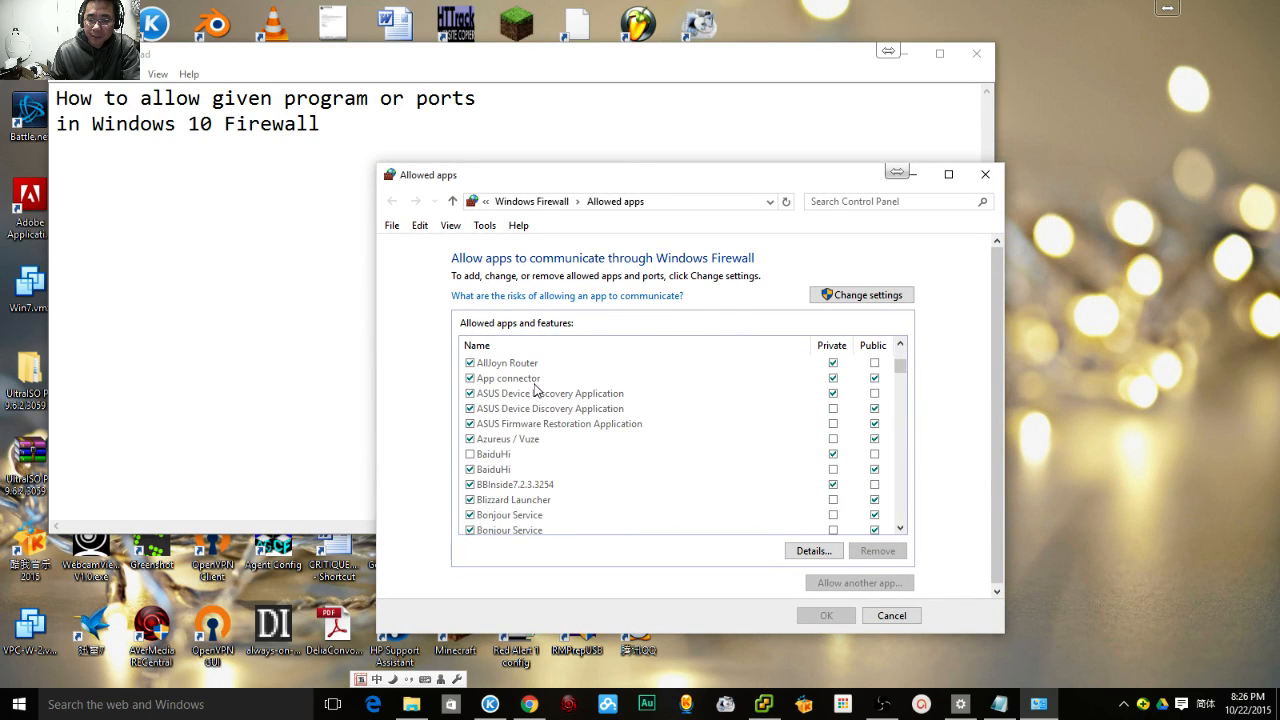
pyautogui.scroll(-3)
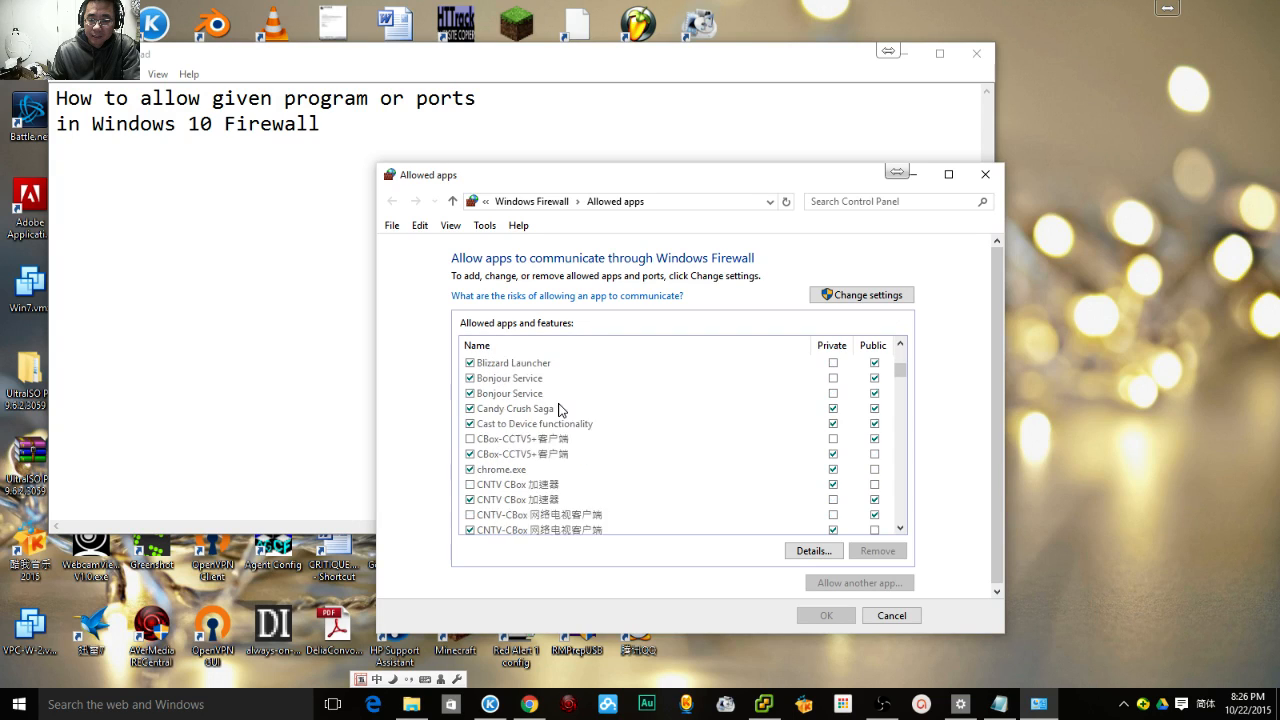
pyautogui.scroll(-3)
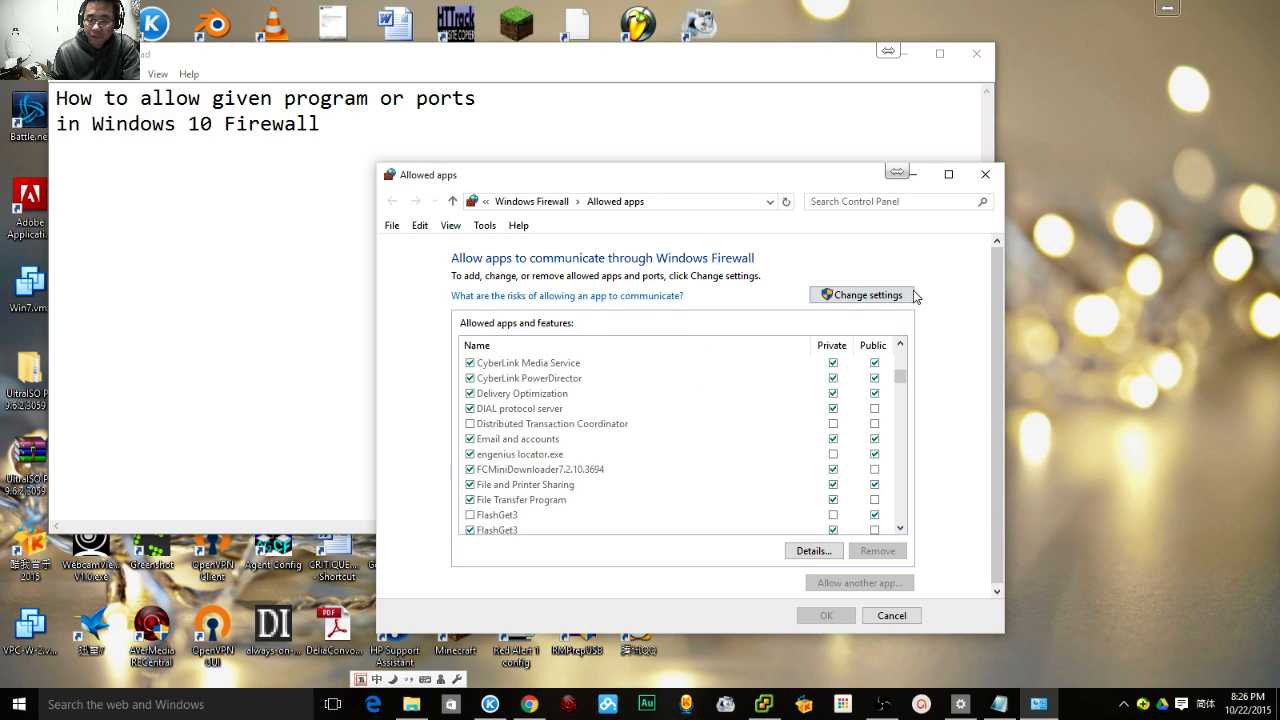
pyautogui.click(860, 294)
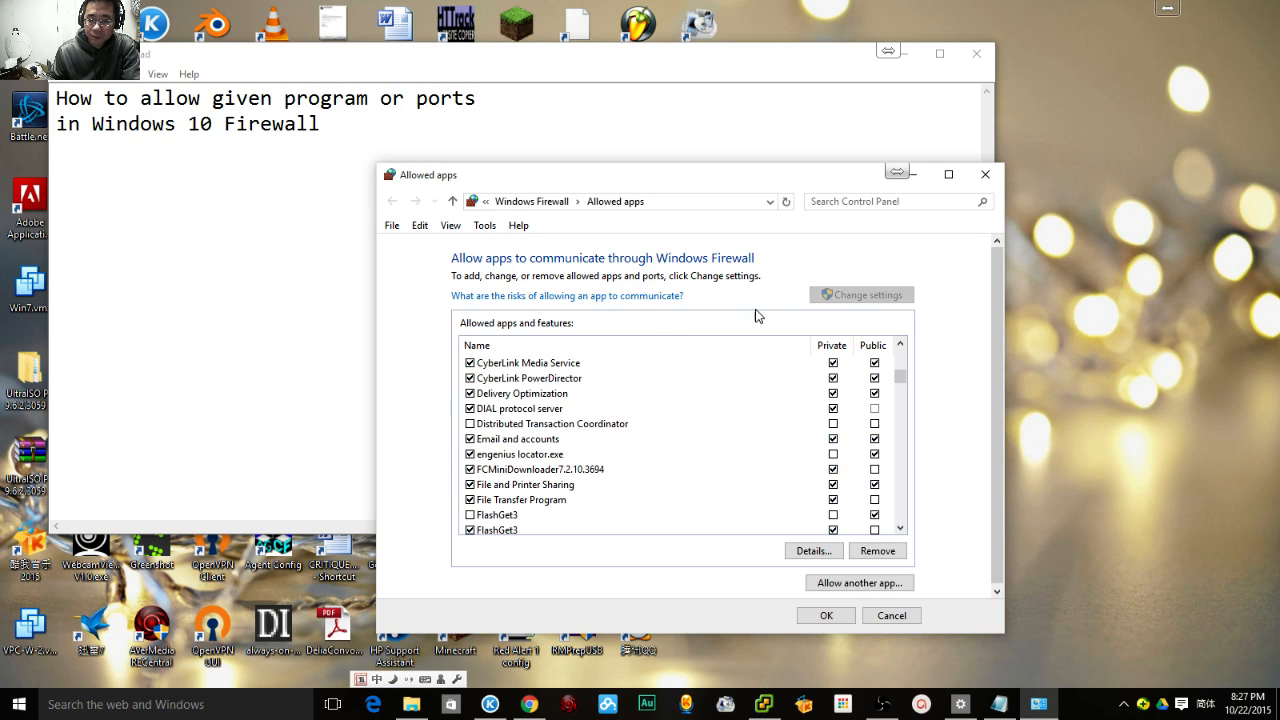
pyautogui.scroll(-3)
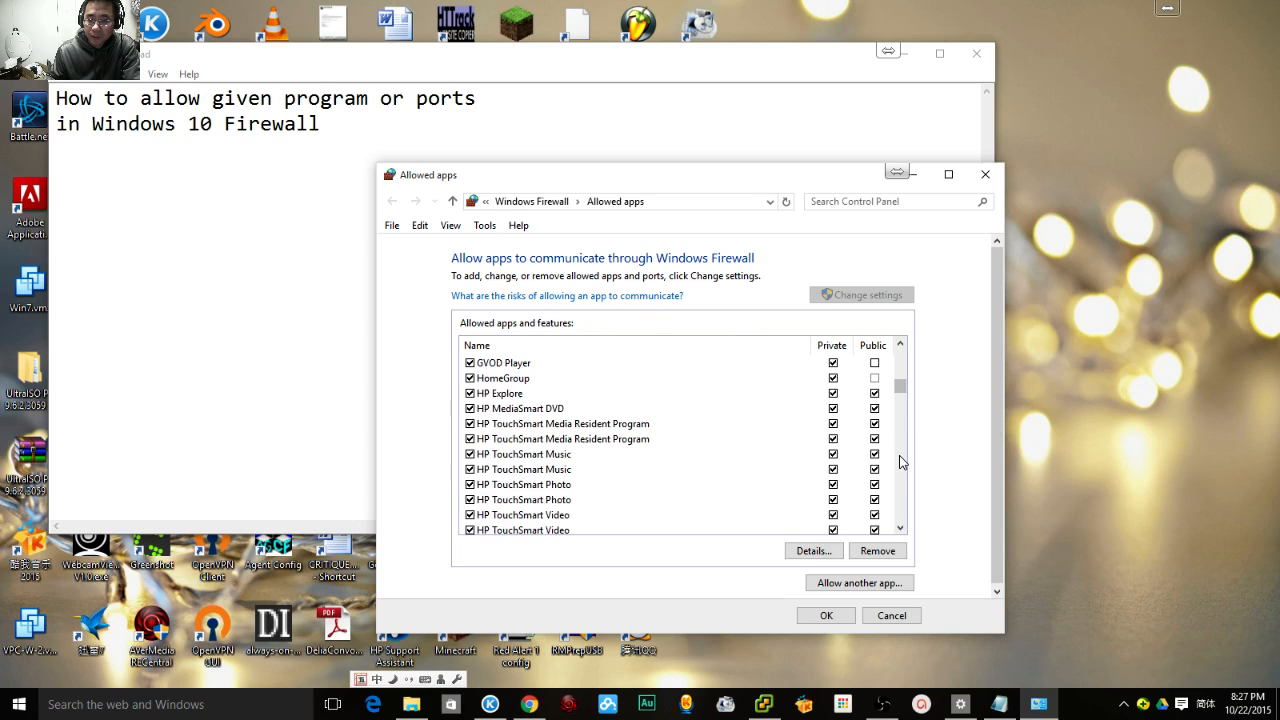
pyautogui.scroll(-3)
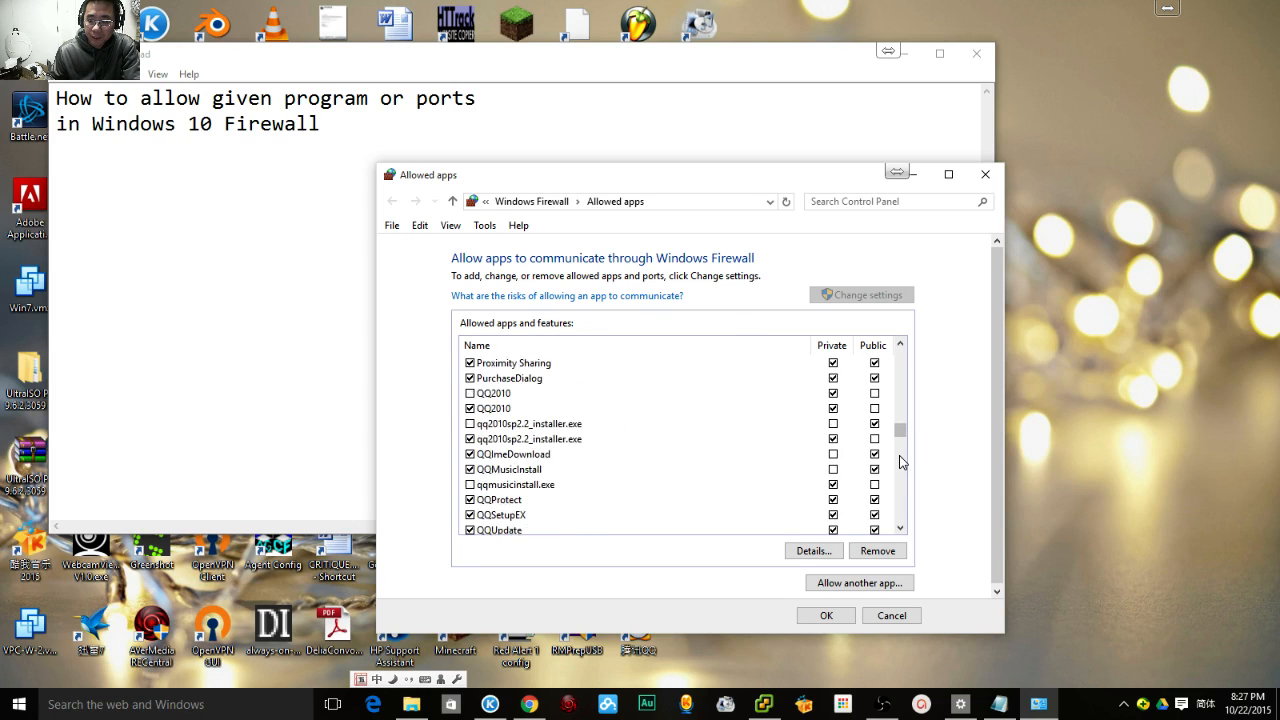
pyautogui.scroll(-3)
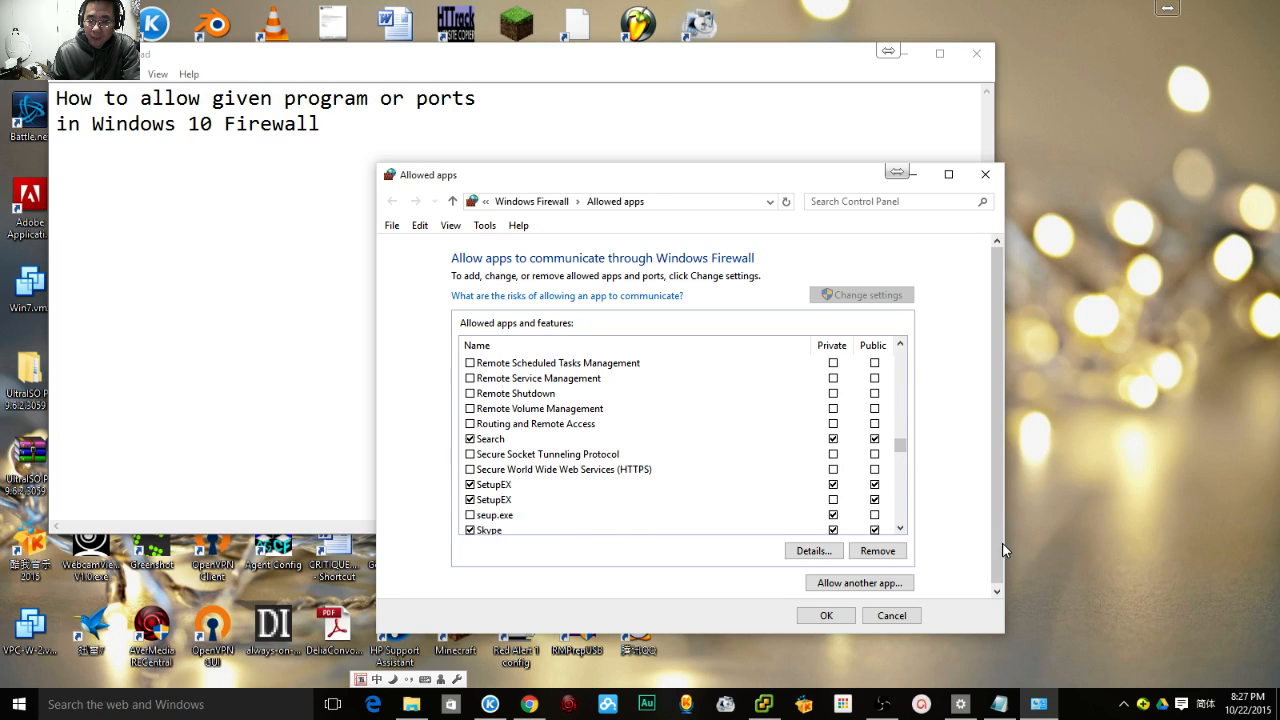
pyautogui.moveTo(858, 582)
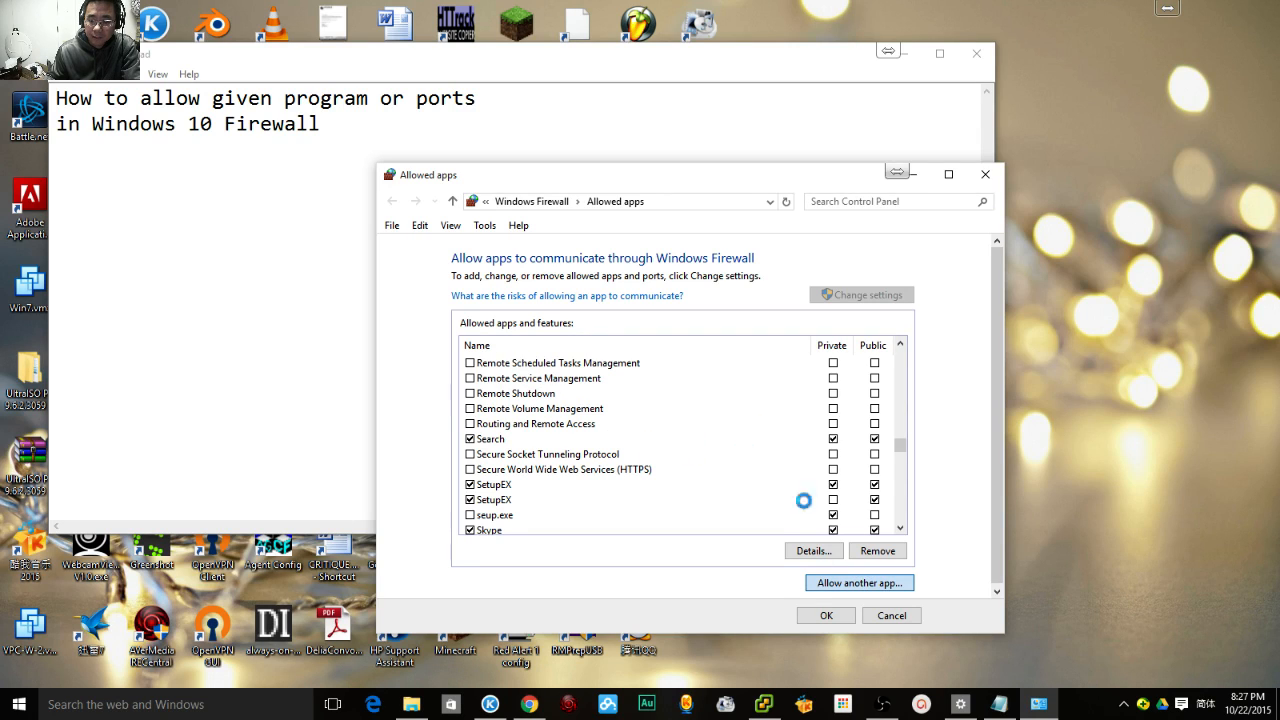
pyautogui.moveTo(583, 377)
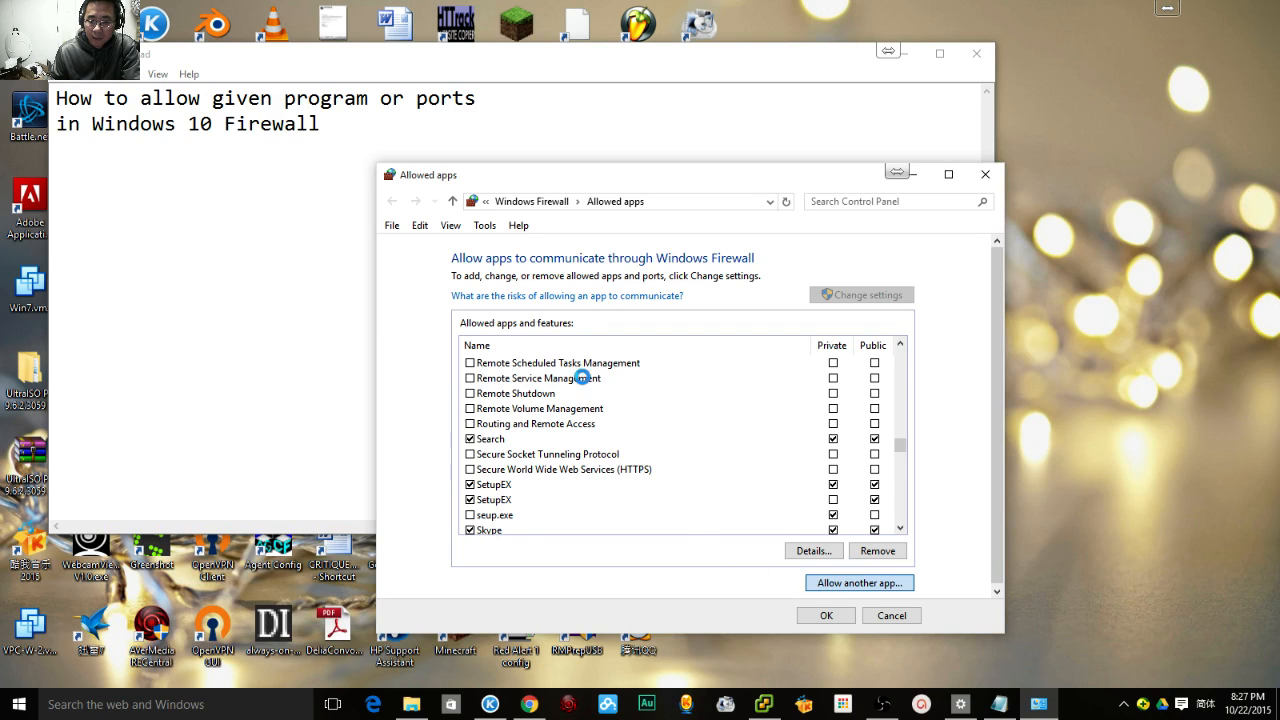
# Step: Add AcroRd32.exe from Program Files (x86)\Adobe\Reader 11.0\Reader as an allowed app
pyautogui.click(858, 582)
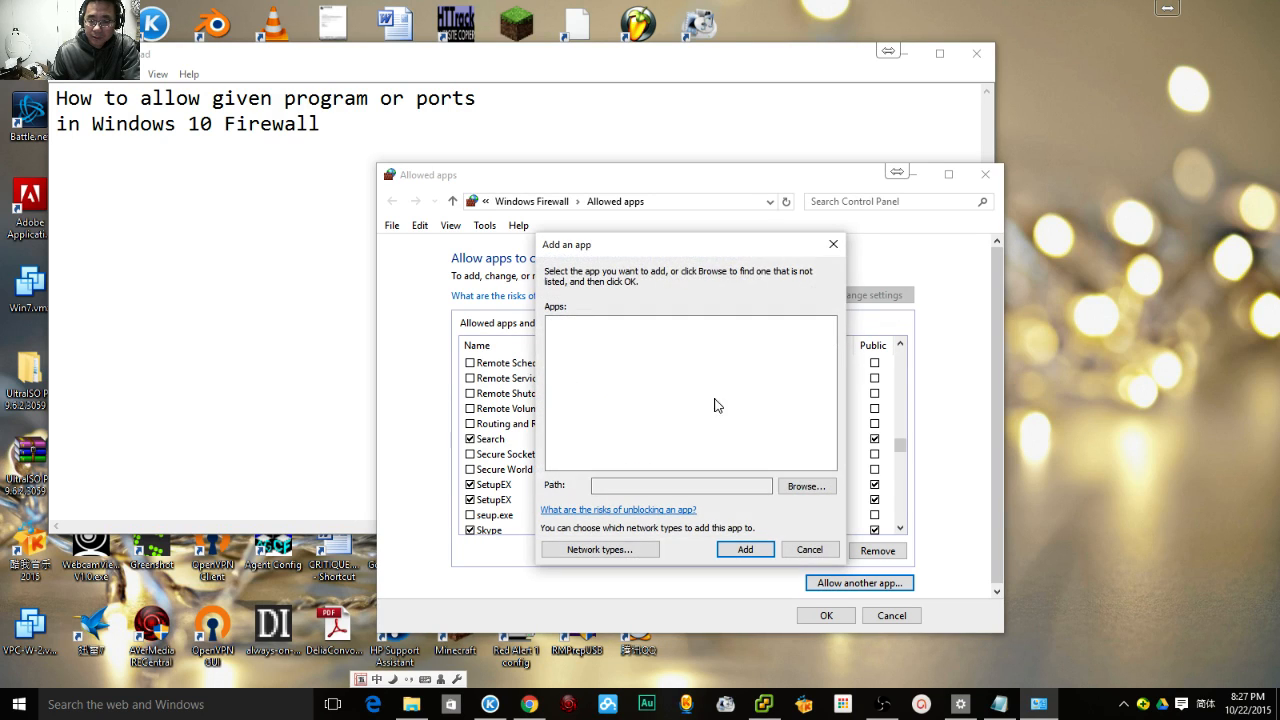
pyautogui.click(806, 485)
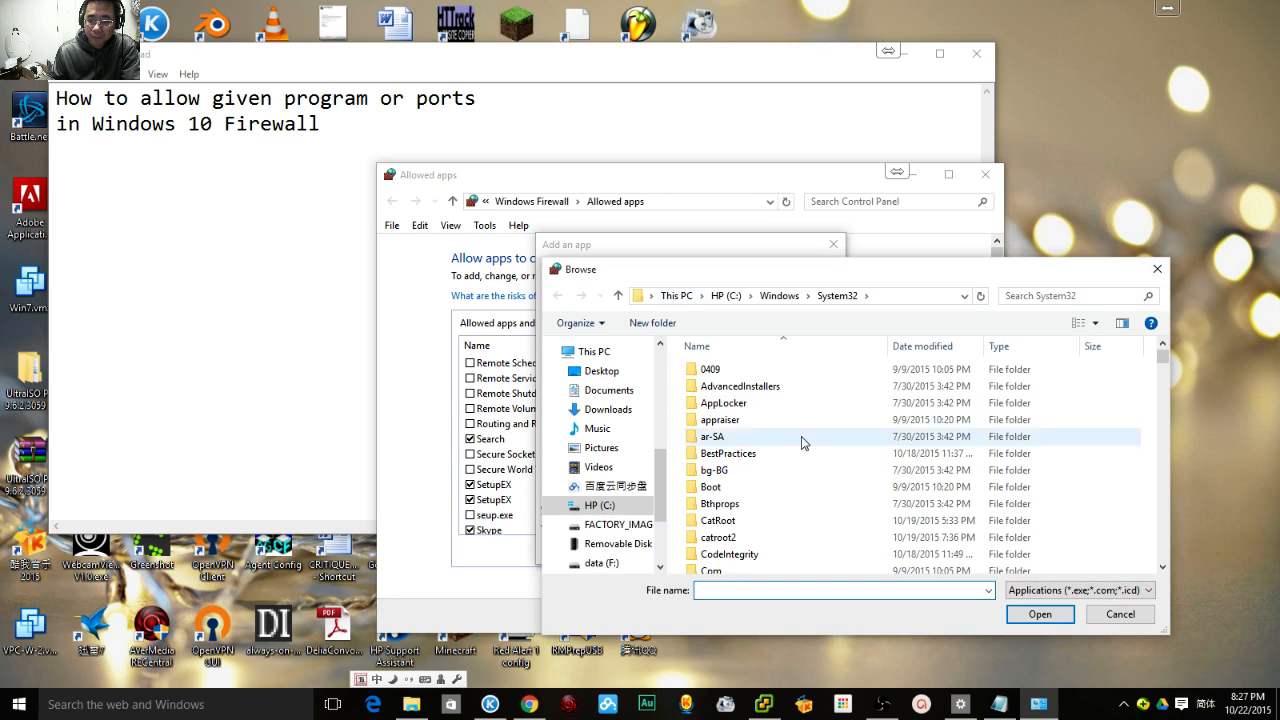
pyautogui.scroll(-3)
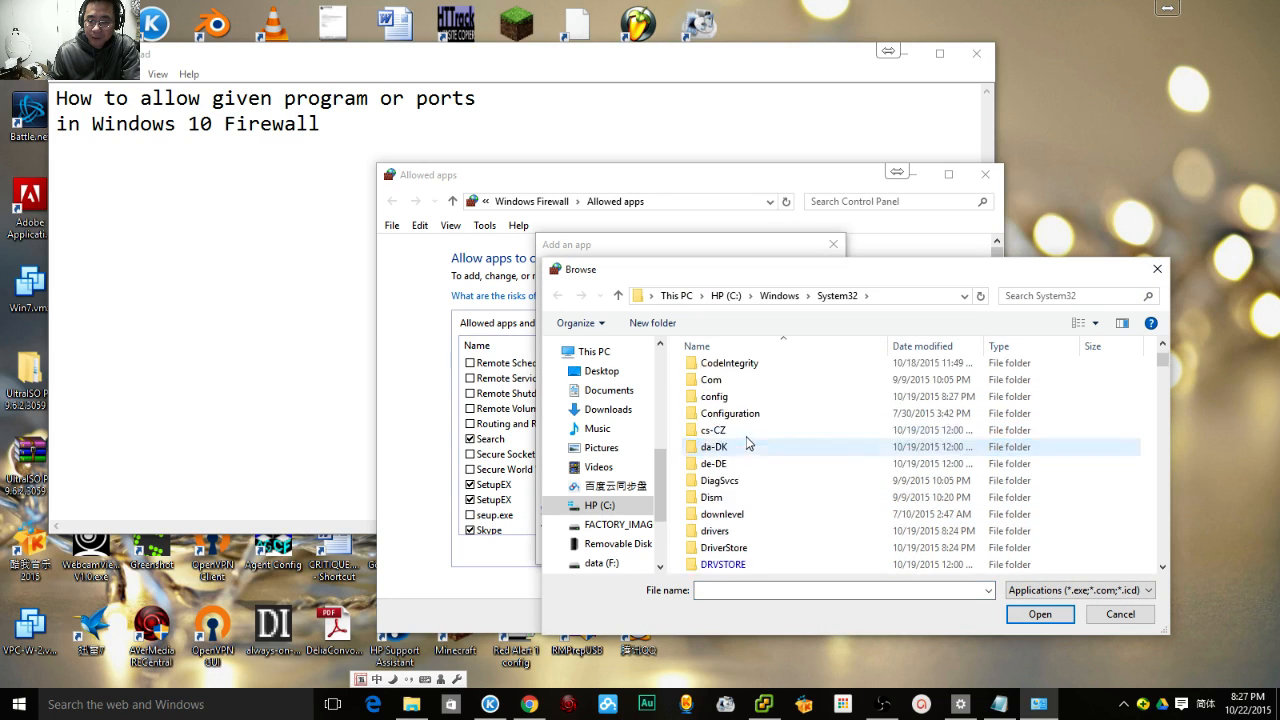
pyautogui.scroll(-3)
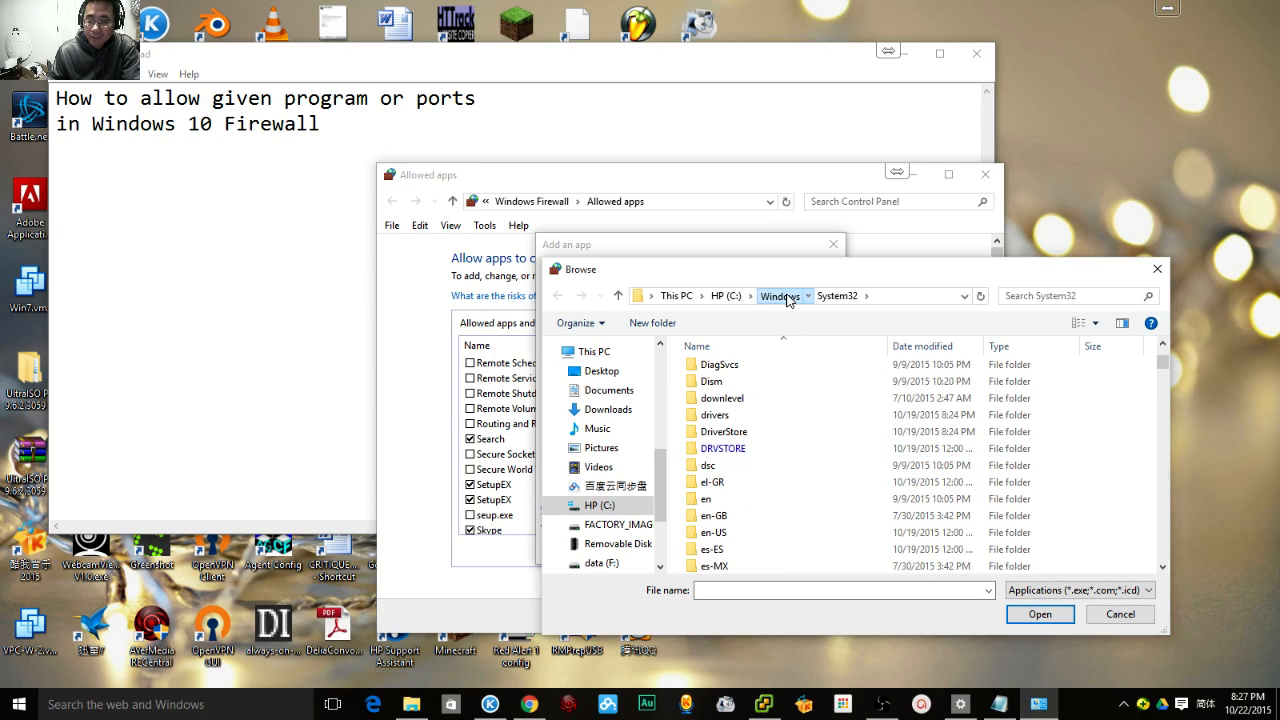
pyautogui.click(779, 295)
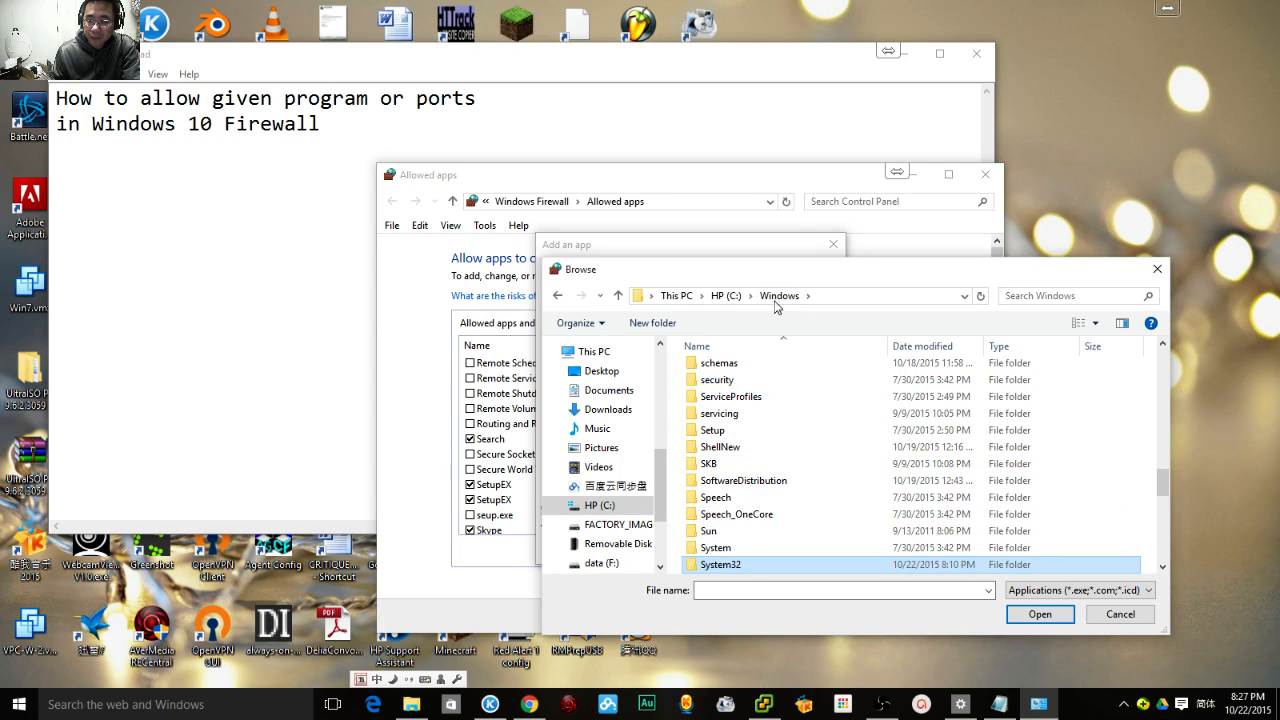
pyautogui.click(725, 295)
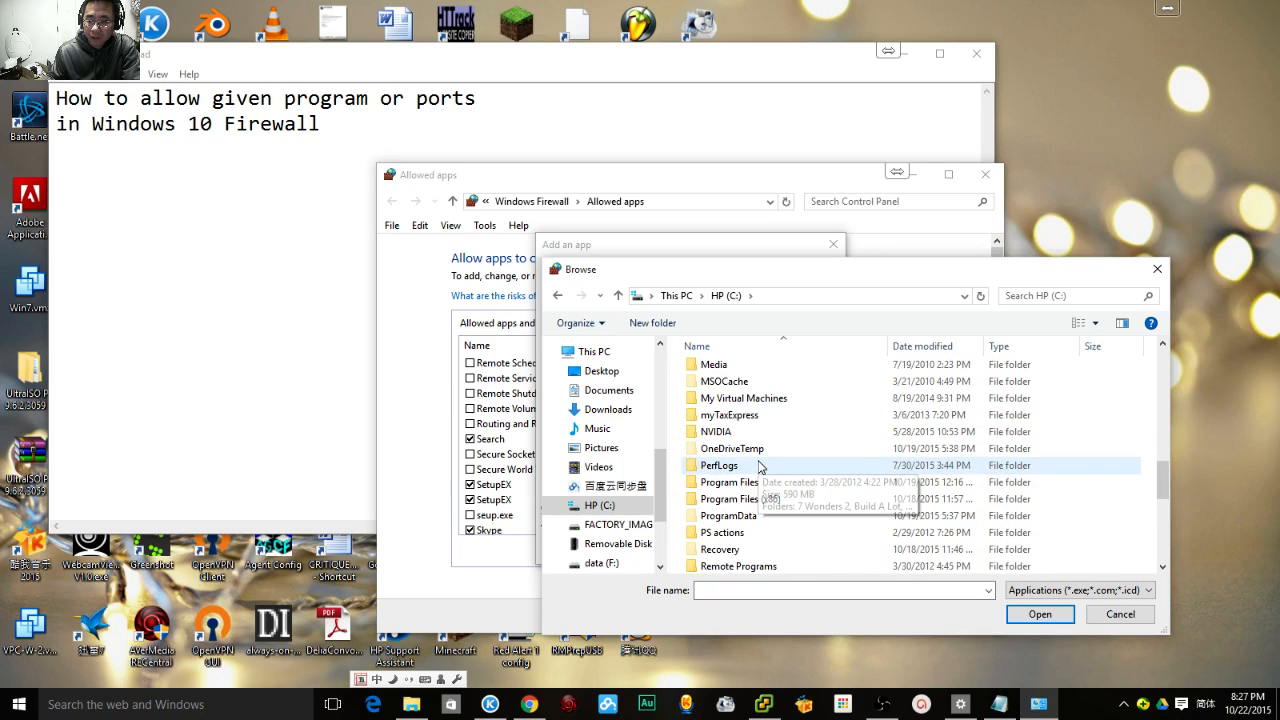
pyautogui.doubleClick(731, 498)
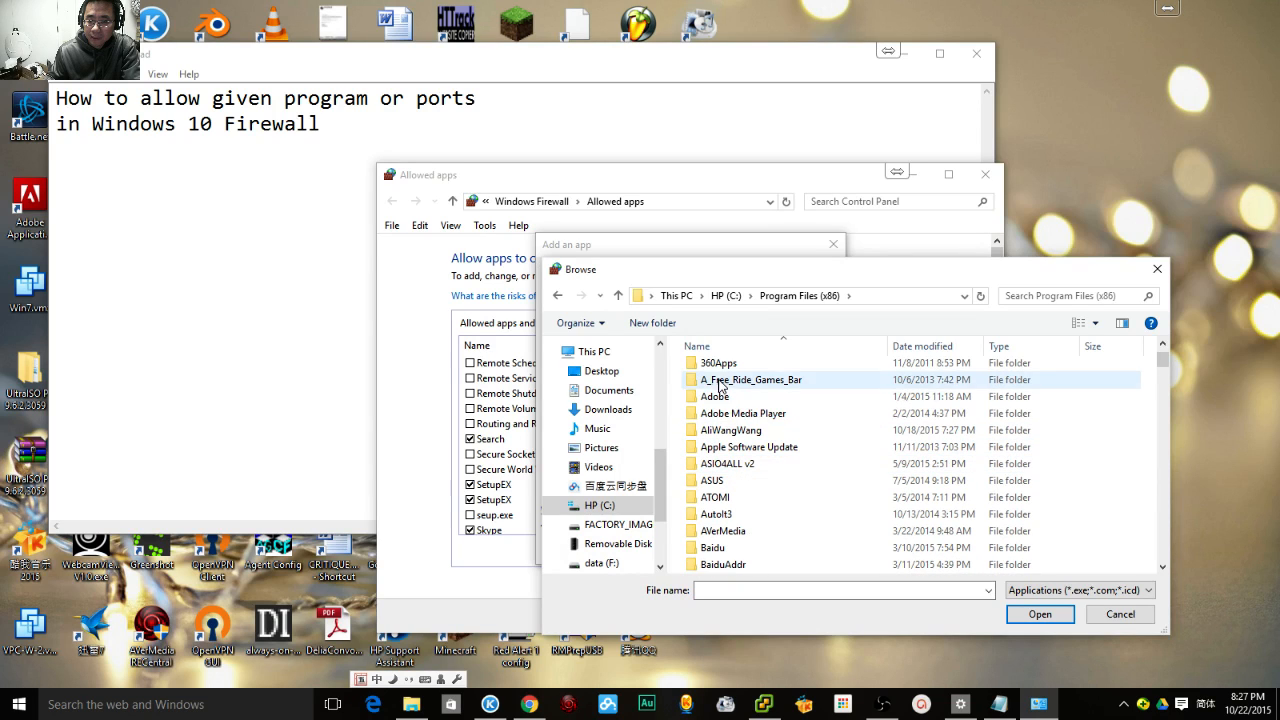
pyautogui.doubleClick(714, 396)
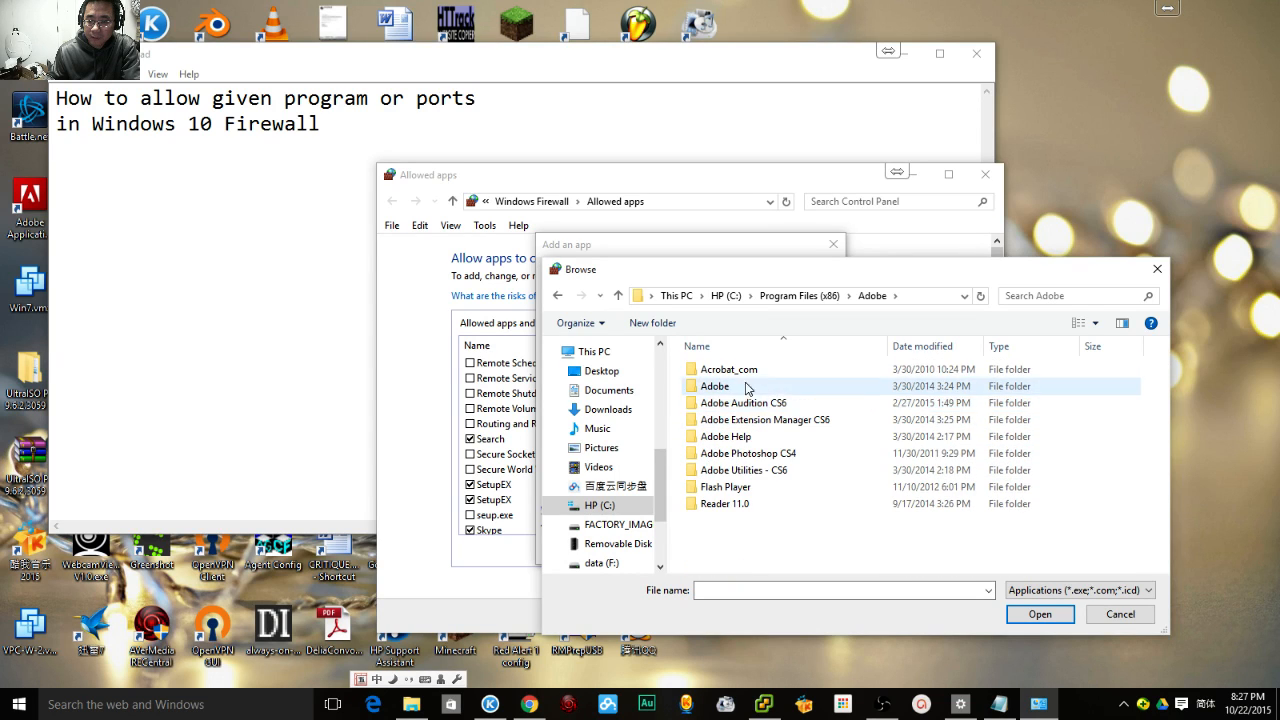
pyautogui.doubleClick(725, 503)
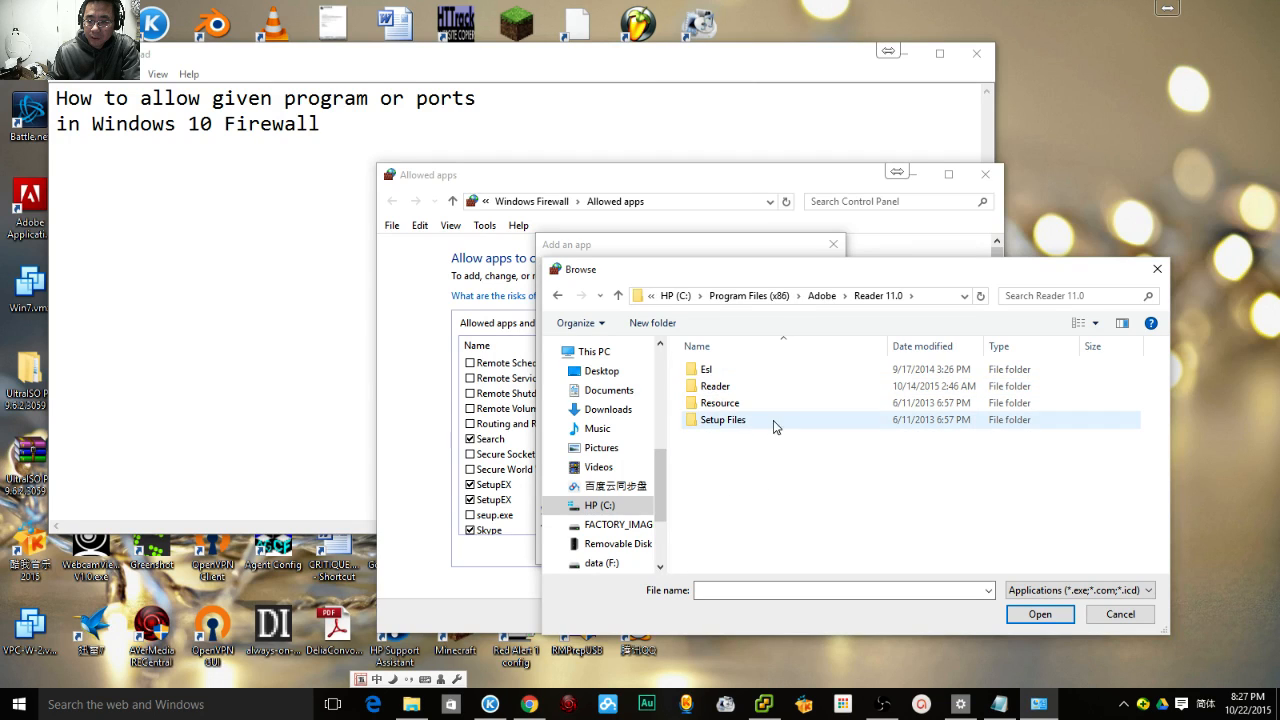
pyautogui.doubleClick(716, 386)
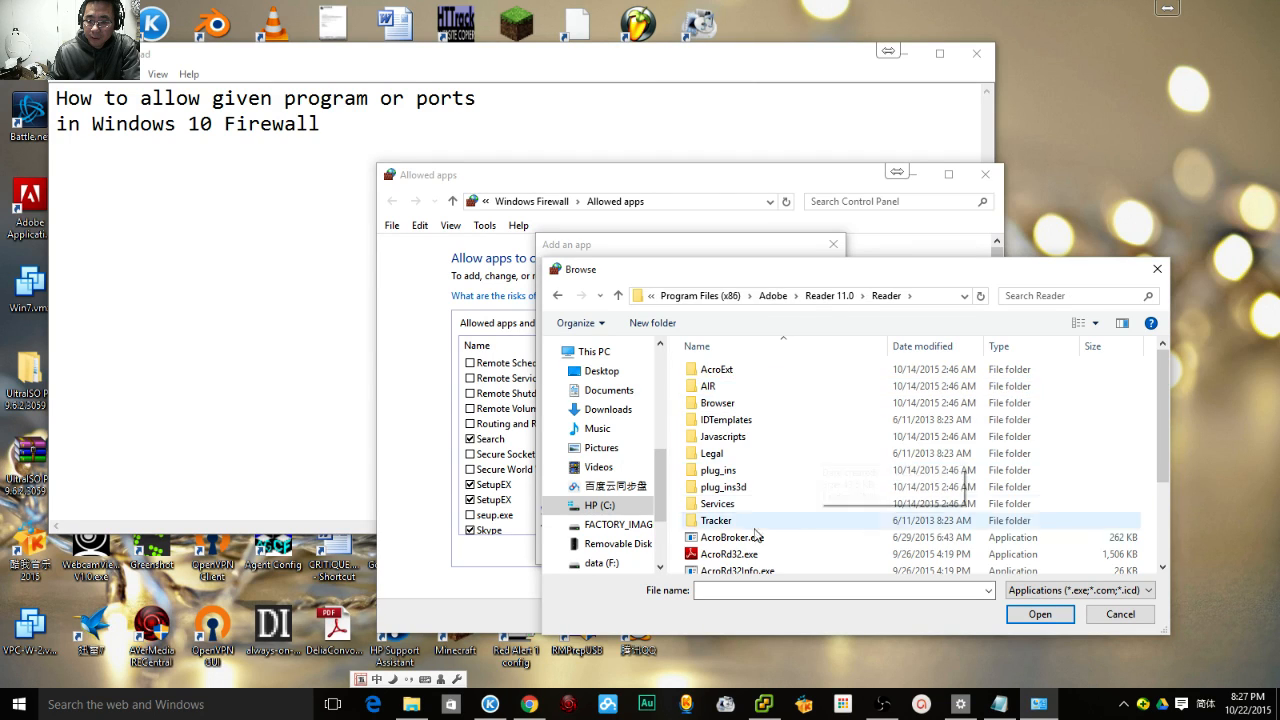
pyautogui.click(1040, 614)
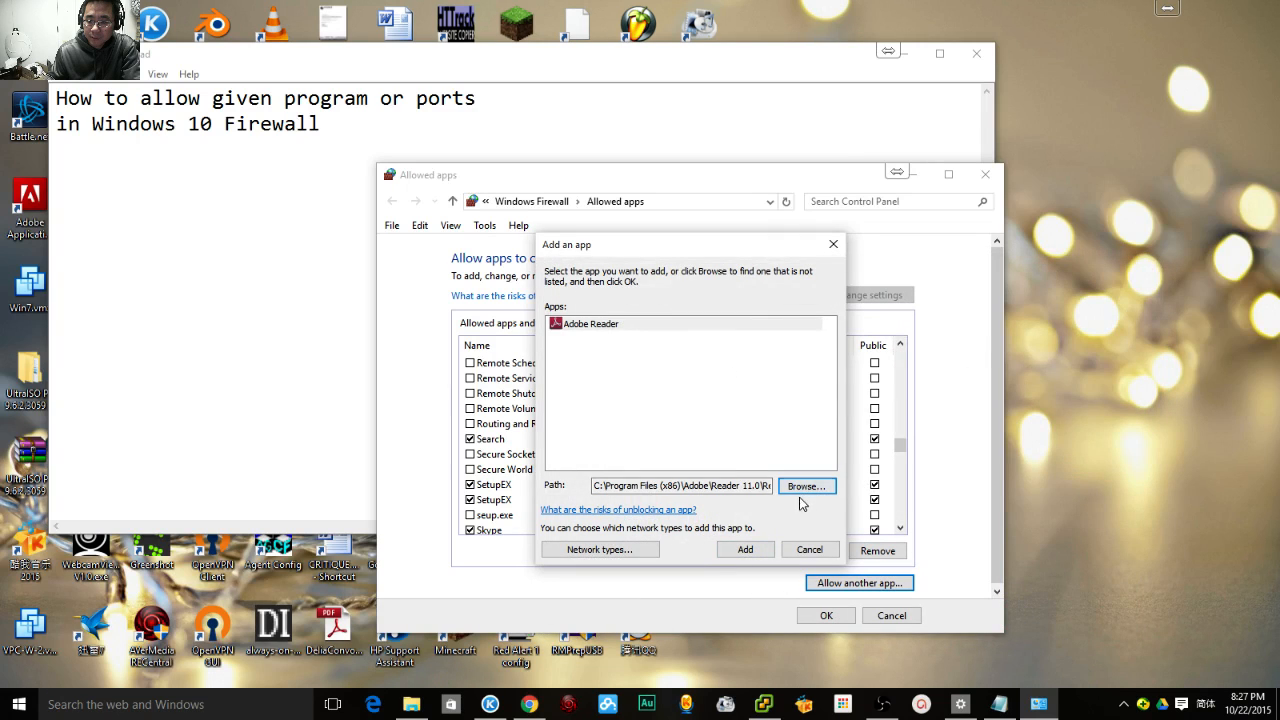
pyautogui.click(810, 550)
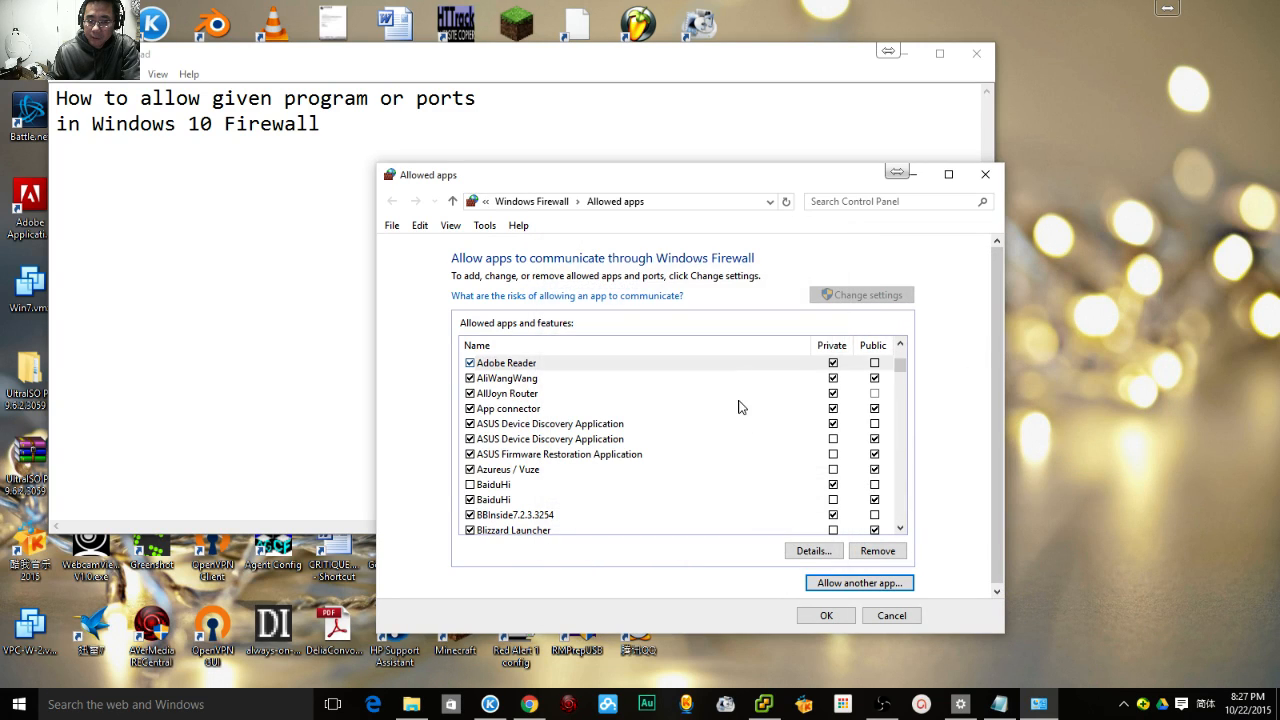
pyautogui.moveTo(635, 367)
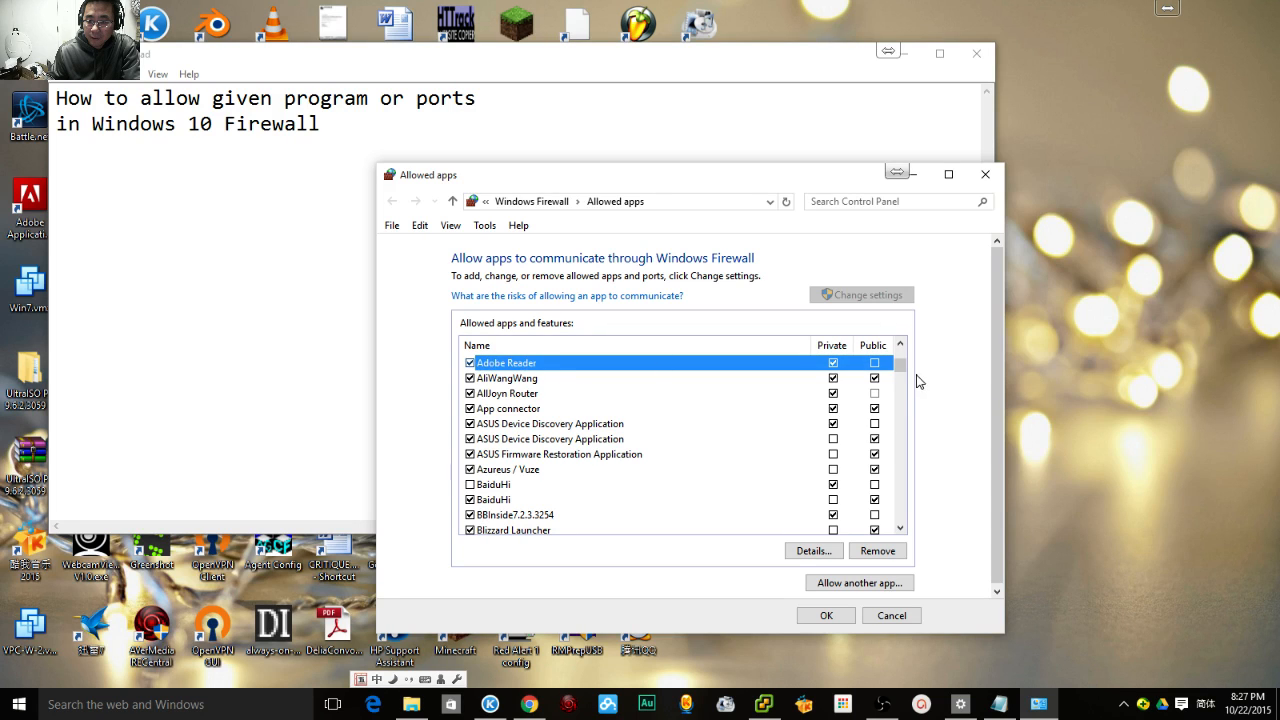
# Step: Scroll the allowed apps list down to the Remote Desktop (TCP-In) entry
pyautogui.scroll(-3)
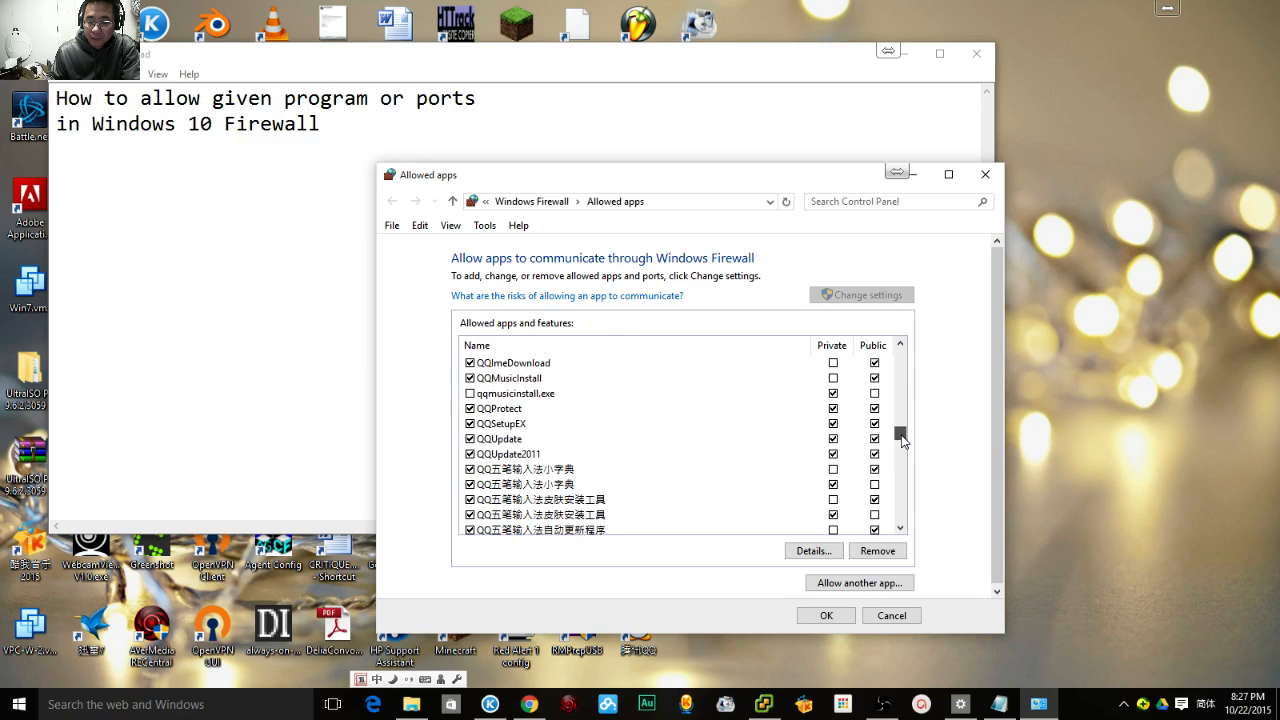
pyautogui.scroll(-3)
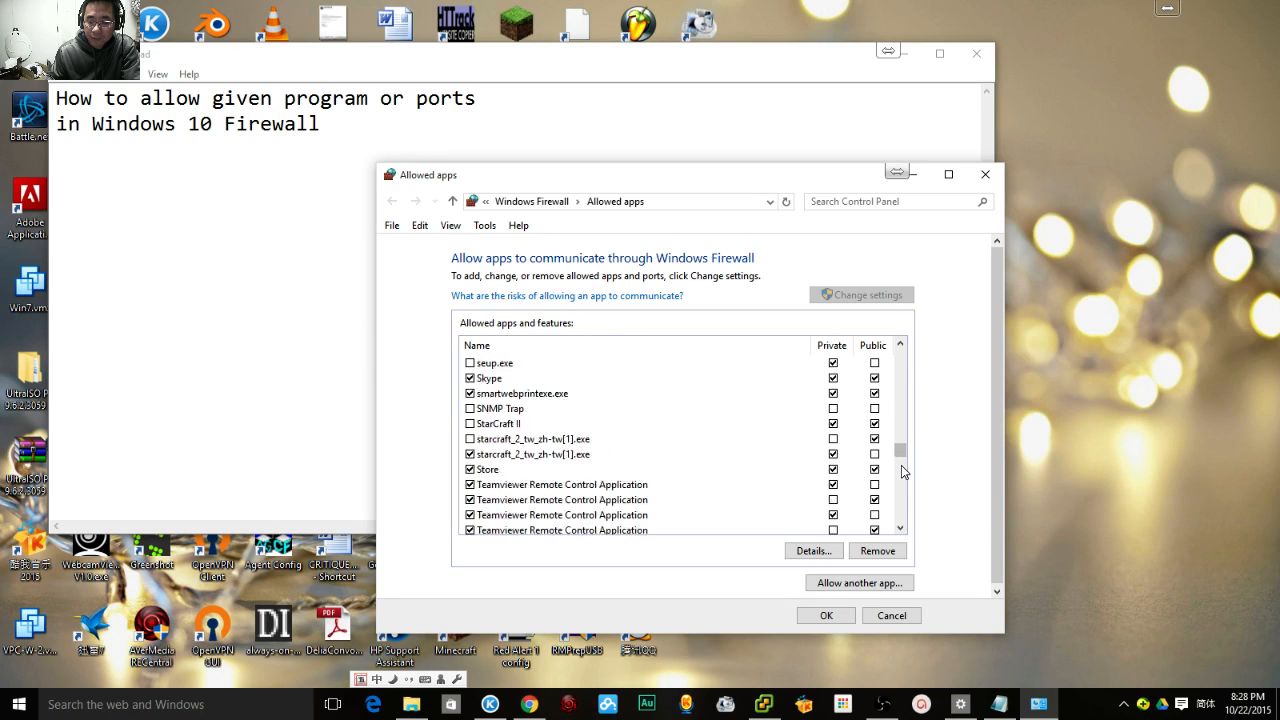
pyautogui.scroll(-3)
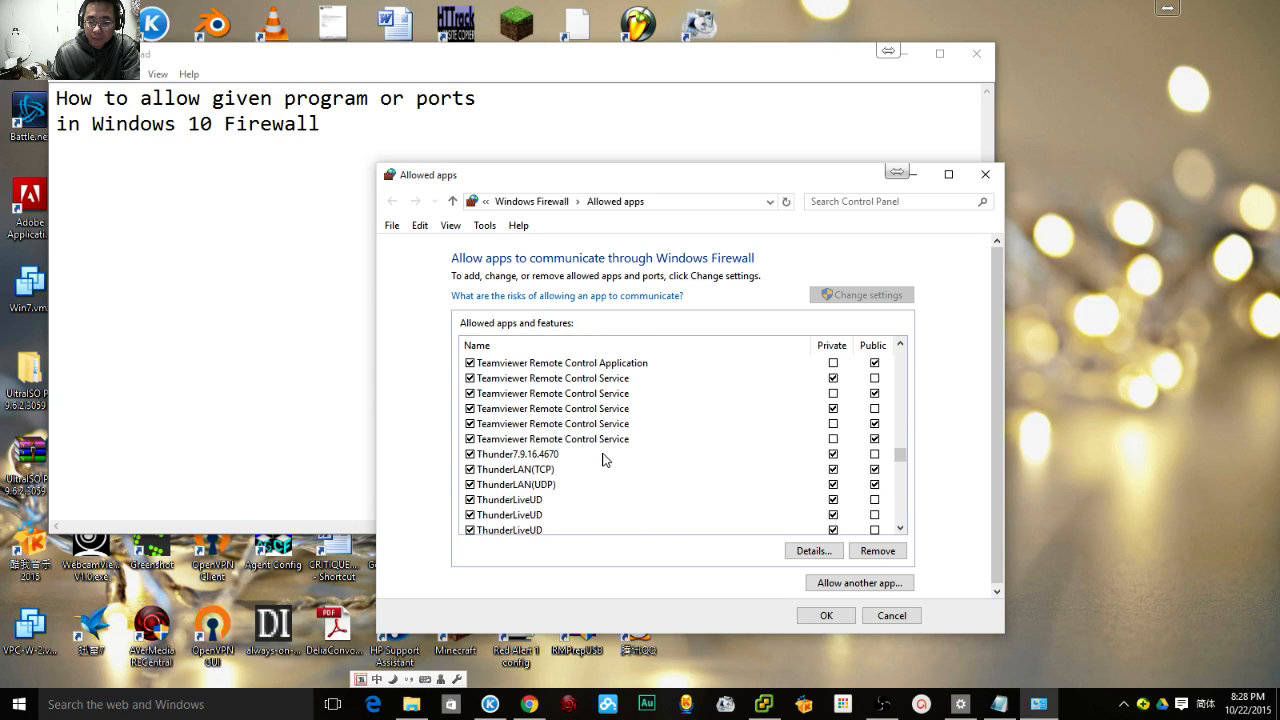
pyautogui.scroll(-3)
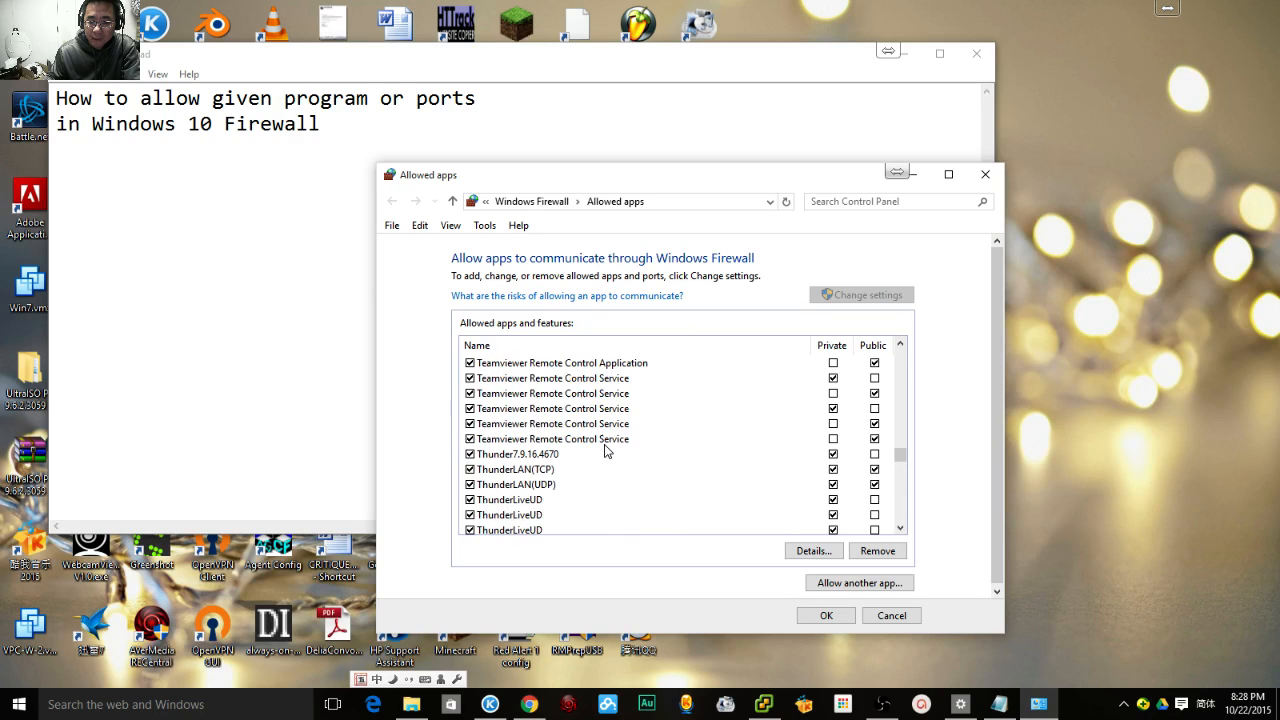
pyautogui.scroll(3)
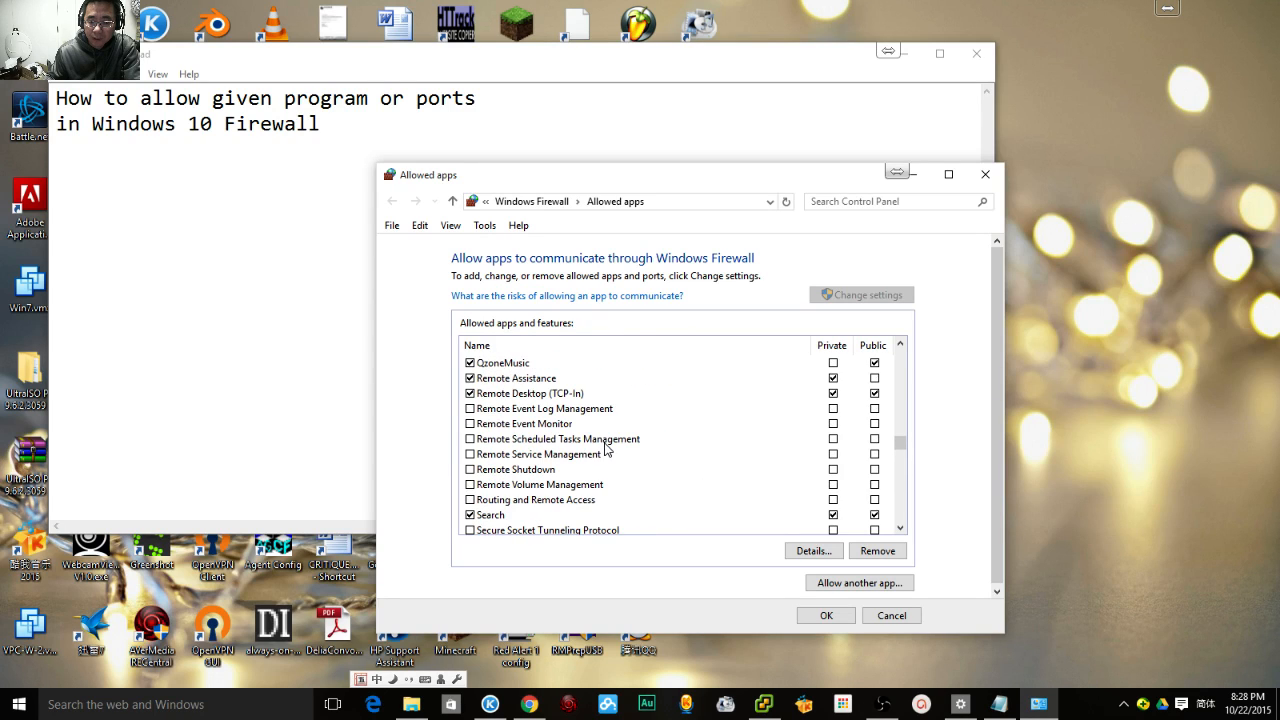
pyautogui.click(530, 393)
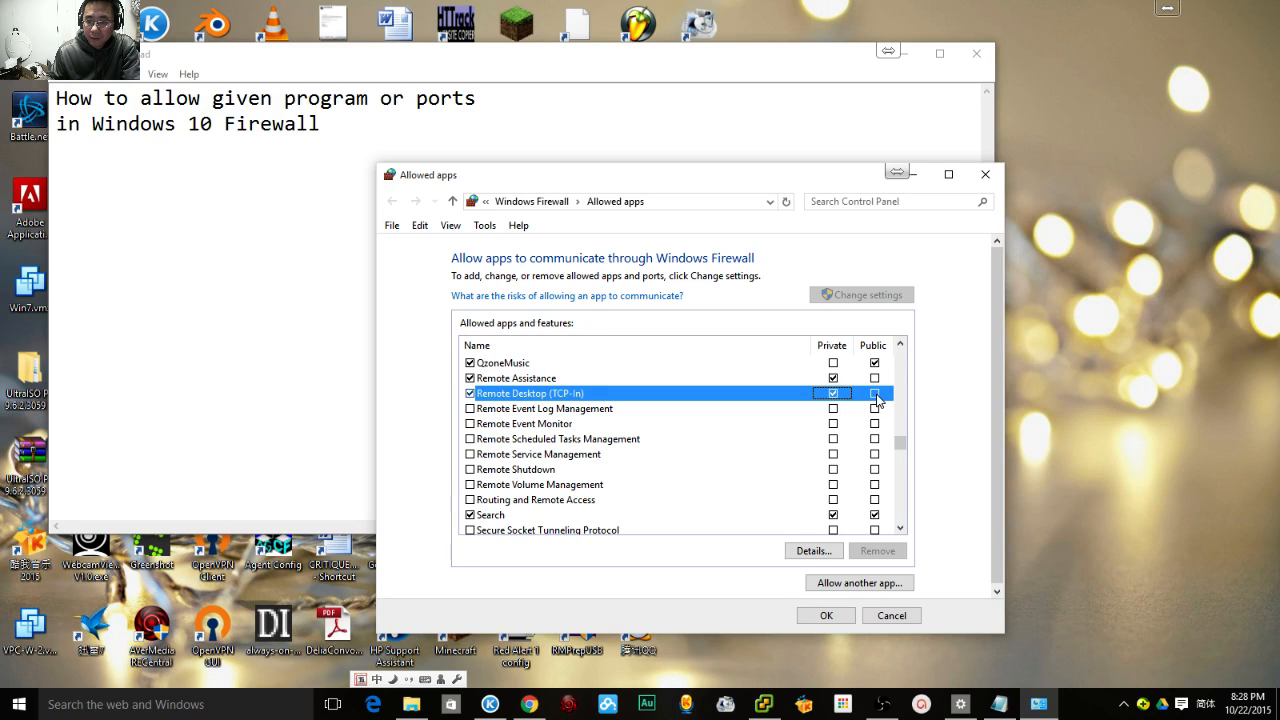
pyautogui.click(874, 392)
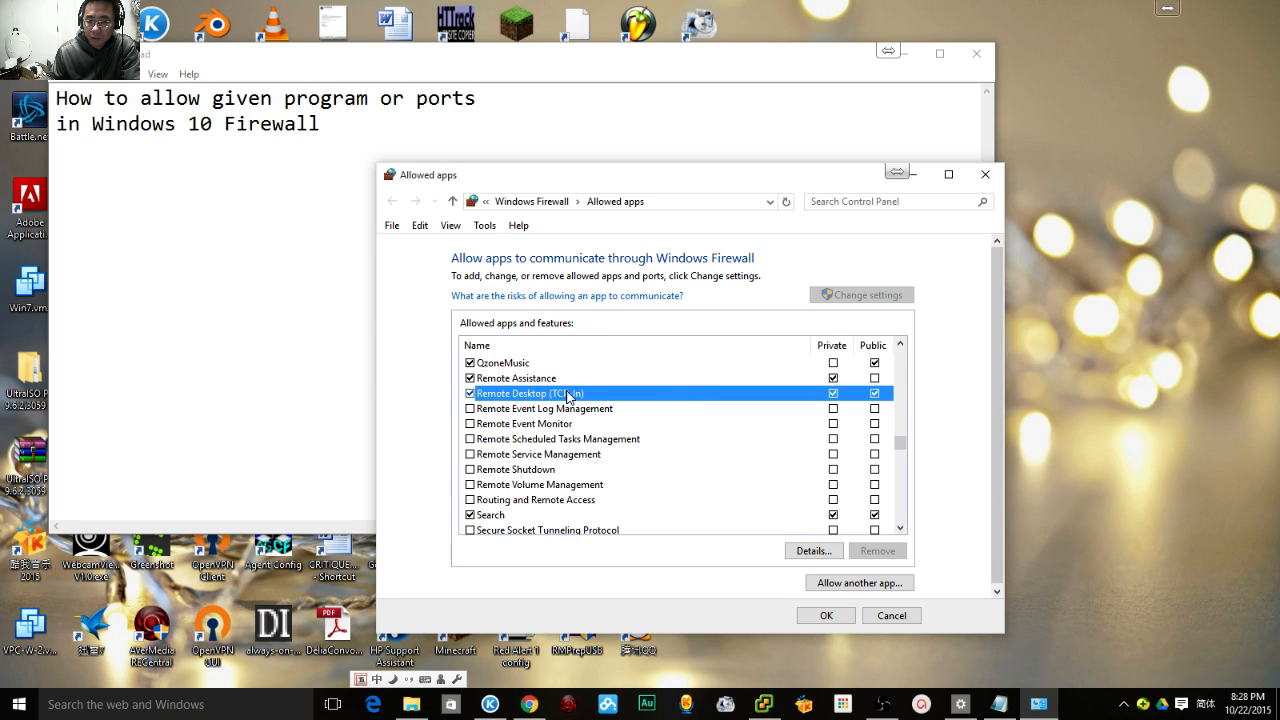
pyautogui.moveTo(757, 499)
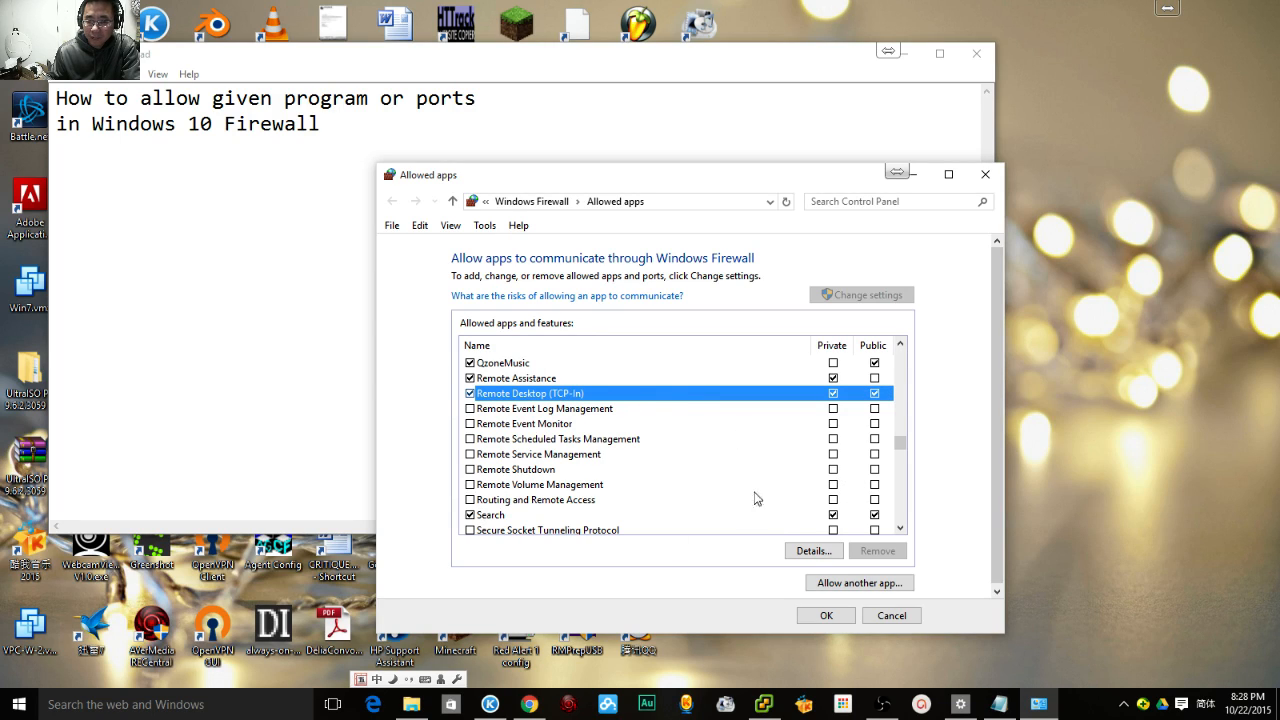
pyautogui.scroll(-3)
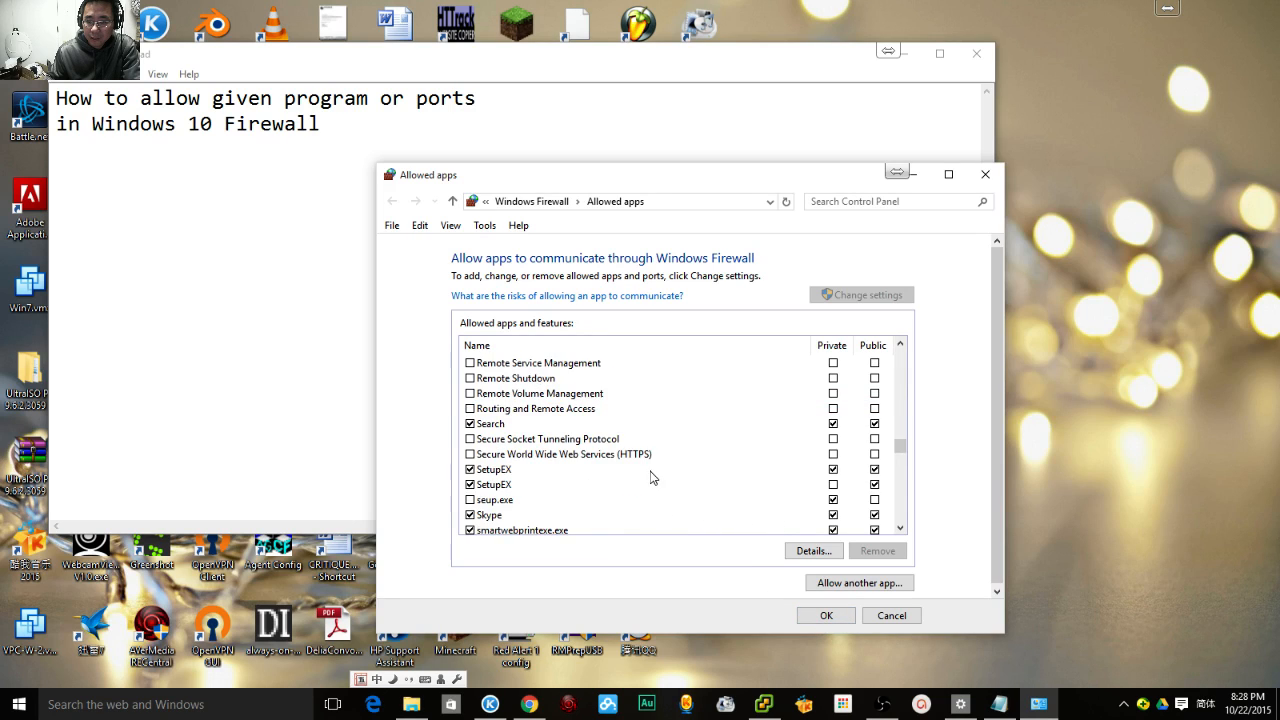
pyautogui.click(528, 393)
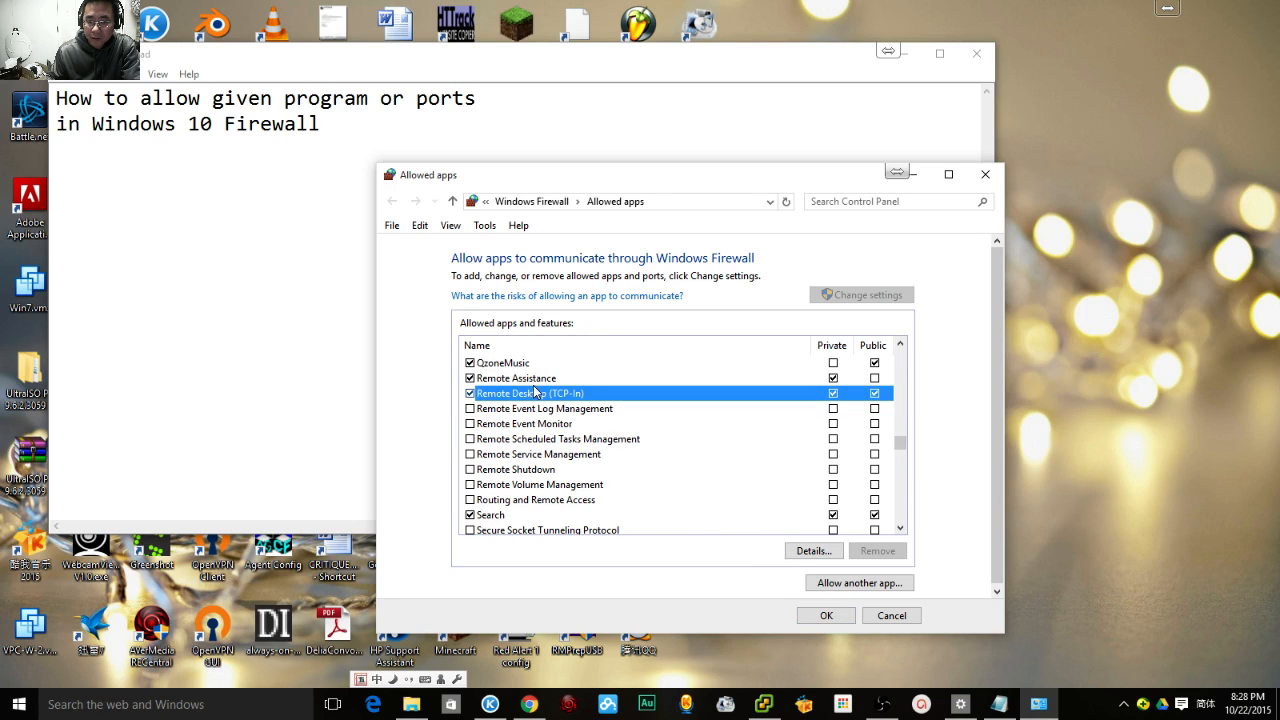
pyautogui.moveTo(625, 400)
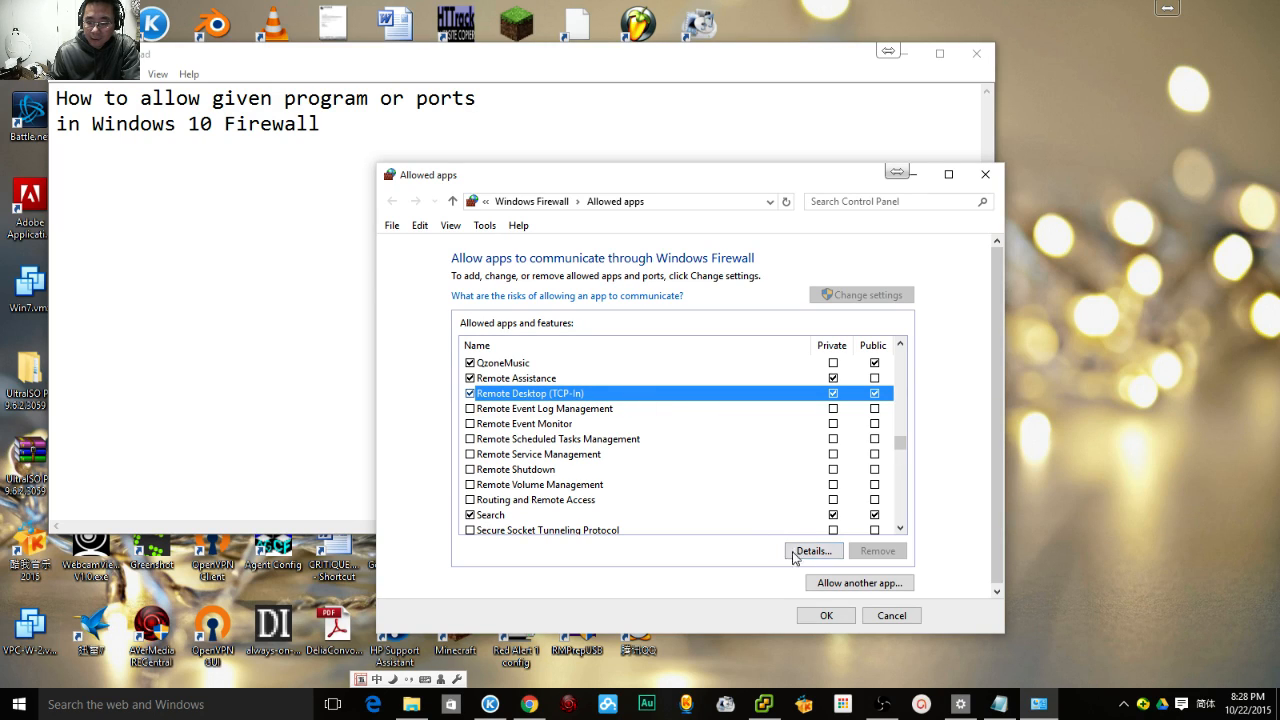
pyautogui.click(812, 550)
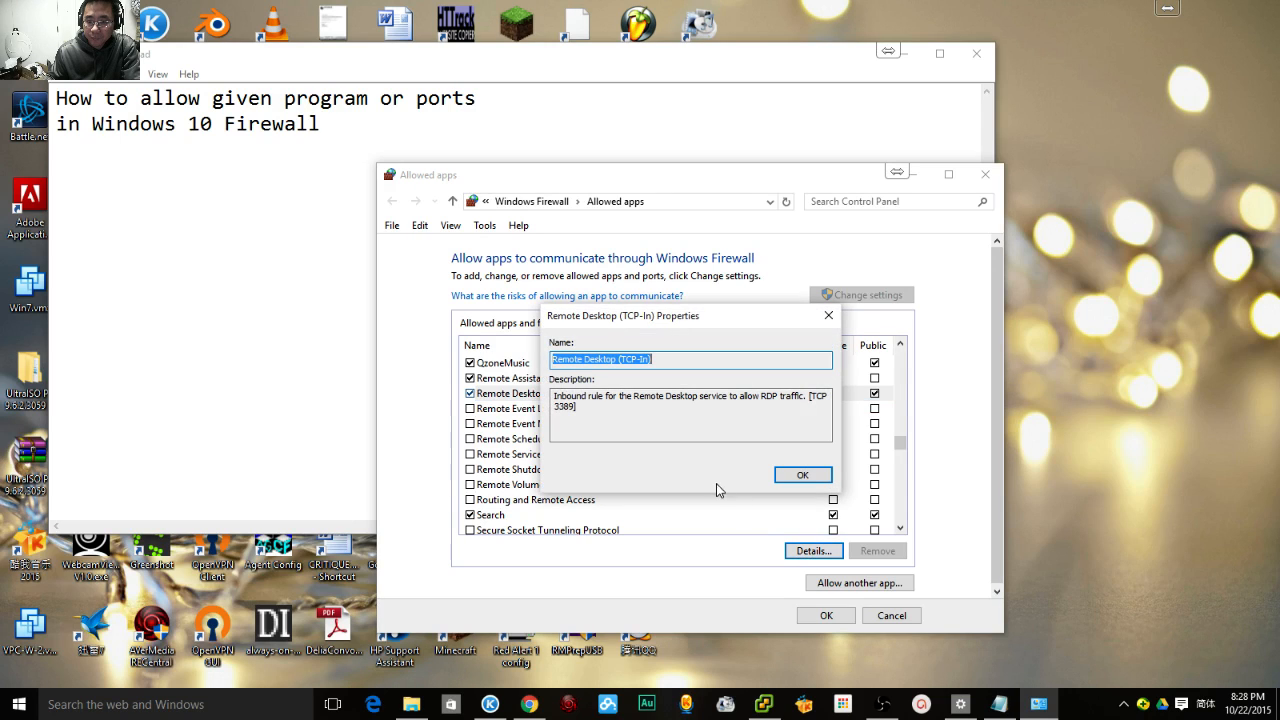
pyautogui.moveTo(770, 505)
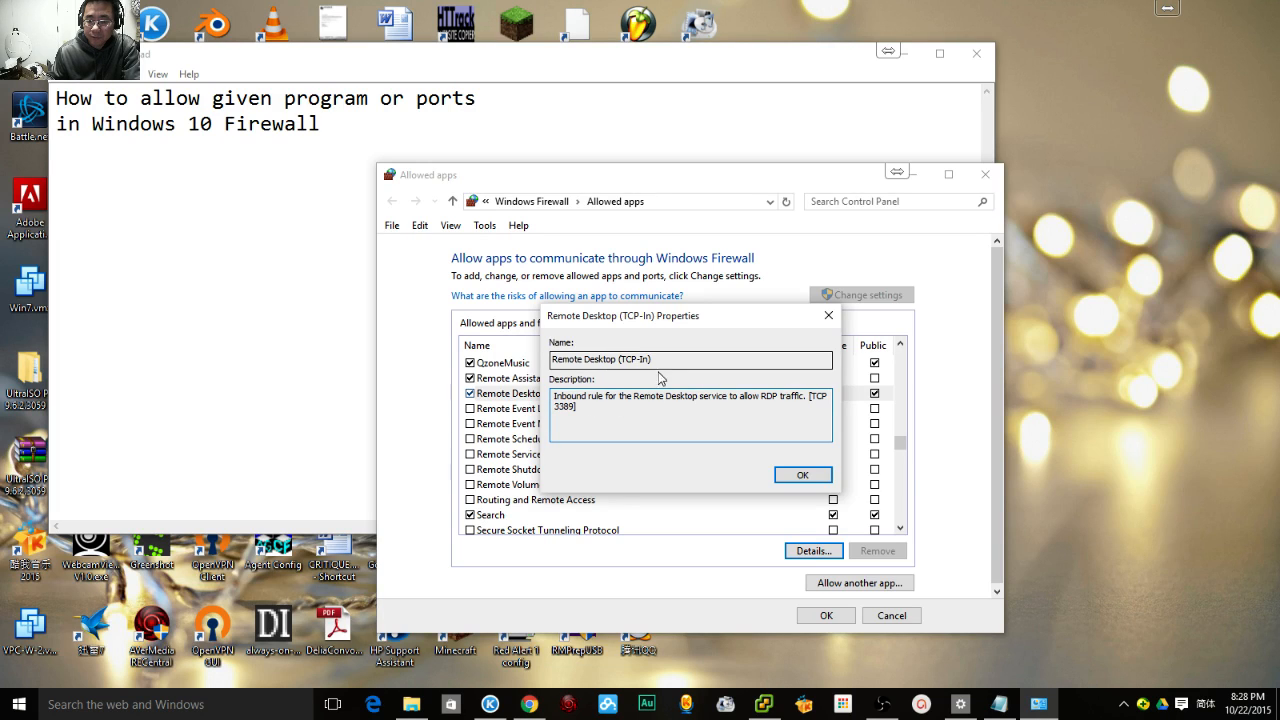
pyautogui.click(802, 474)
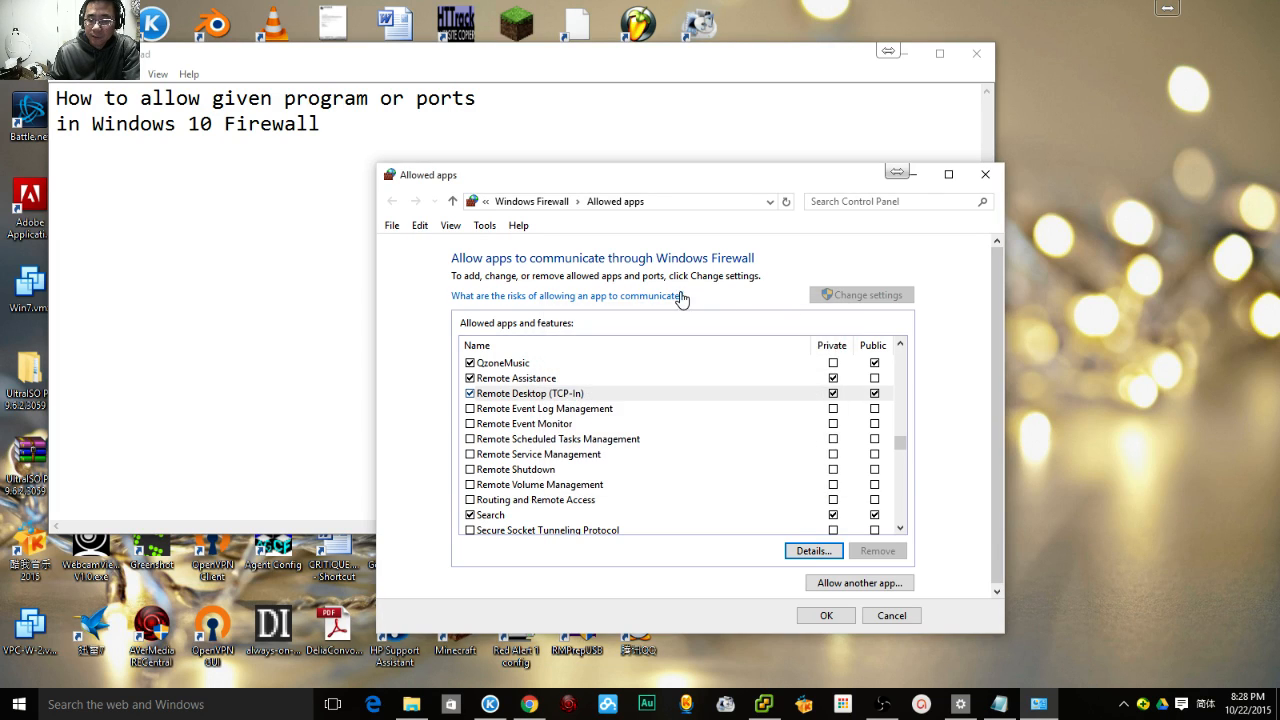
pyautogui.moveTo(693, 560)
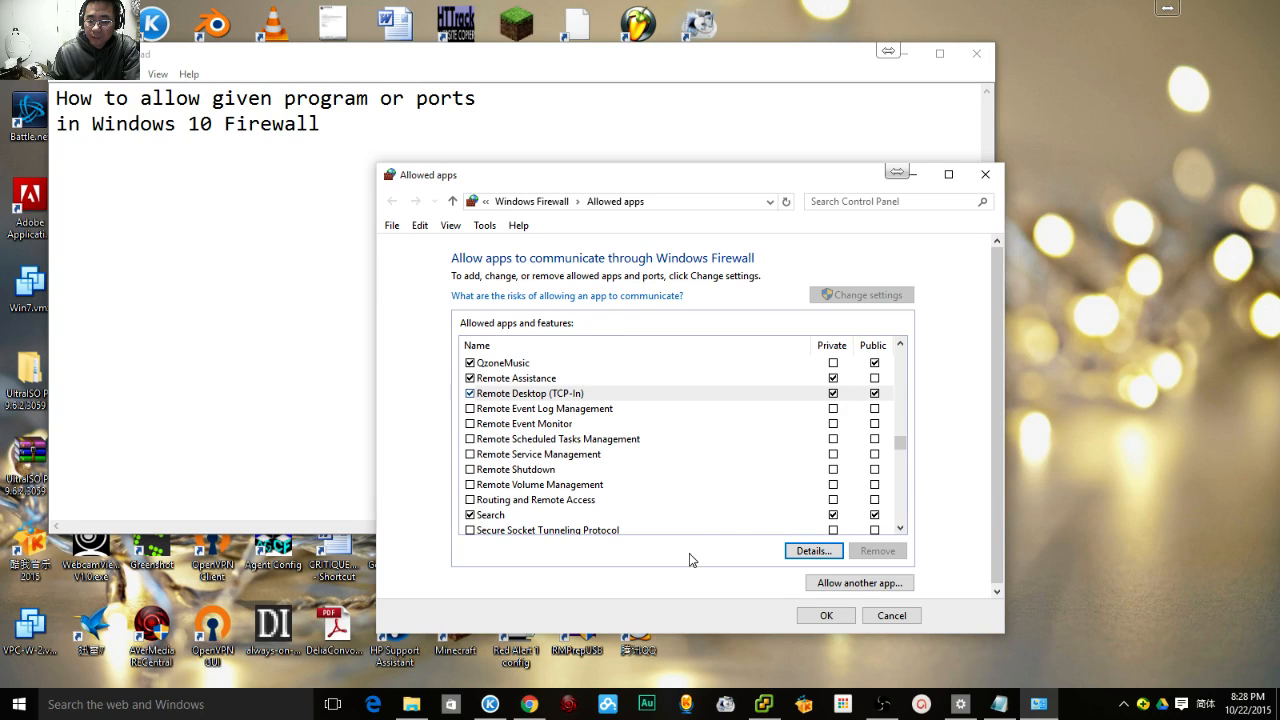
# Step: Confirm the allowed apps window with OK, leaving the Notepad note on screen
pyautogui.scroll(3)
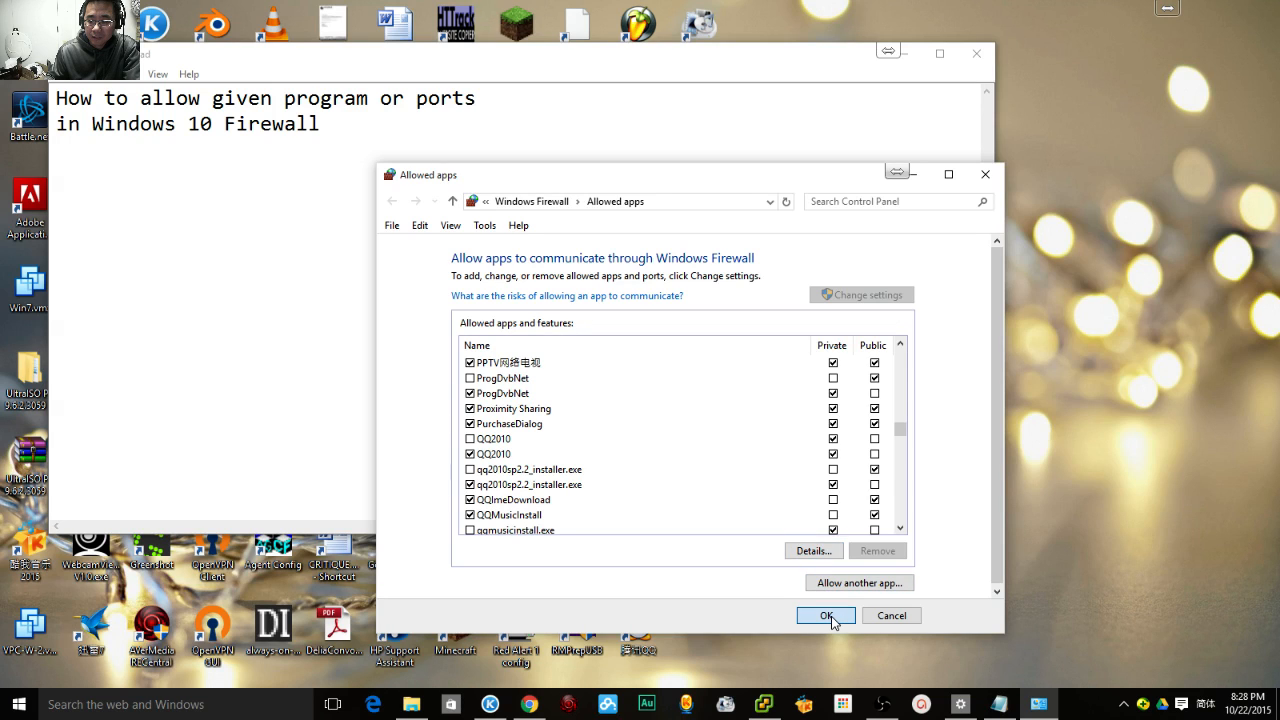
pyautogui.click(825, 615)
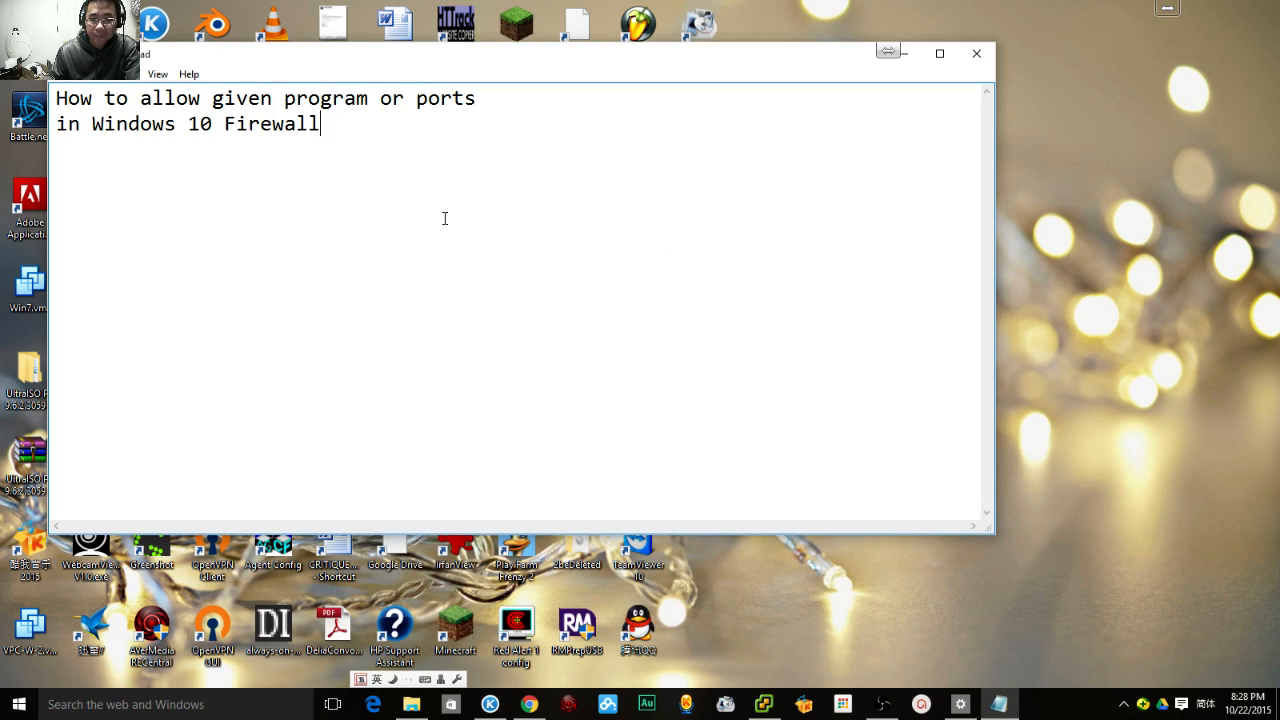
pyautogui.moveTo(424, 261)
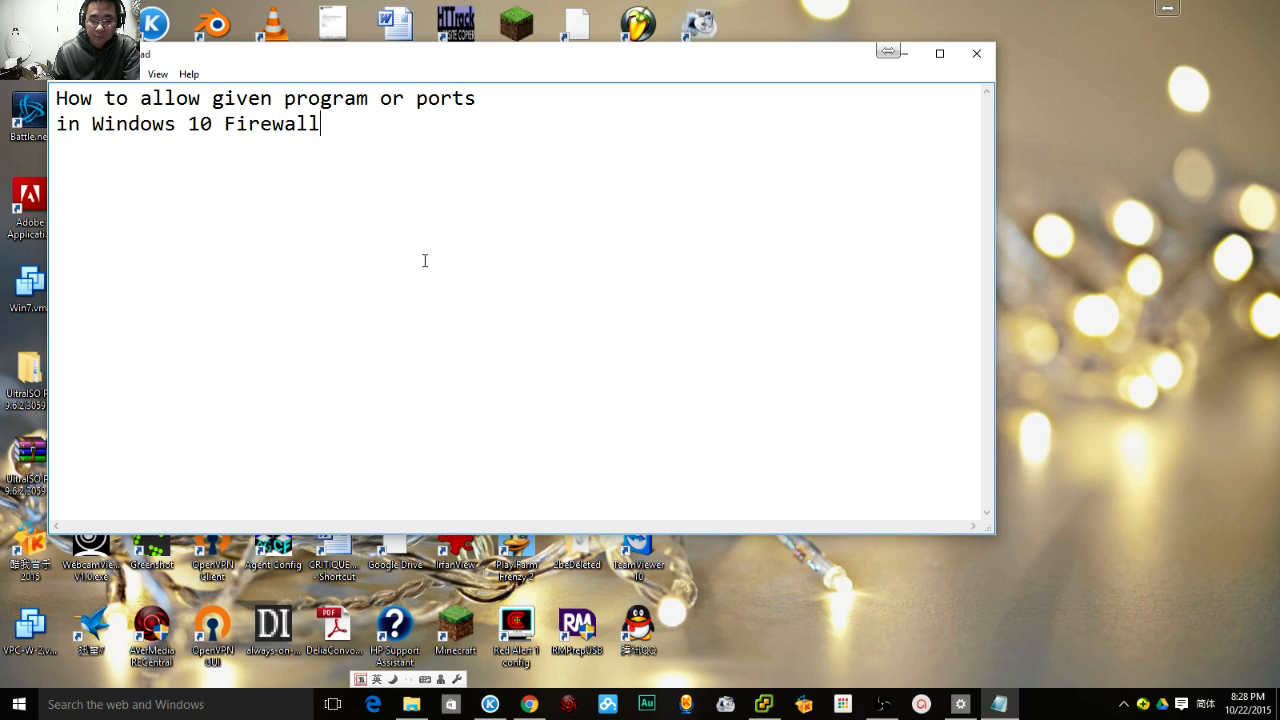
pyautogui.moveTo(339, 168)
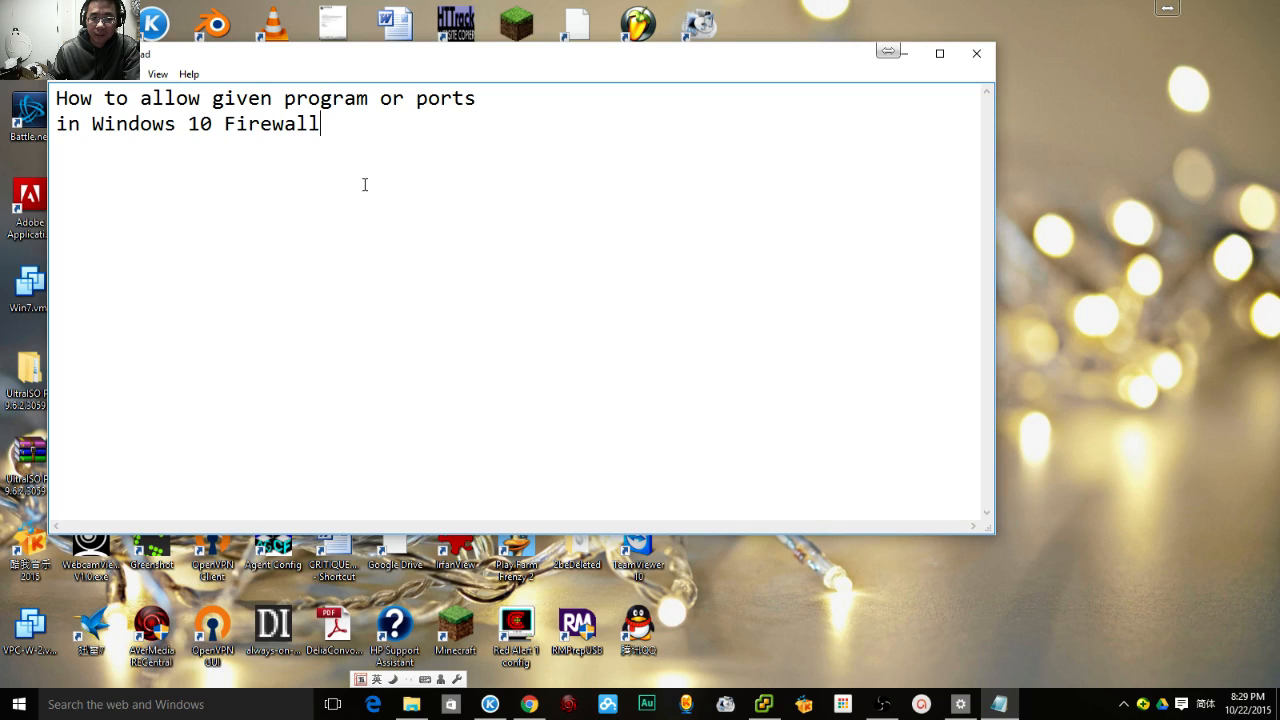
# Step: Type a new 'TCP 1439' line after the Notepad title text
pyautogui.doubleClick(446, 98)
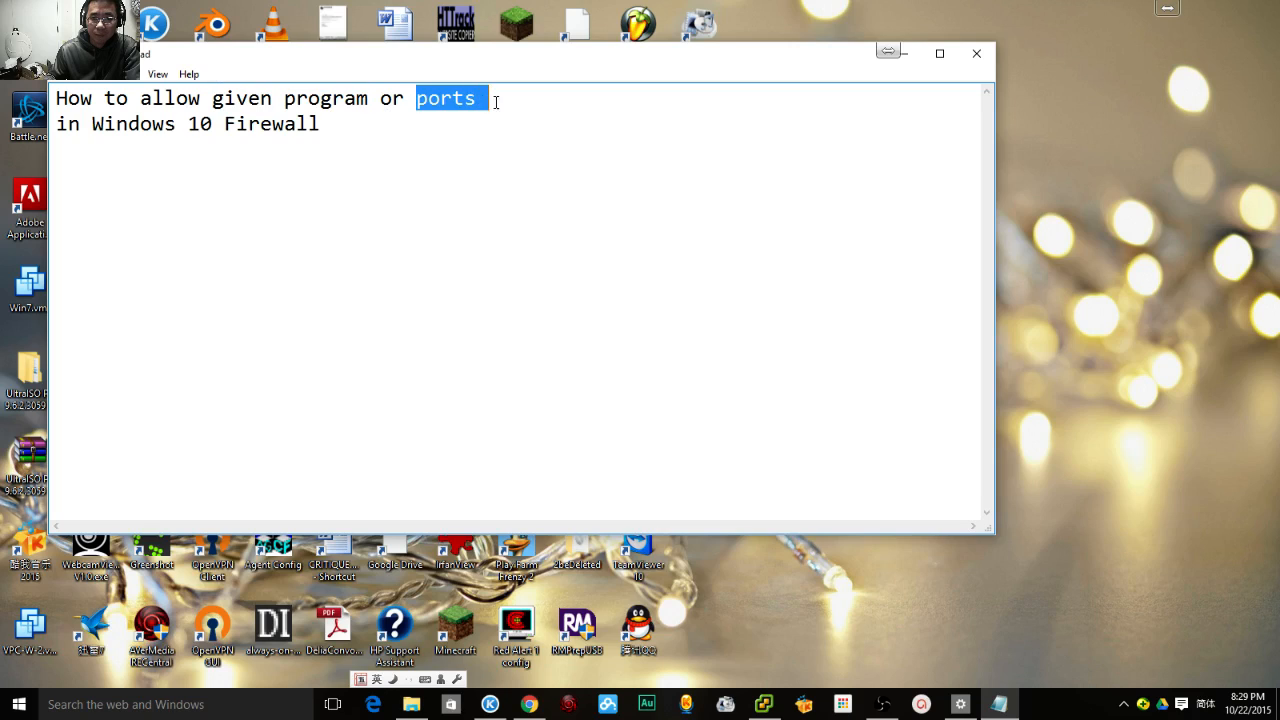
pyautogui.click(697, 118)
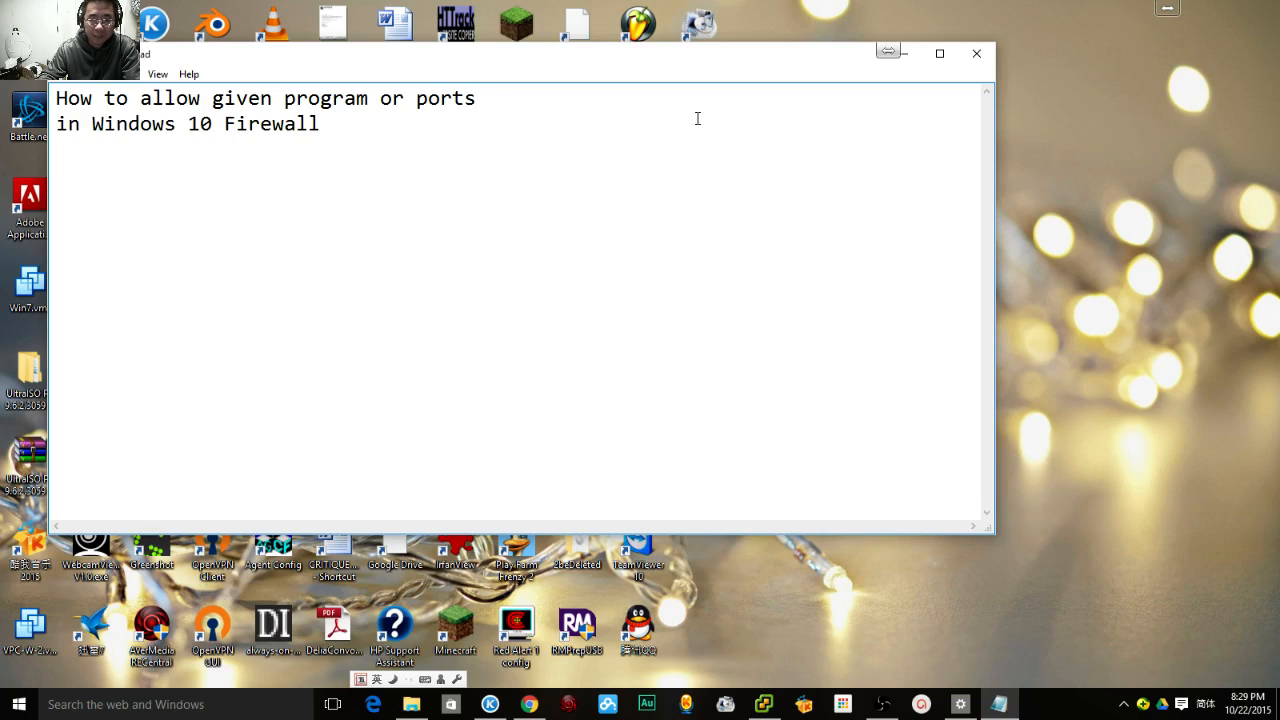
pyautogui.write('T')
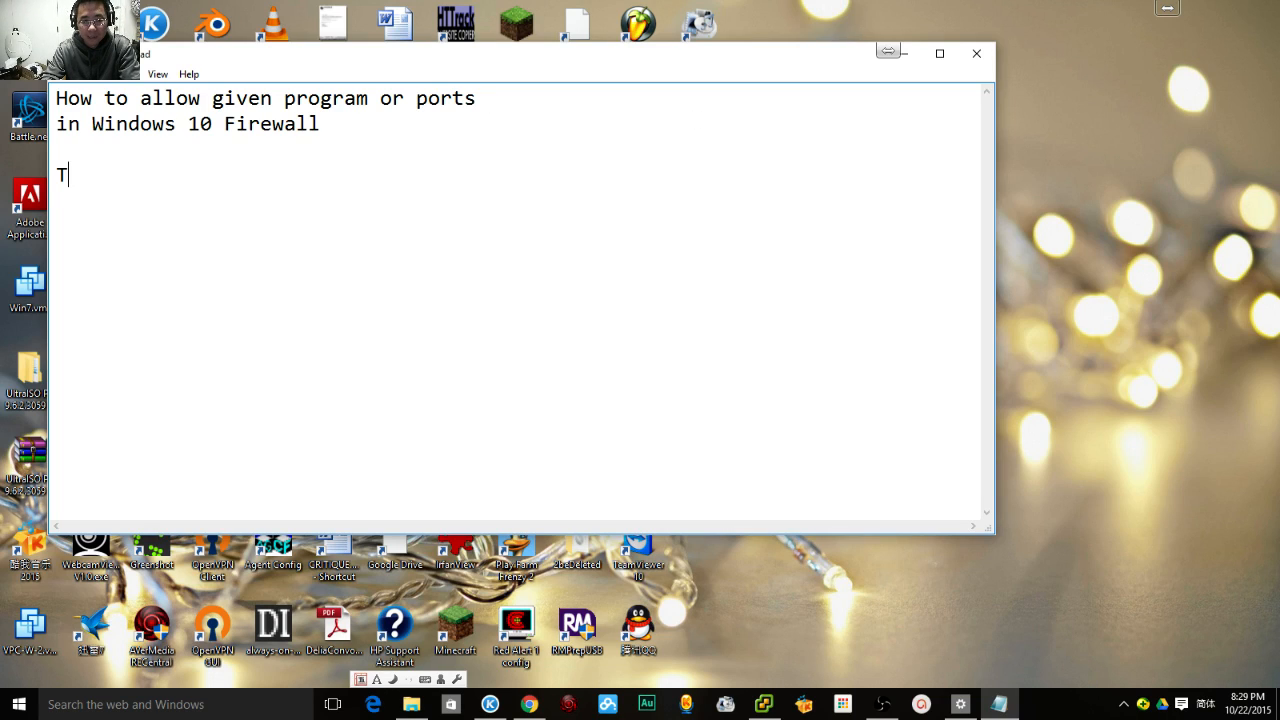
pyautogui.write('CP')
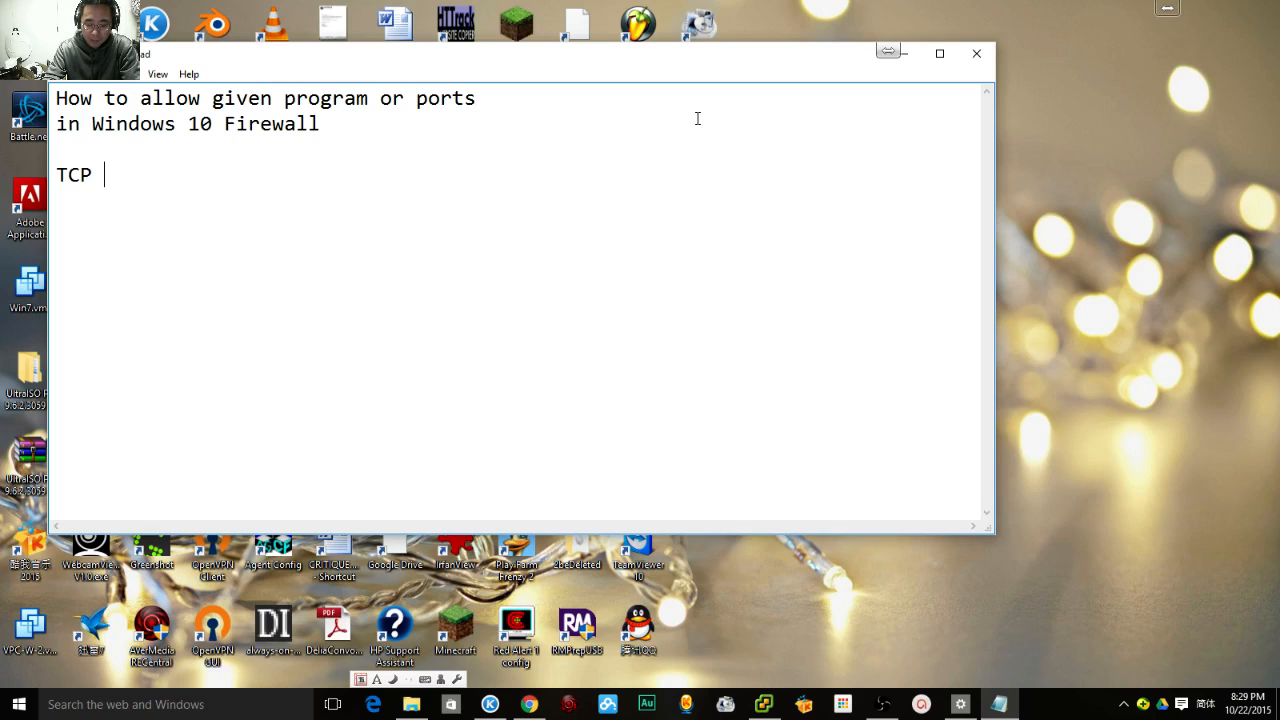
pyautogui.write('1')
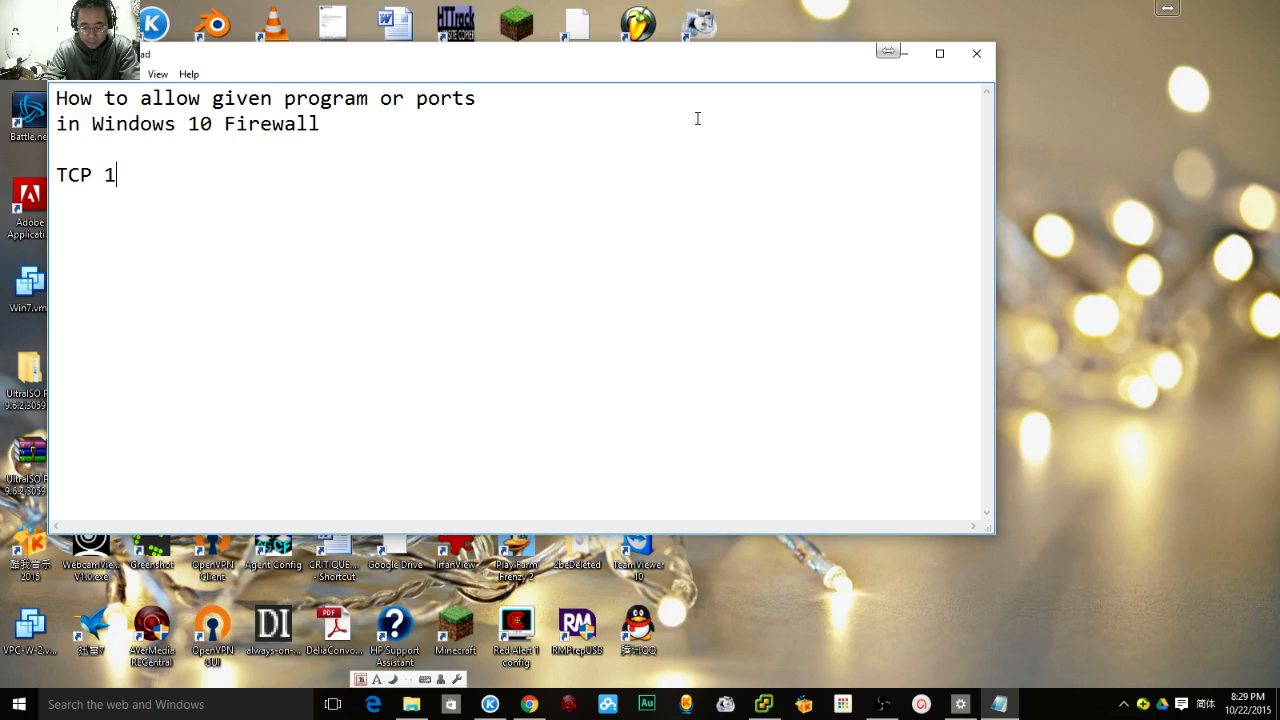
pyautogui.write('439')
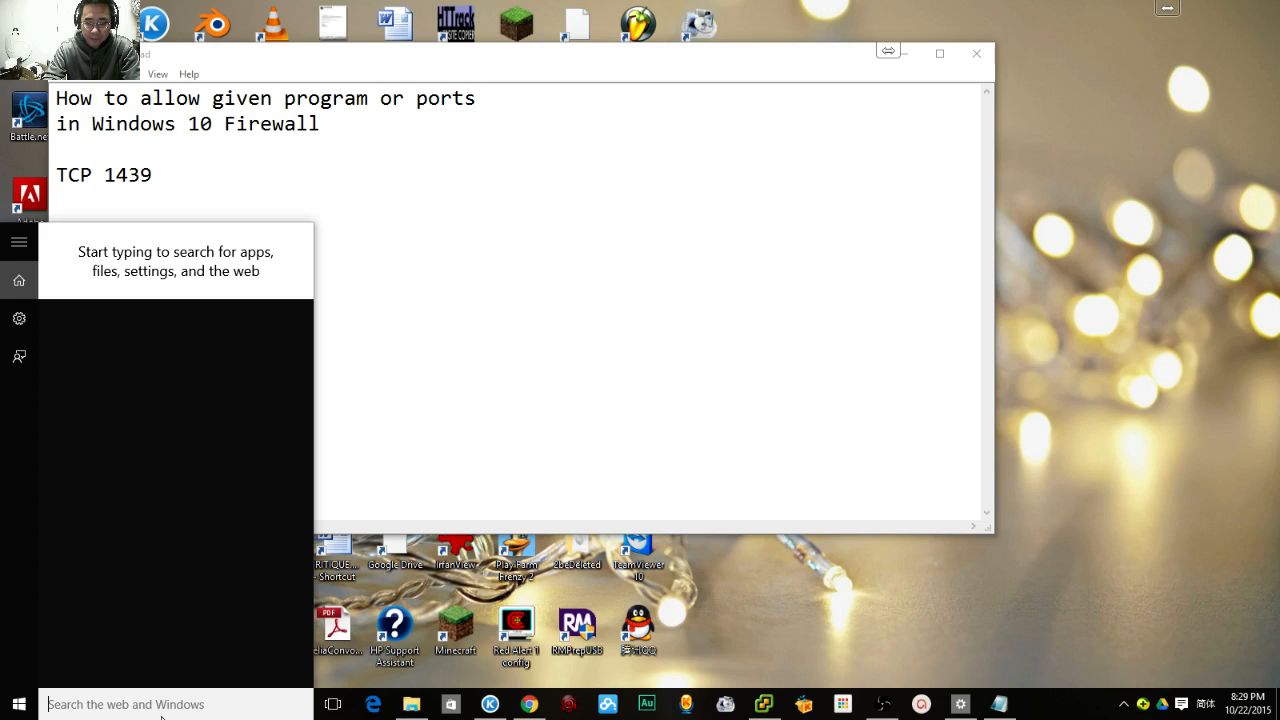
# Step: Search 'Windows Firewall', open it, and launch Advanced settings
pyautogui.write('WINDOWS')
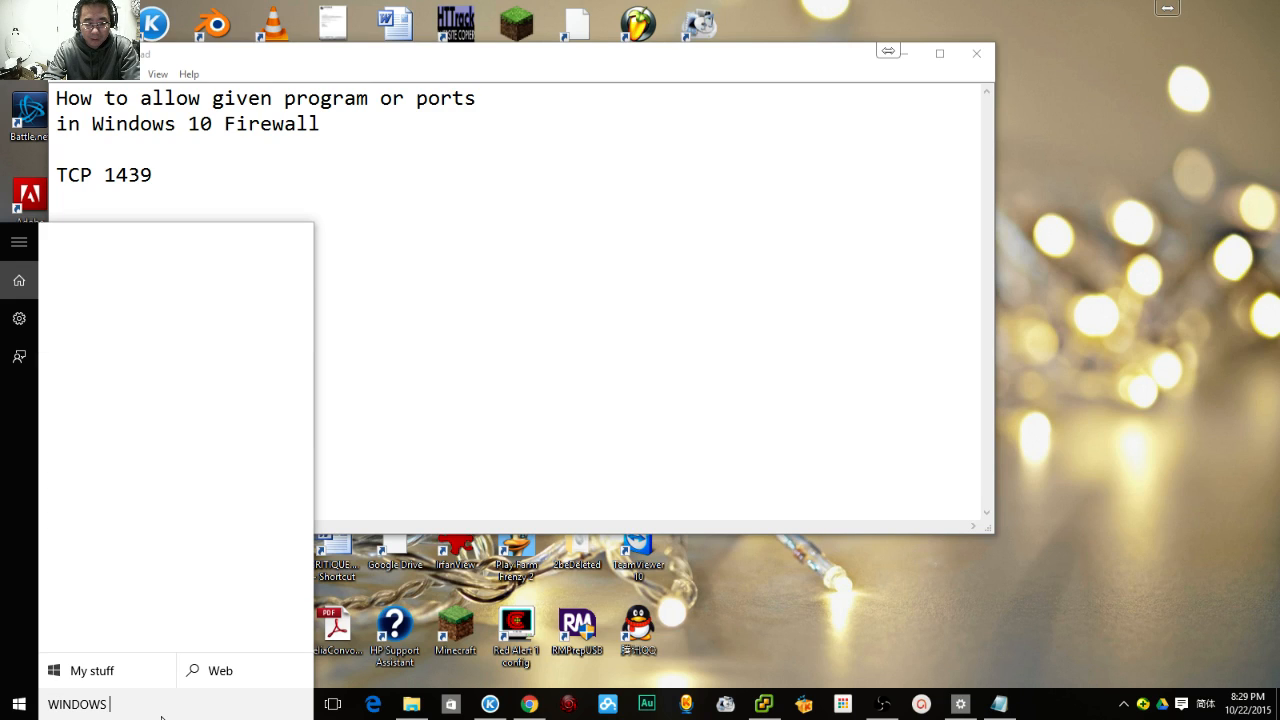
pyautogui.write('FIREWALL')
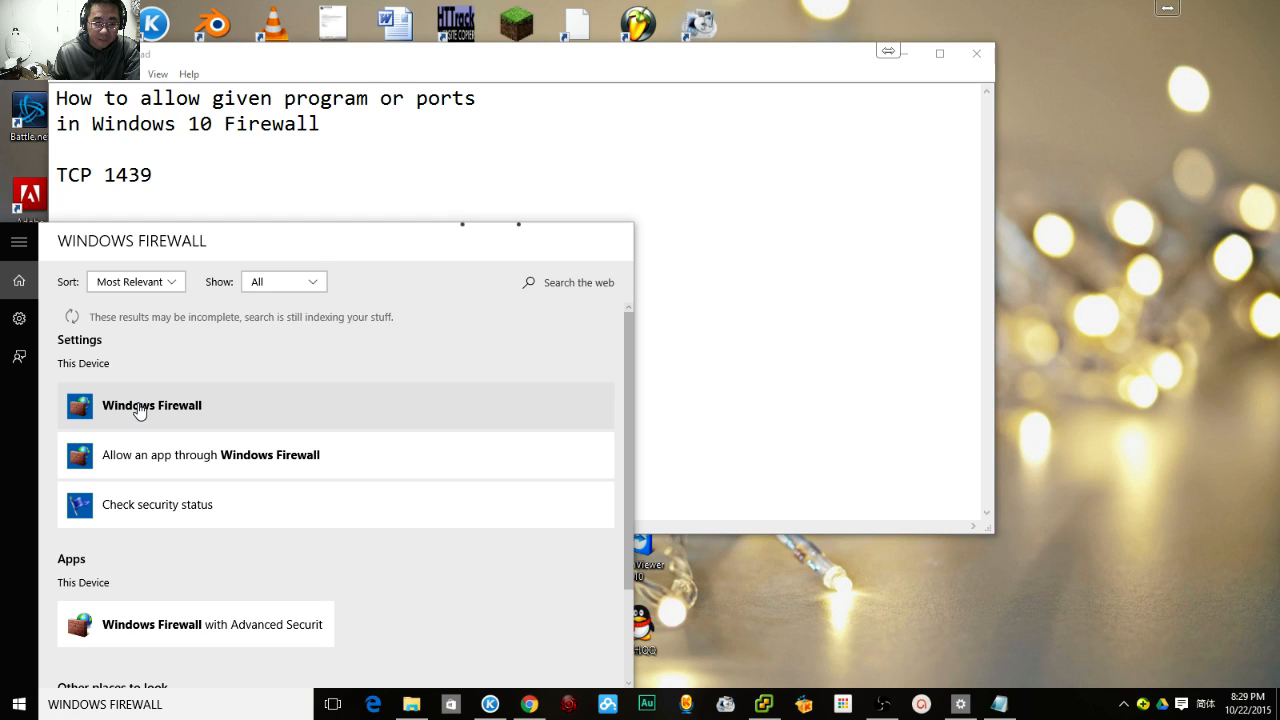
pyautogui.click(152, 405)
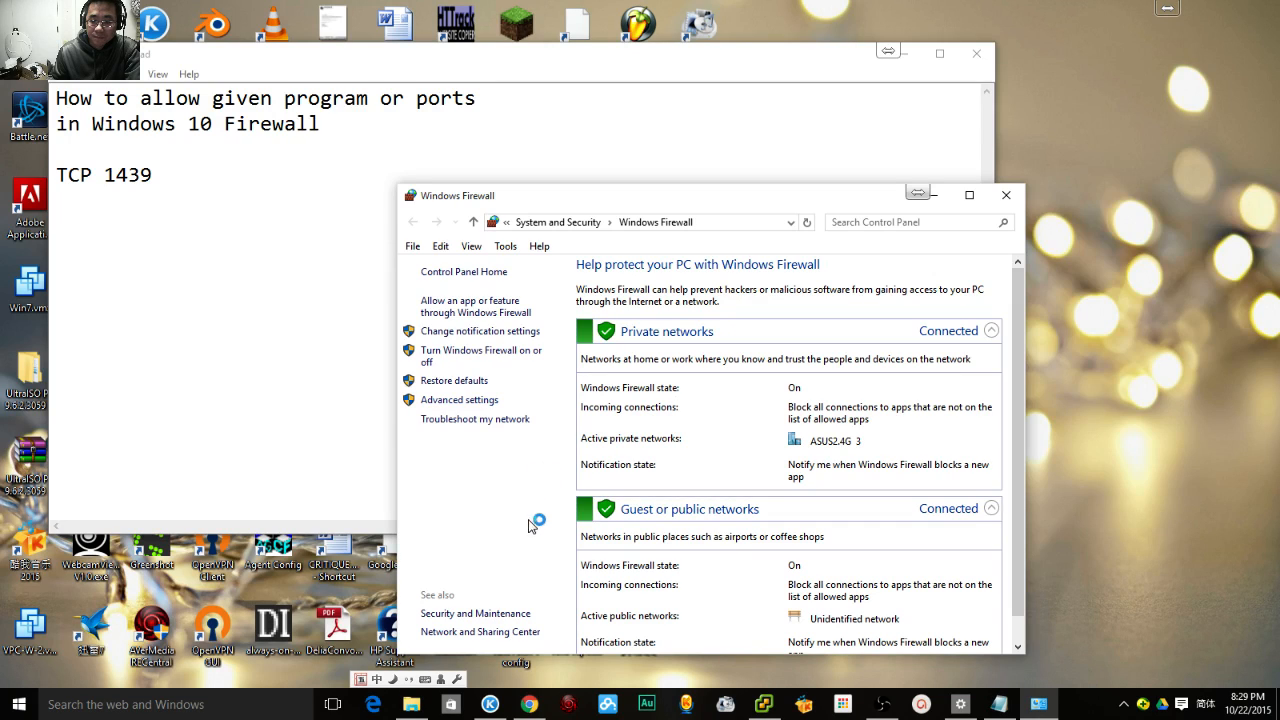
pyautogui.moveTo(687, 378)
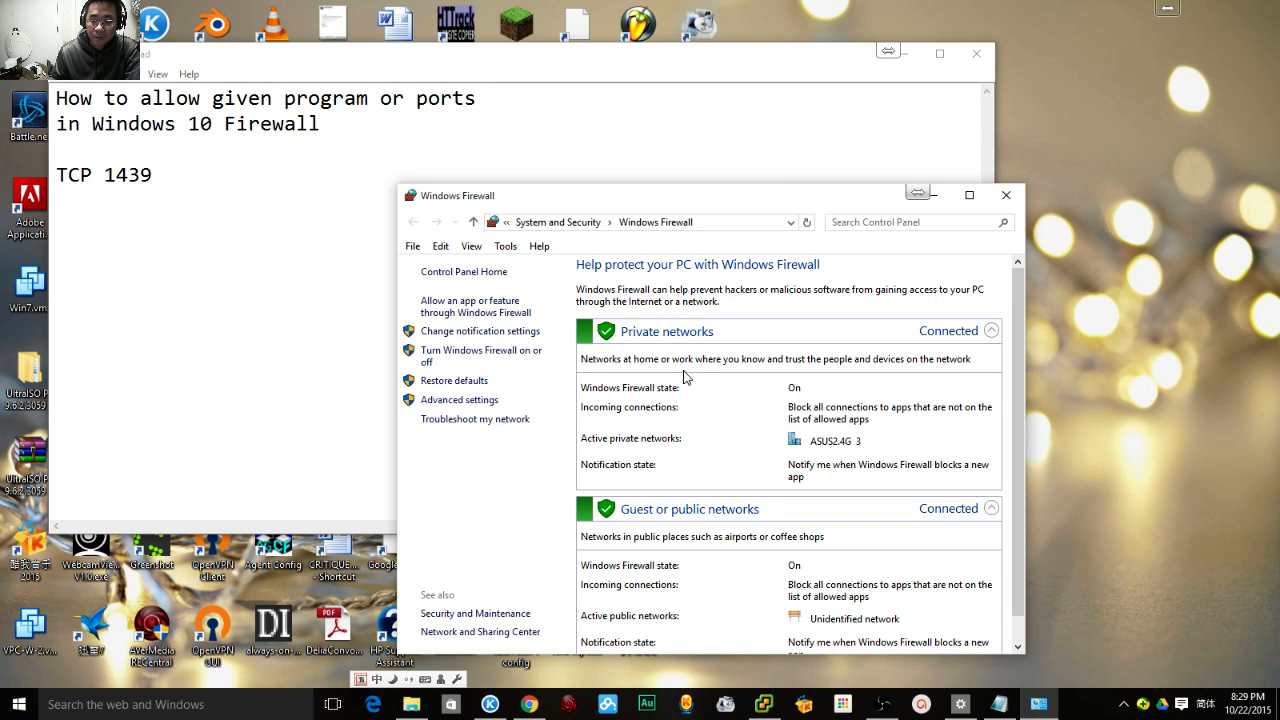
pyautogui.click(459, 399)
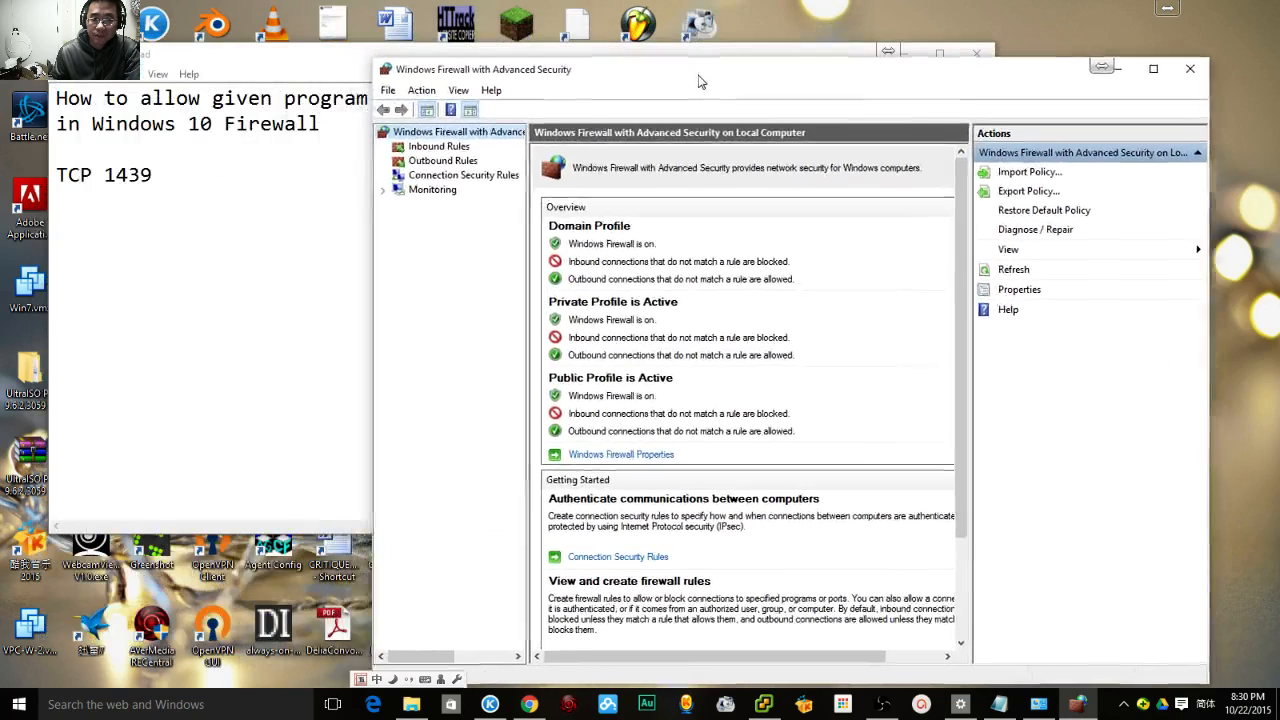
# Step: Show Inbound Rules, browse back to the top, and select the Adobe Reader rule
pyautogui.click(438, 146)
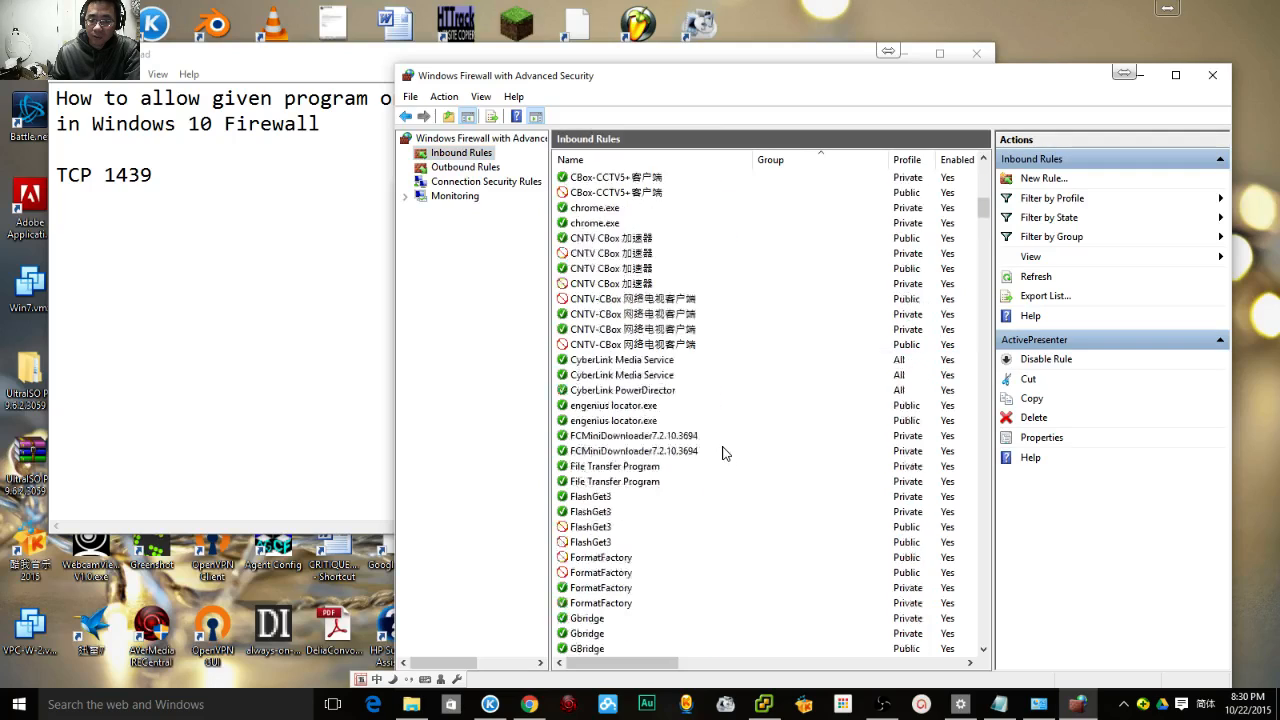
pyautogui.scroll(-3)
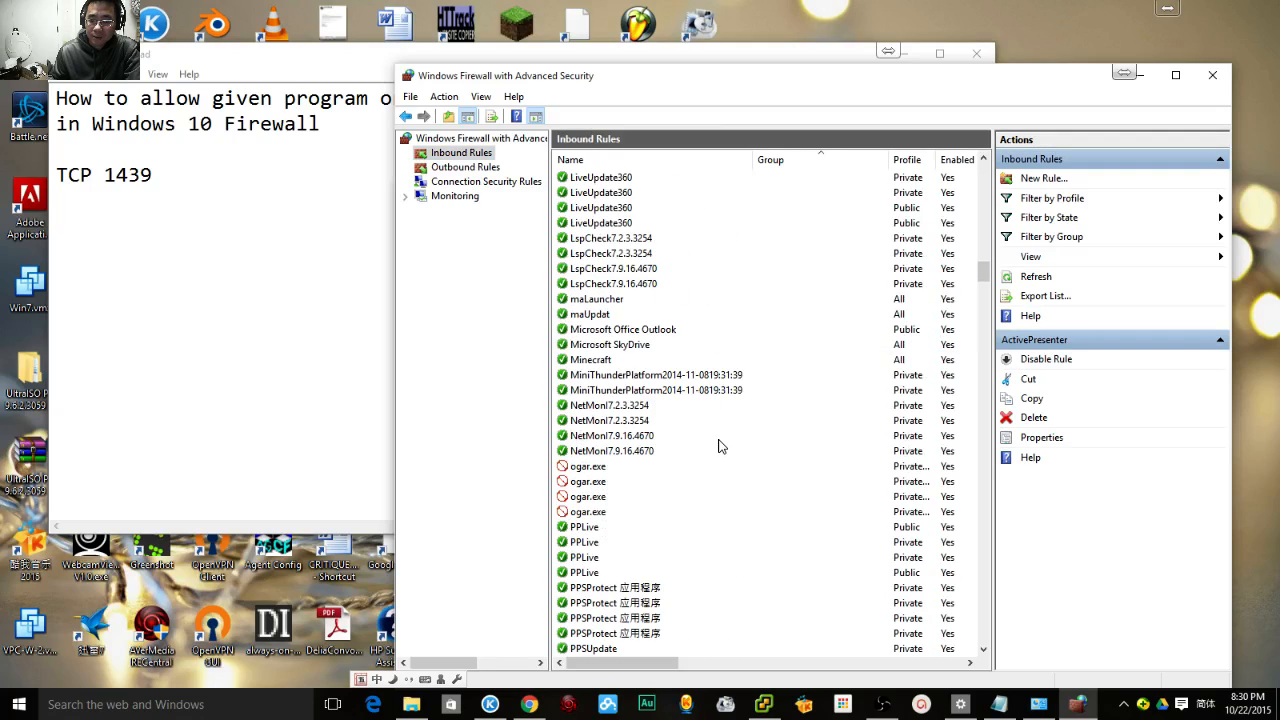
pyautogui.scroll(-3)
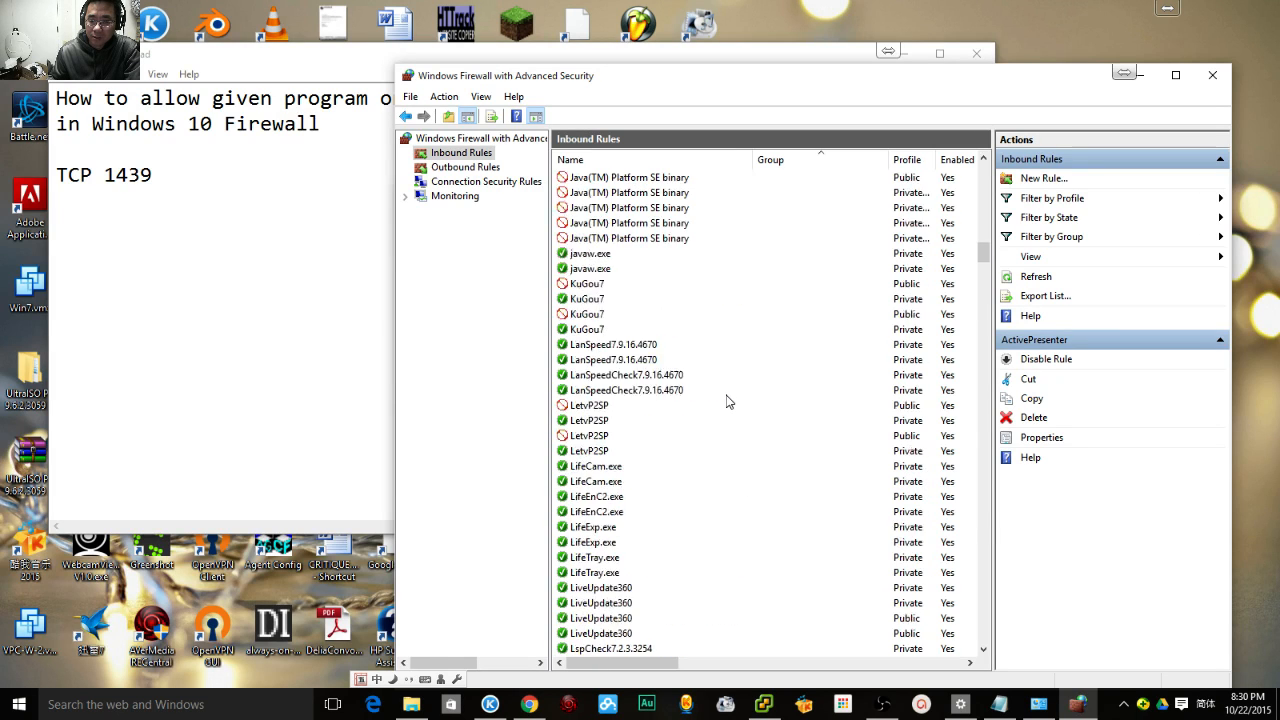
pyautogui.scroll(3)
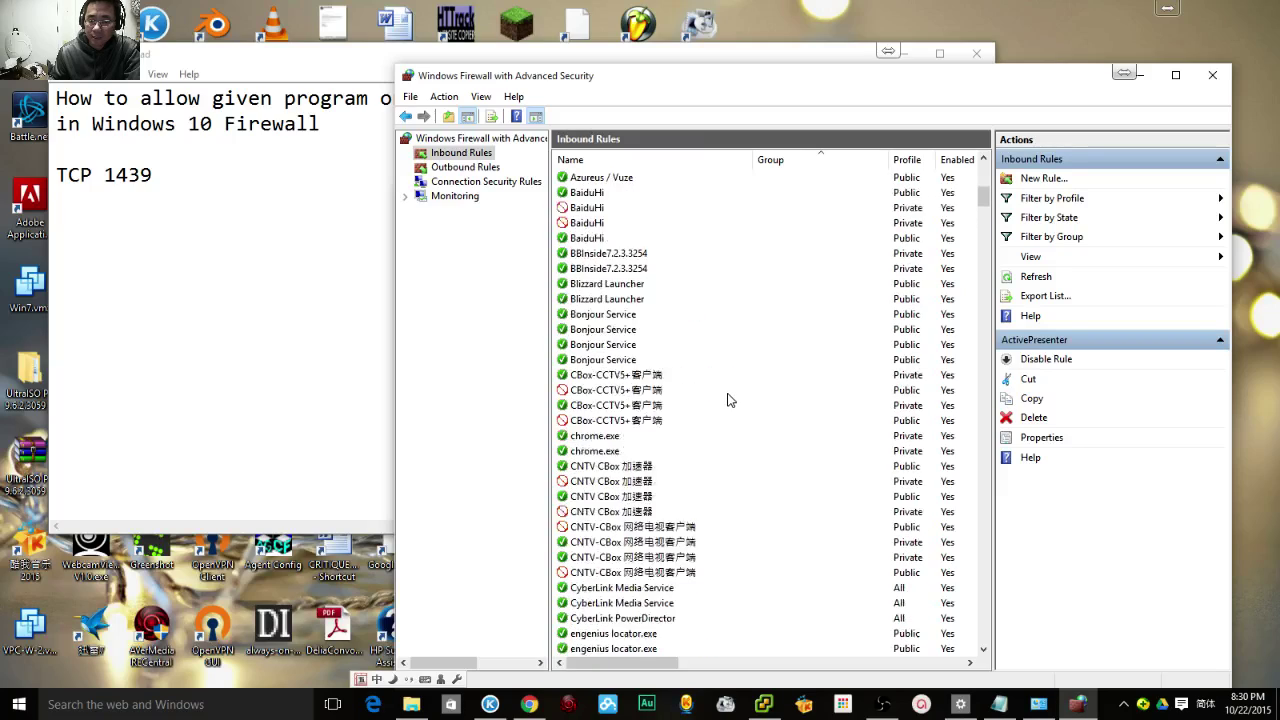
pyautogui.scroll(3)
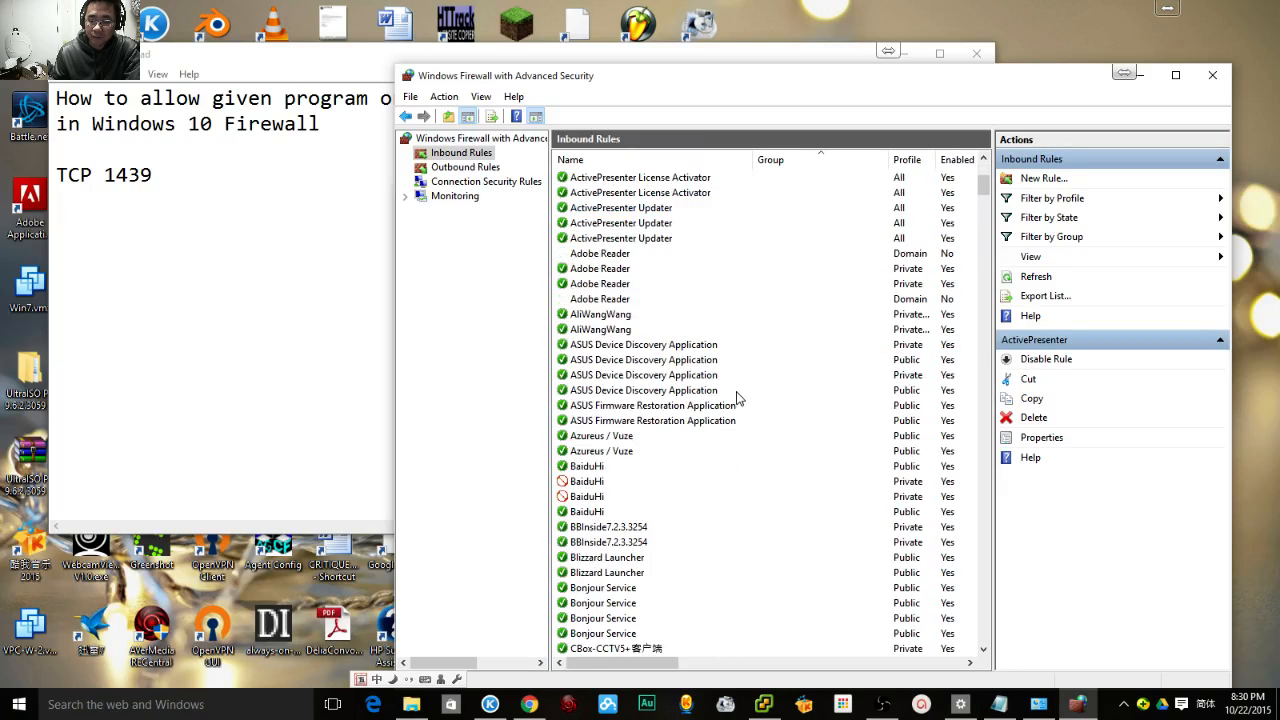
pyautogui.scroll(-3)
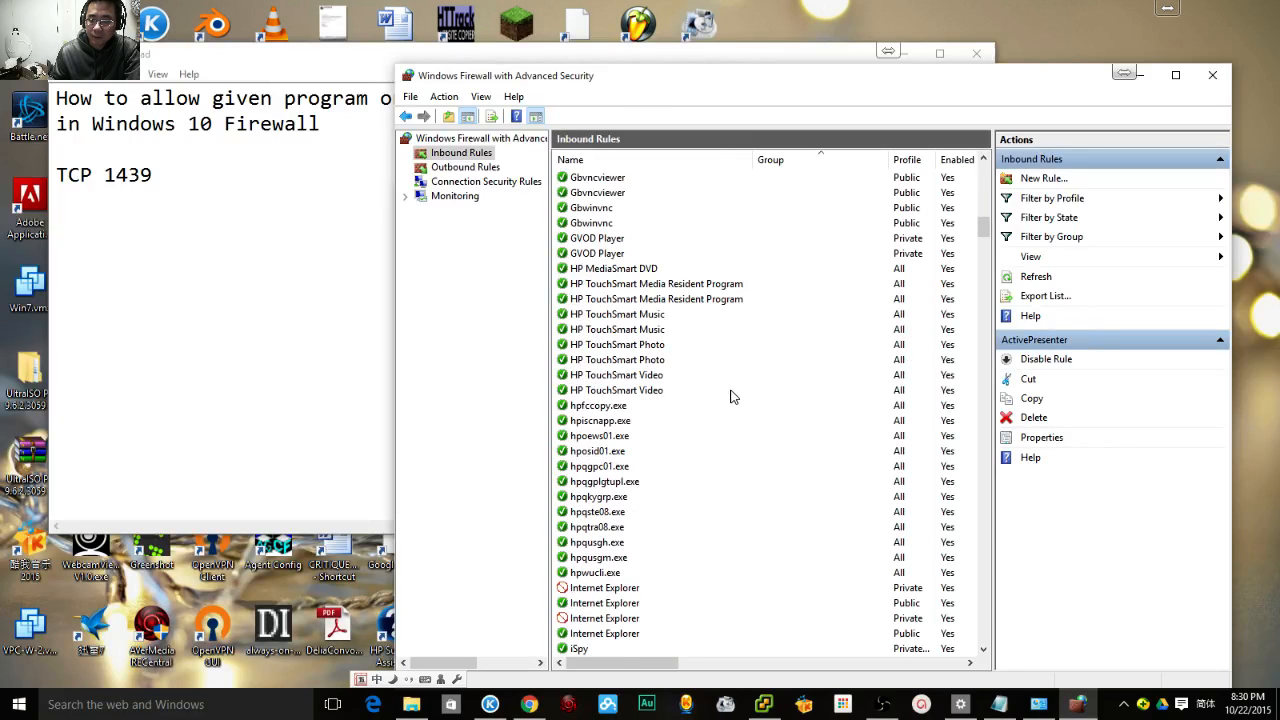
pyautogui.scroll(3)
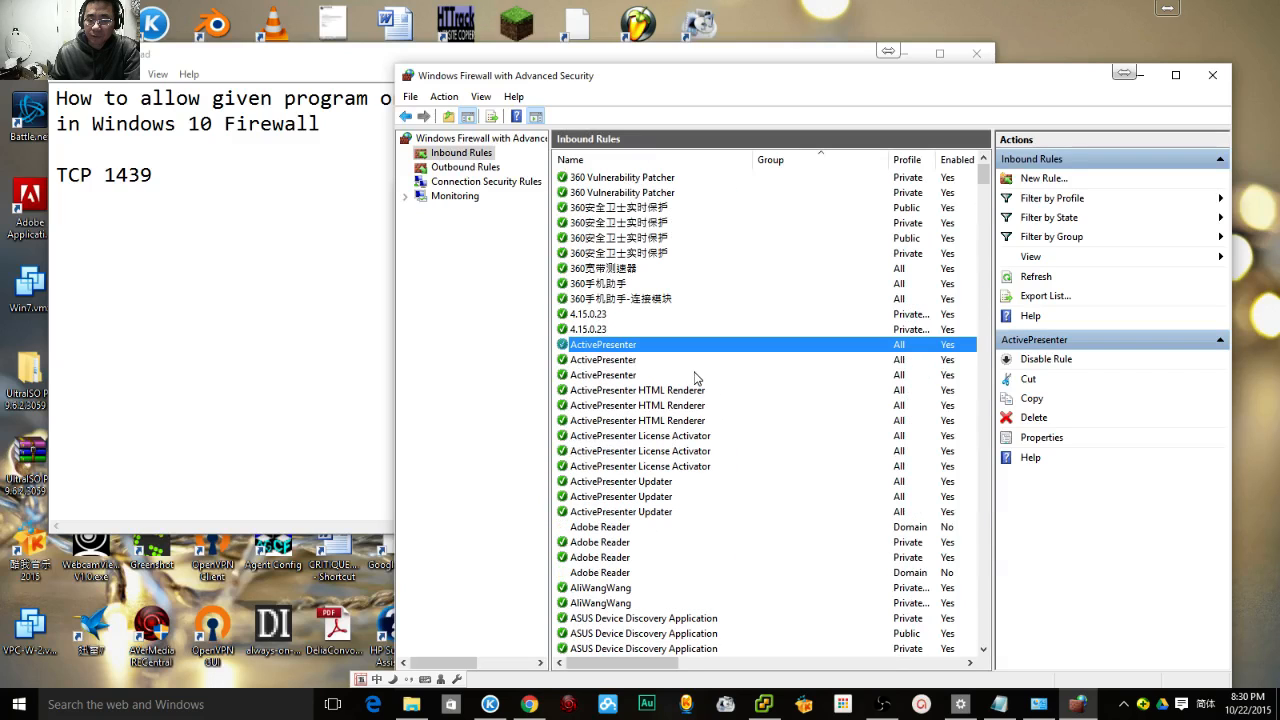
pyautogui.moveTo(635, 453)
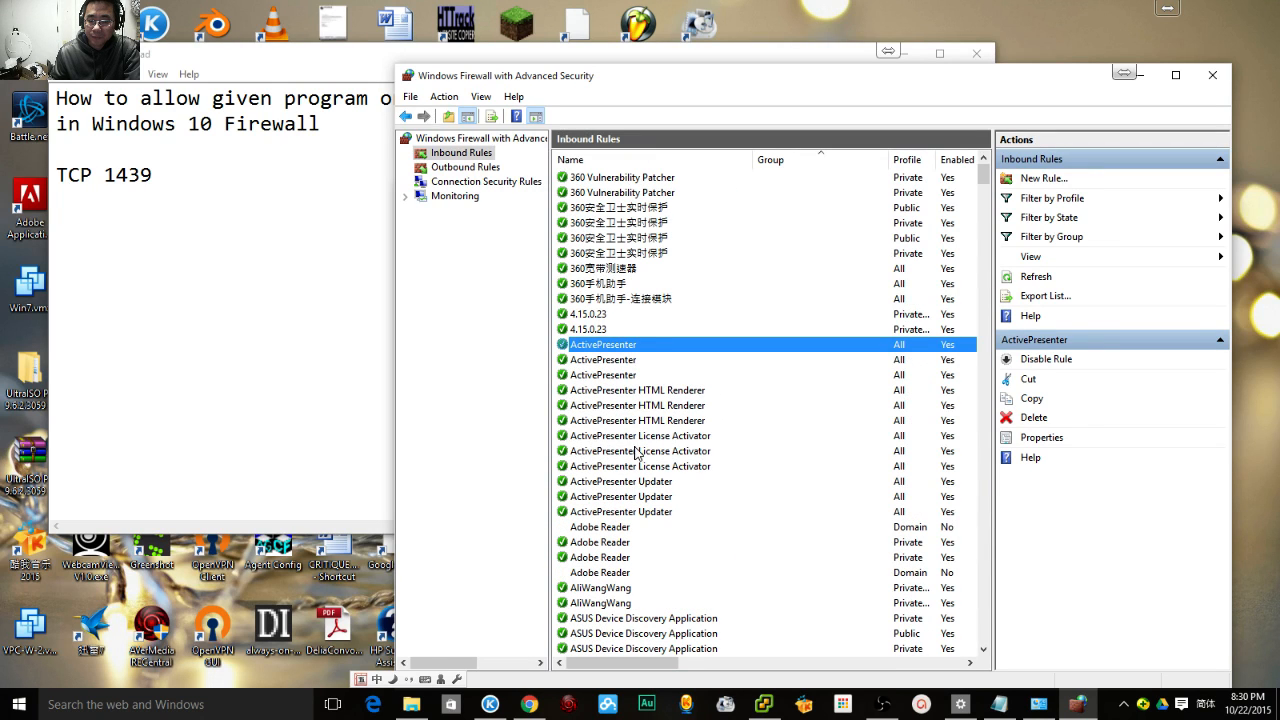
pyautogui.click(600, 527)
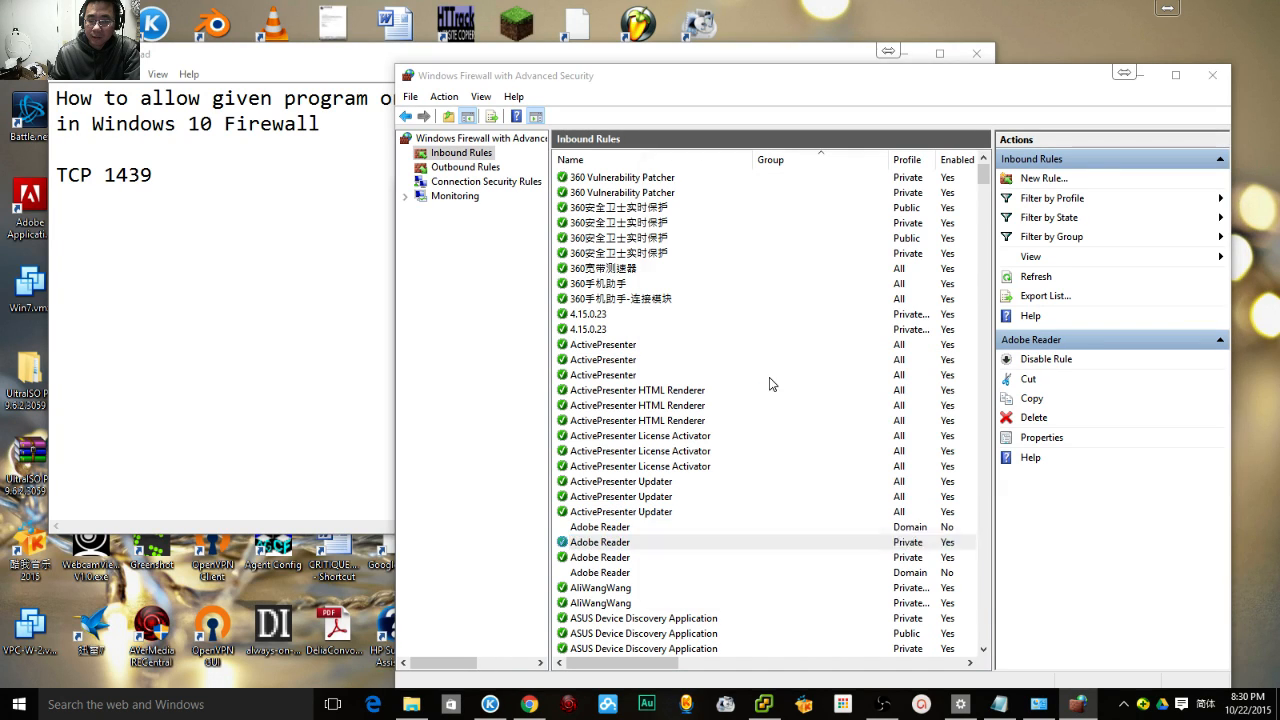
pyautogui.doubleClick(600, 542)
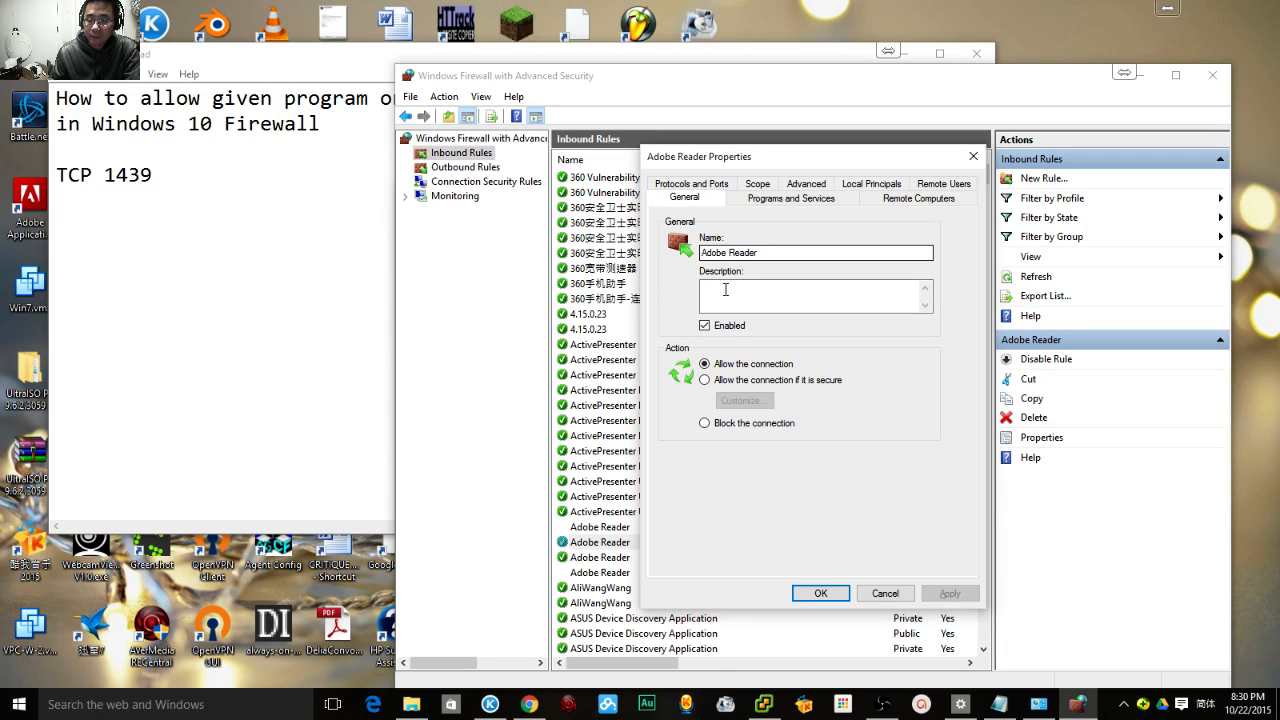
pyautogui.moveTo(790, 198)
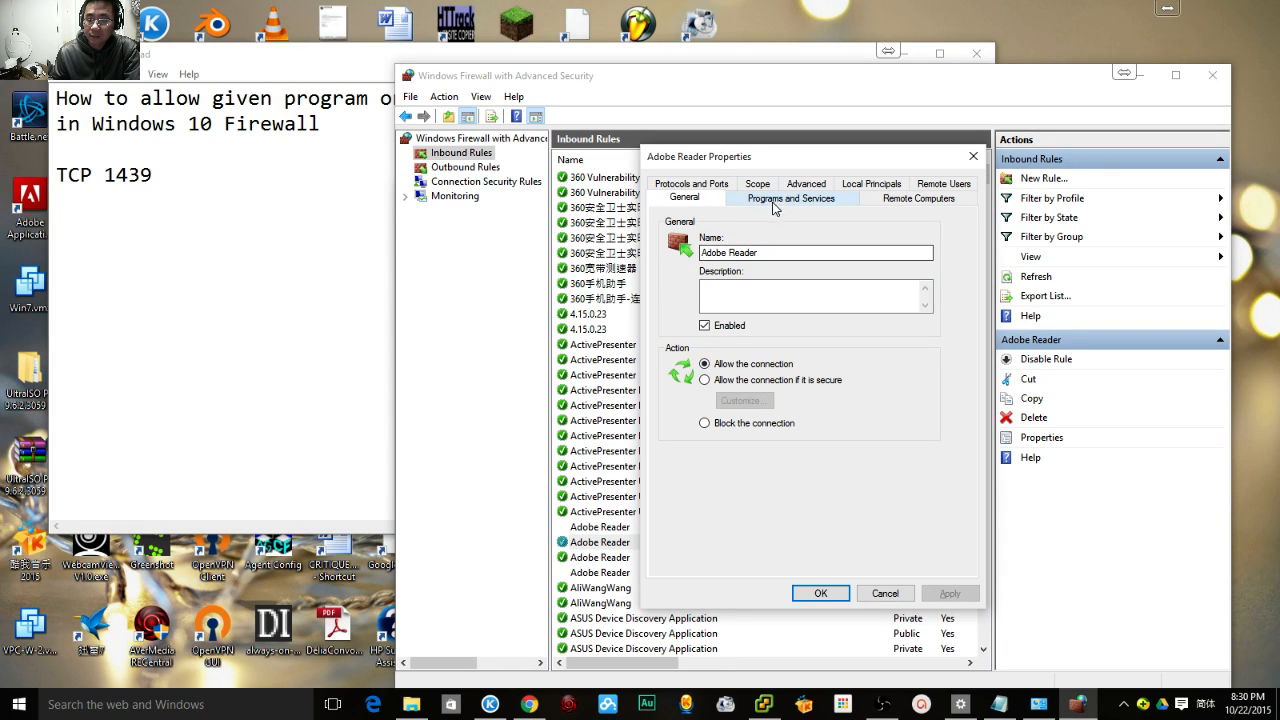
pyautogui.click(791, 198)
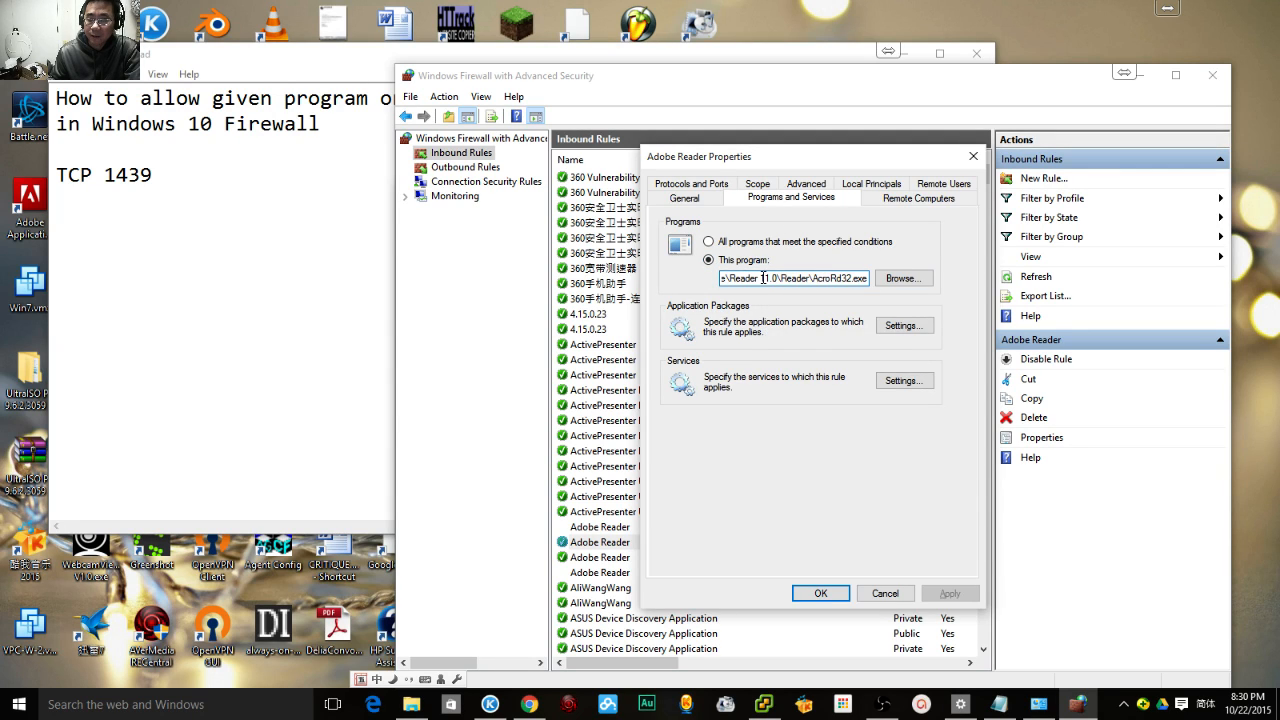
pyautogui.click(884, 593)
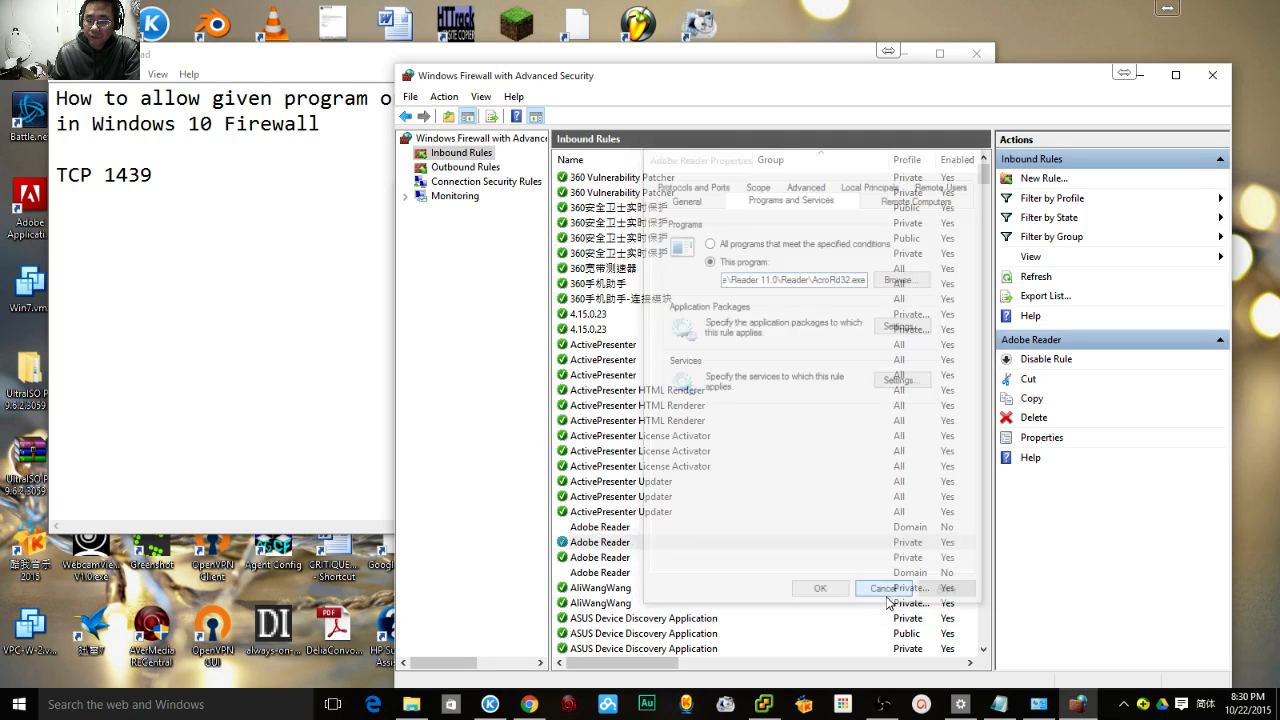
pyautogui.click(884, 588)
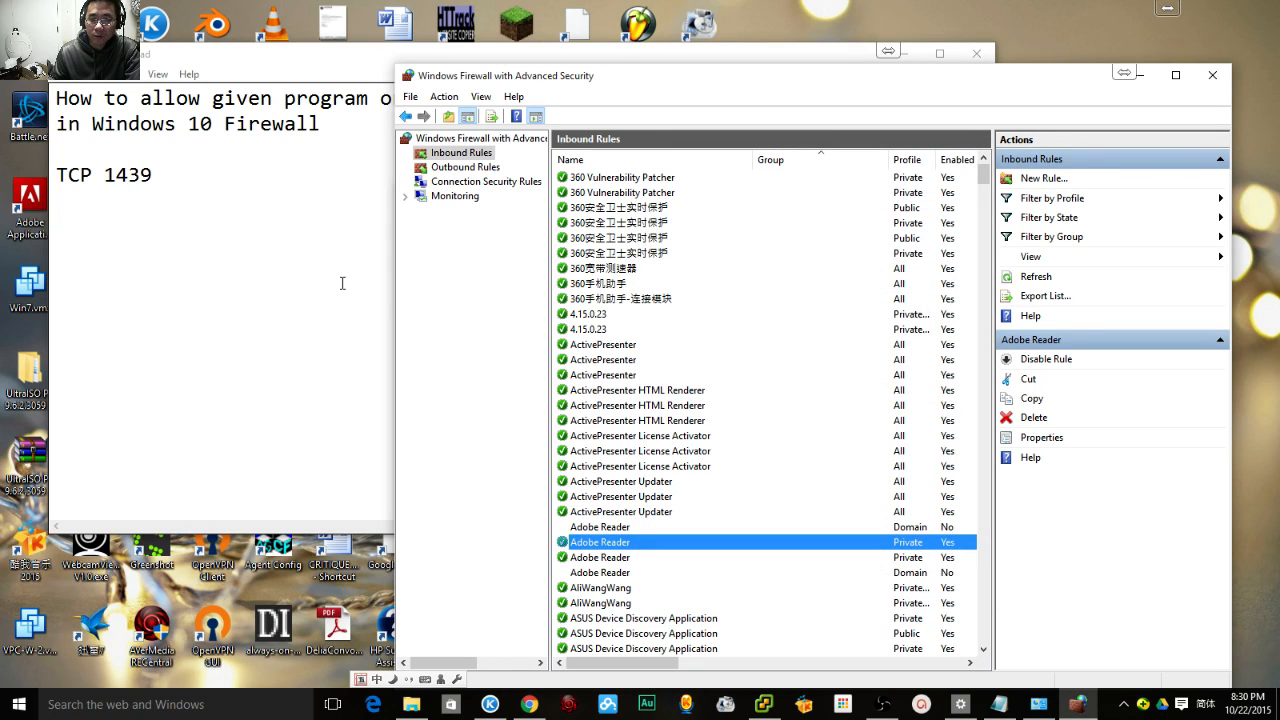
pyautogui.rightClick(460, 152)
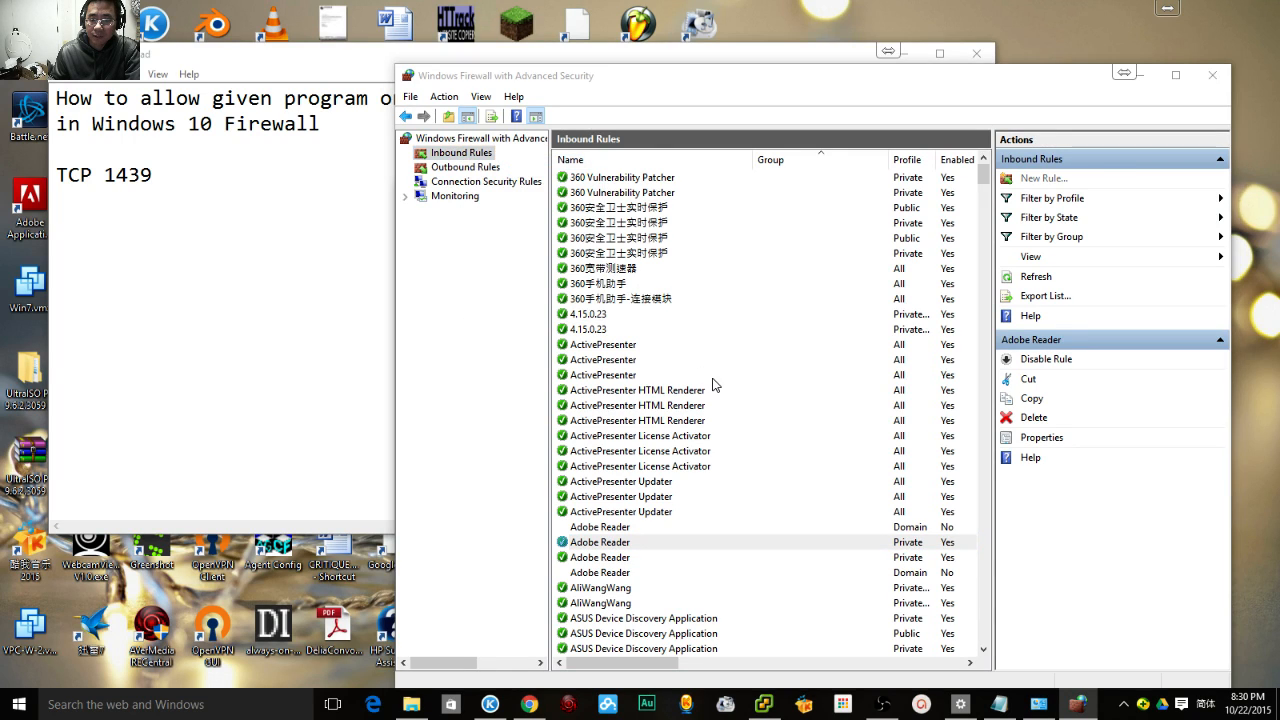
# Step: Configure a new Port rule for TCP 1439, allowing connections on all profiles
pyautogui.click(1043, 178)
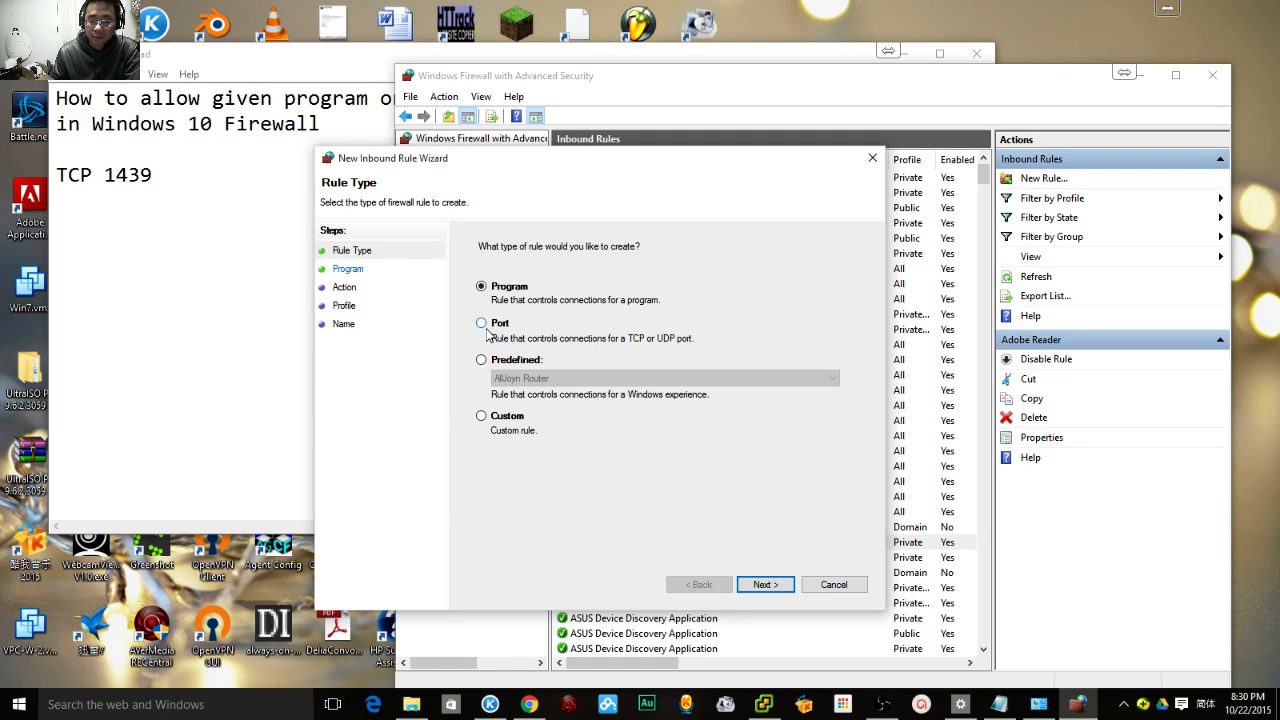
pyautogui.click(482, 322)
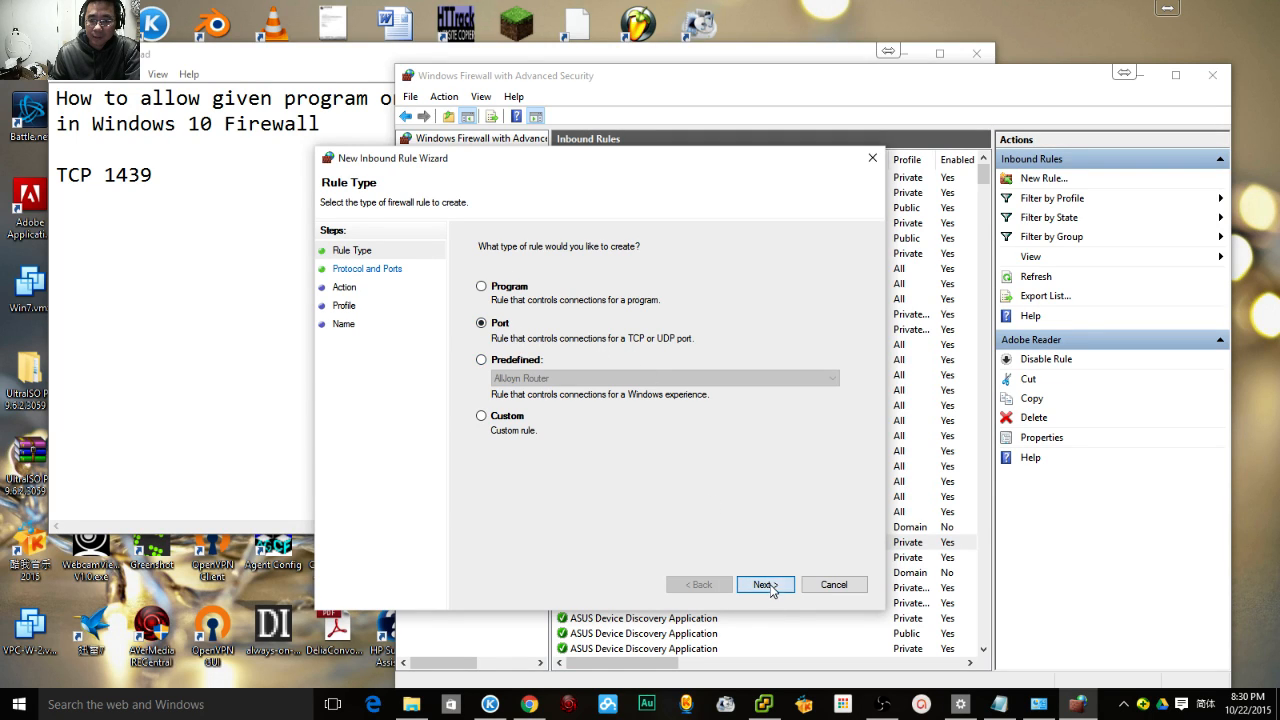
pyautogui.click(764, 584)
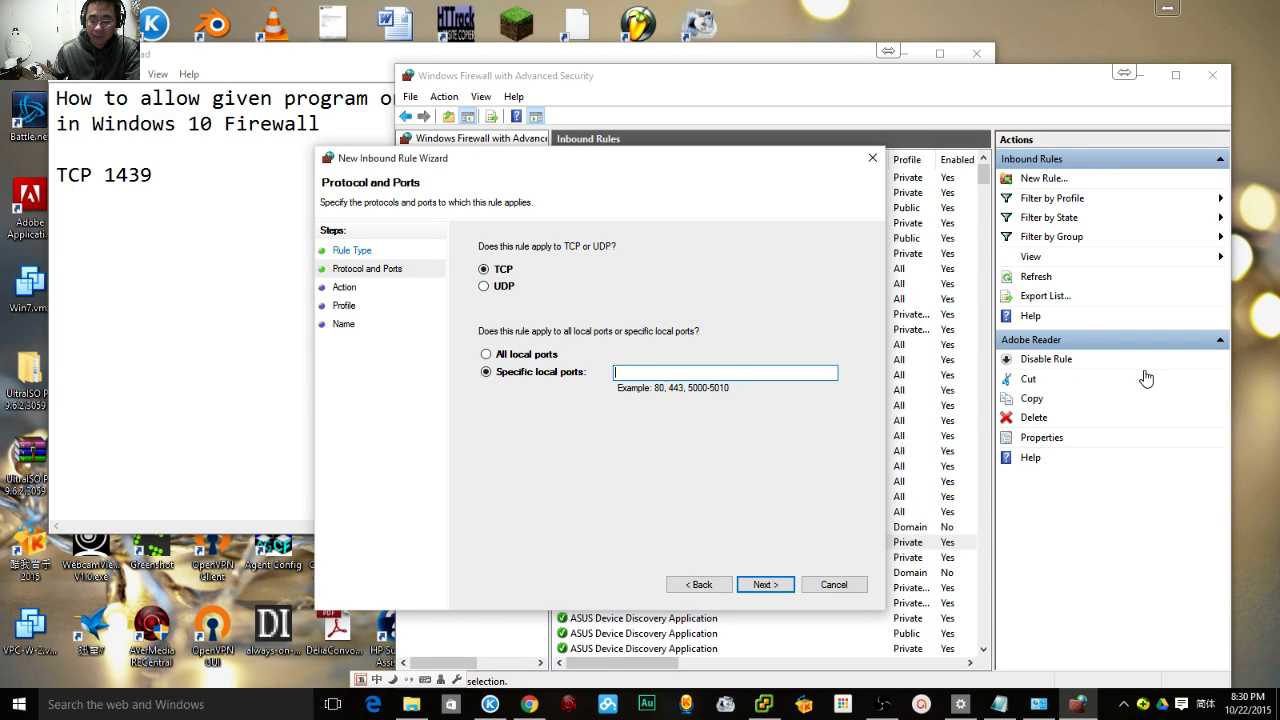
pyautogui.write('1439')
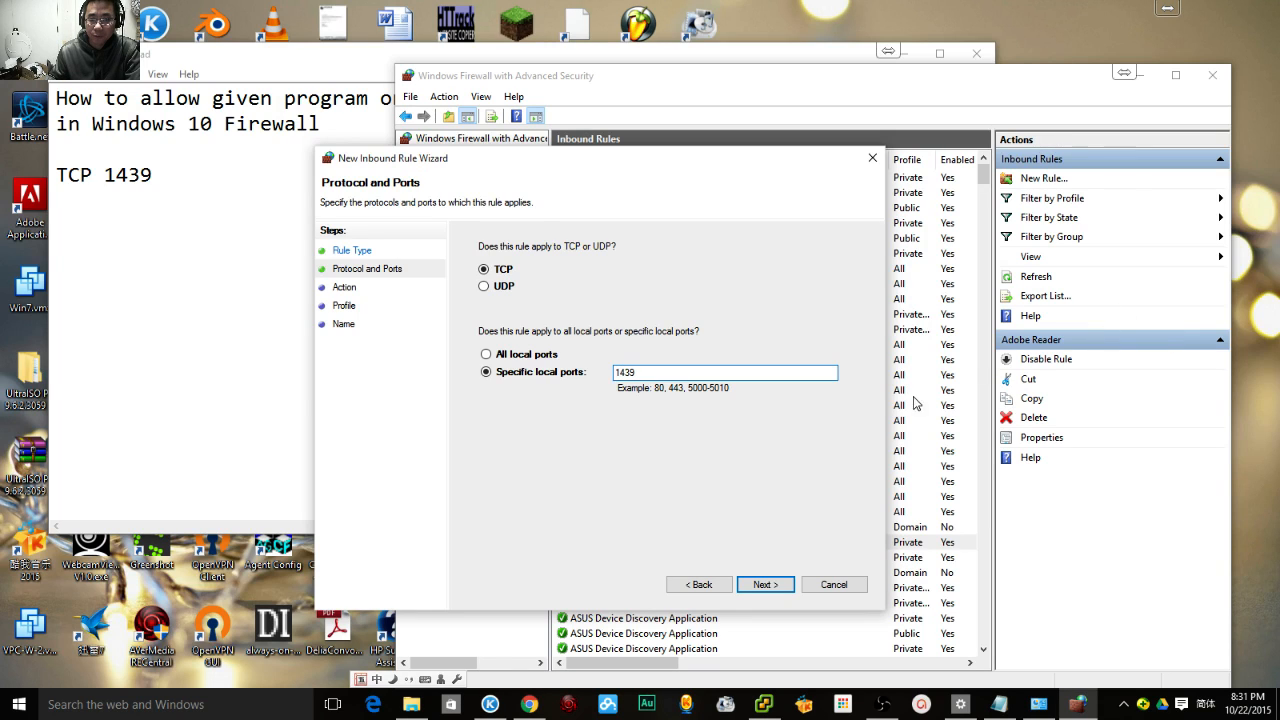
pyautogui.click(764, 584)
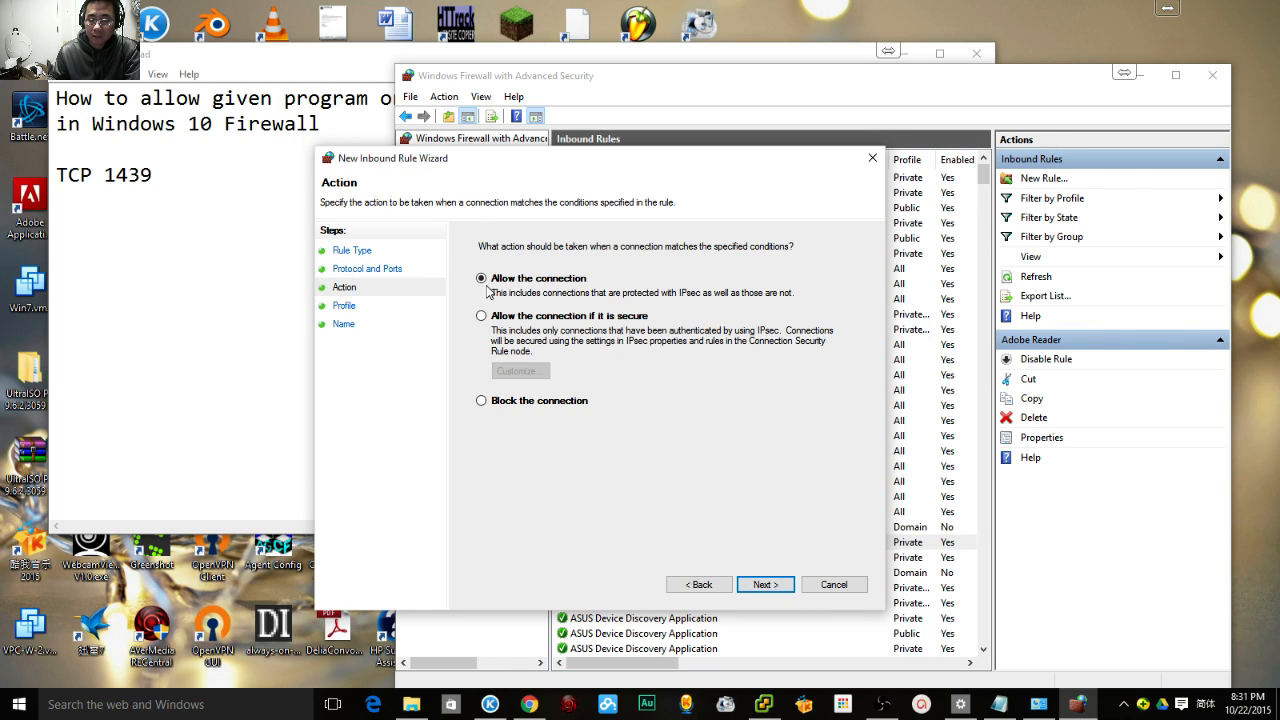
pyautogui.moveTo(728, 510)
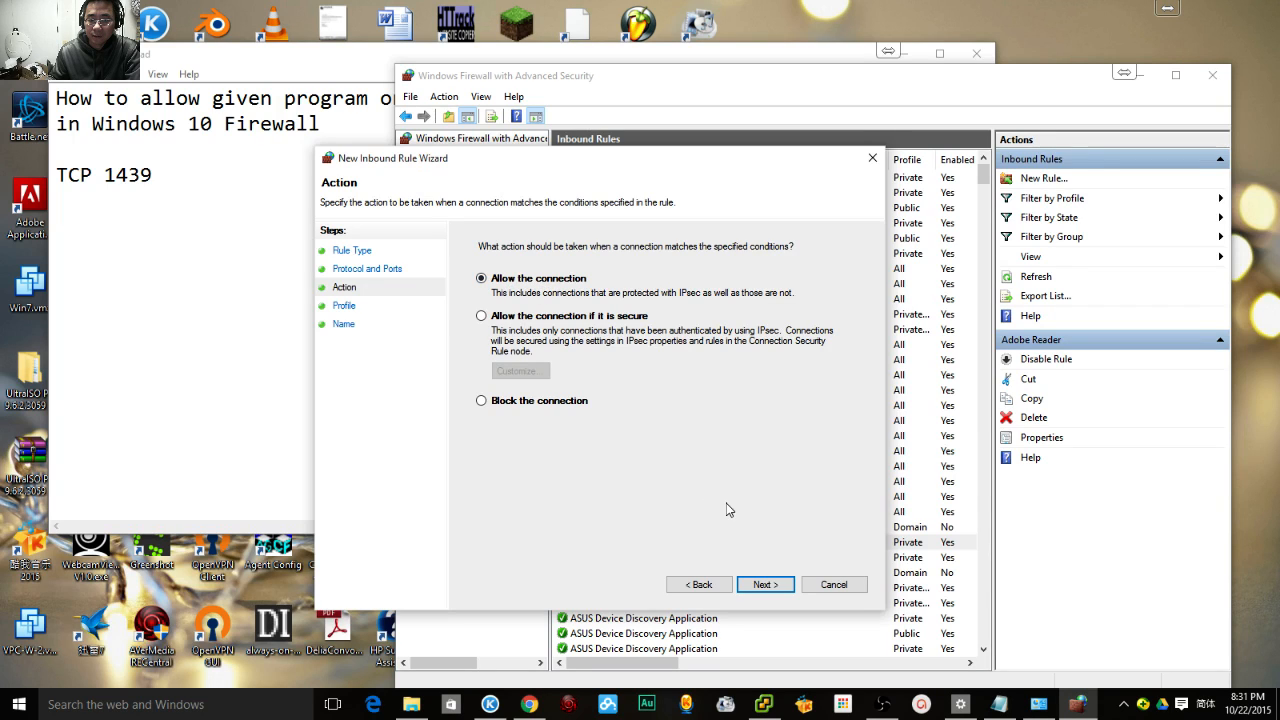
pyautogui.click(764, 584)
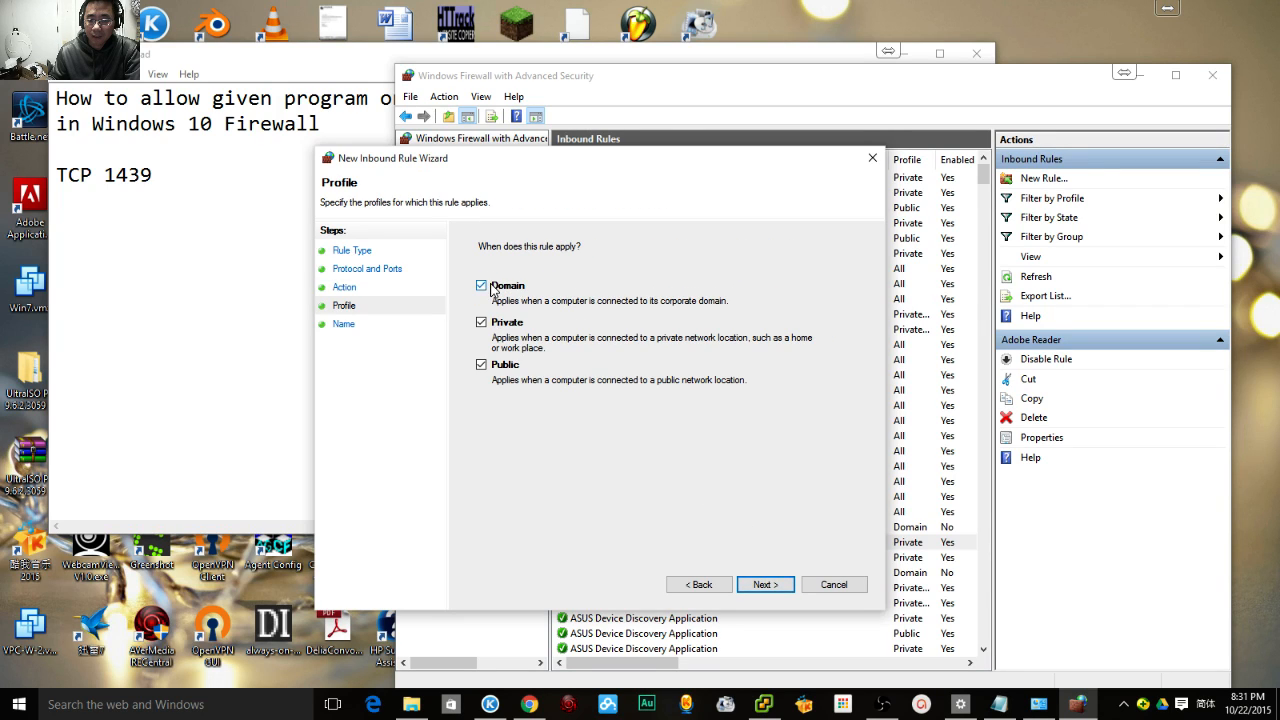
pyautogui.moveTo(605, 399)
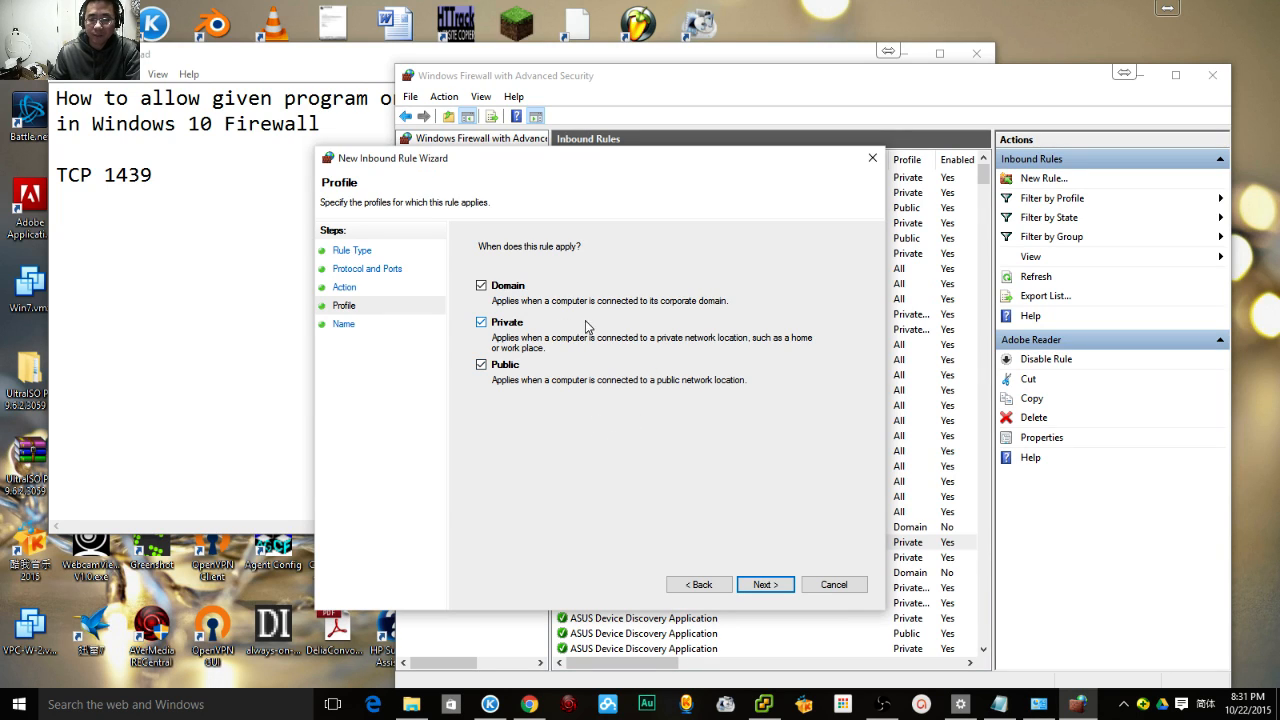
pyautogui.moveTo(502, 277)
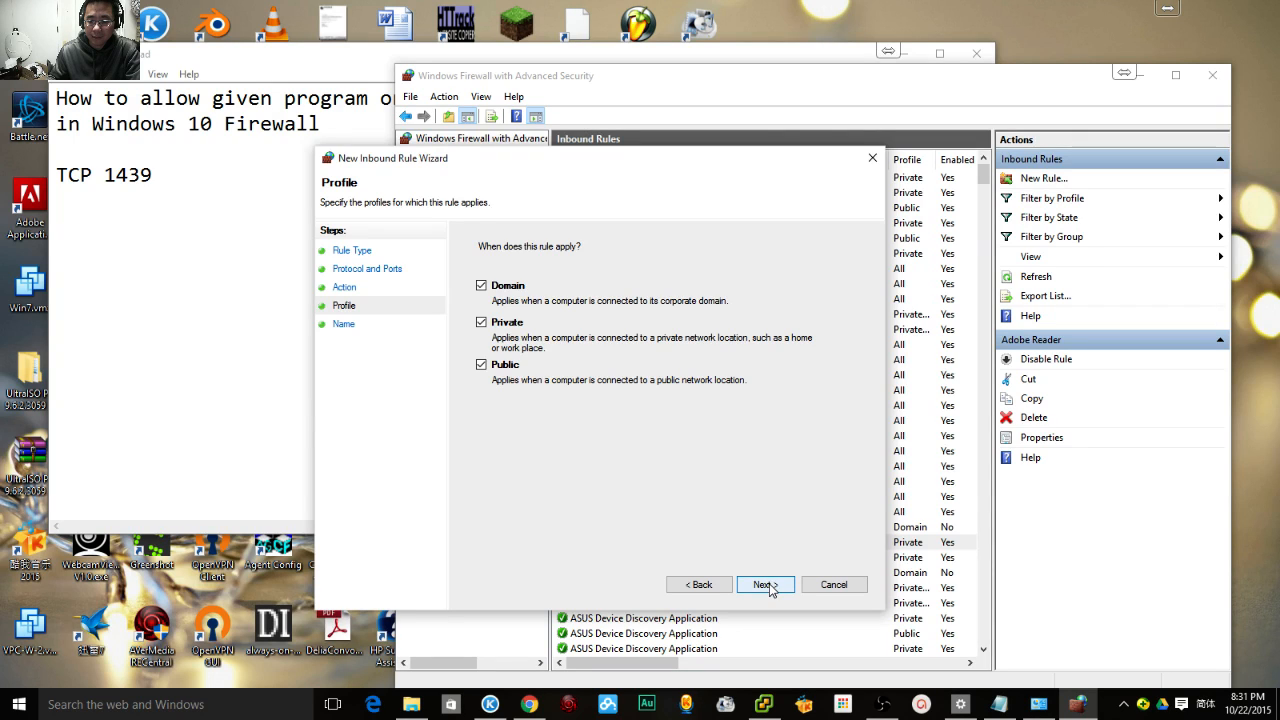
pyautogui.click(764, 584)
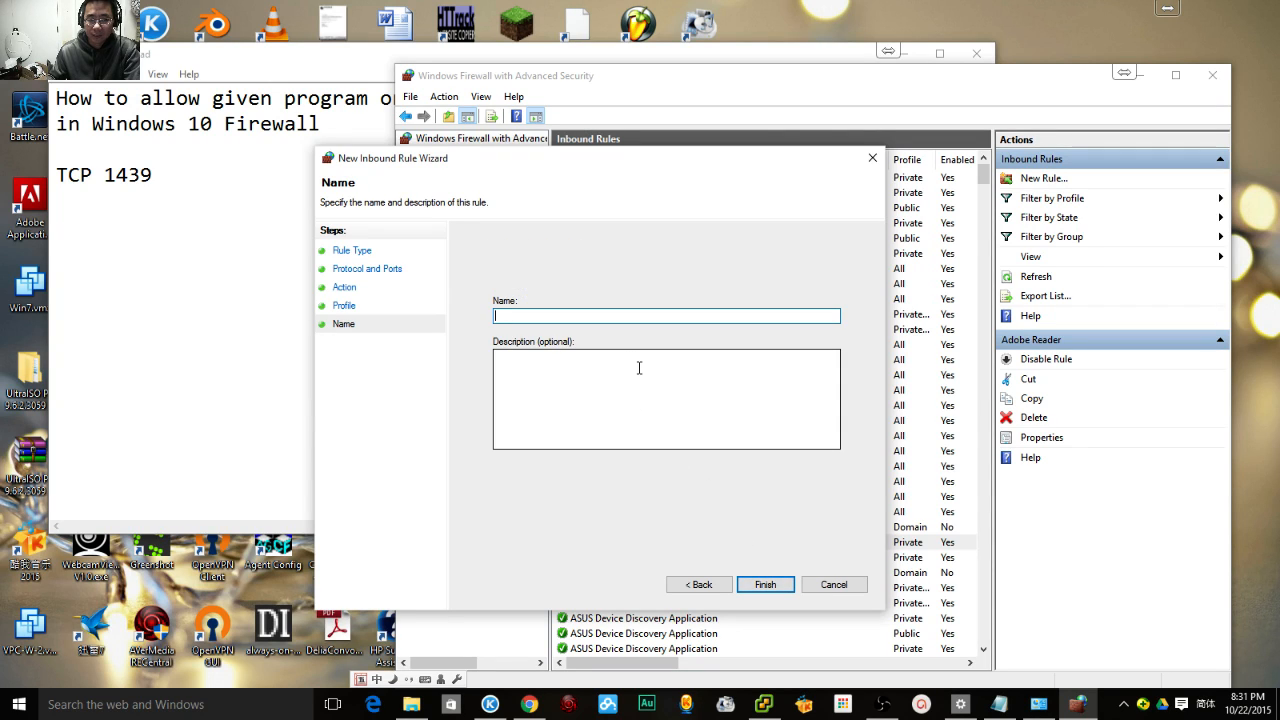
# Step: Name the rule 'CUSTOM: All TCP 1439' and finish creating it
pyautogui.write('All T')
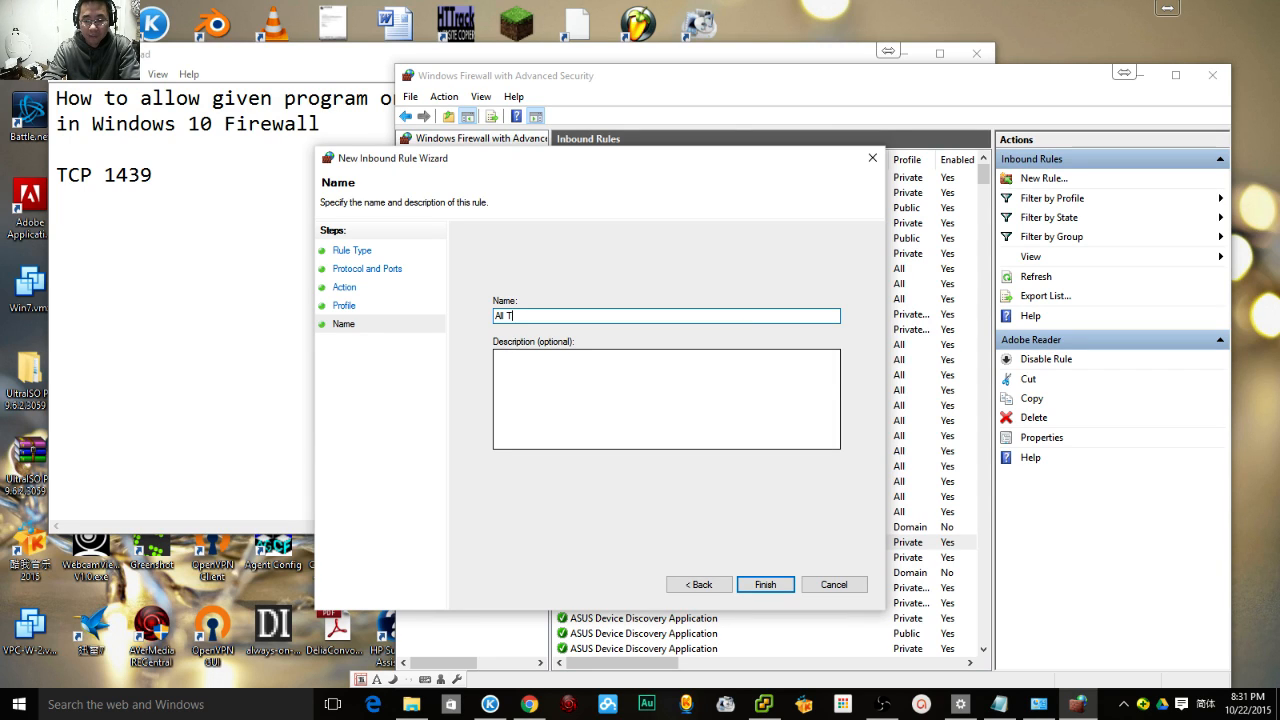
pyautogui.write('CP 1')
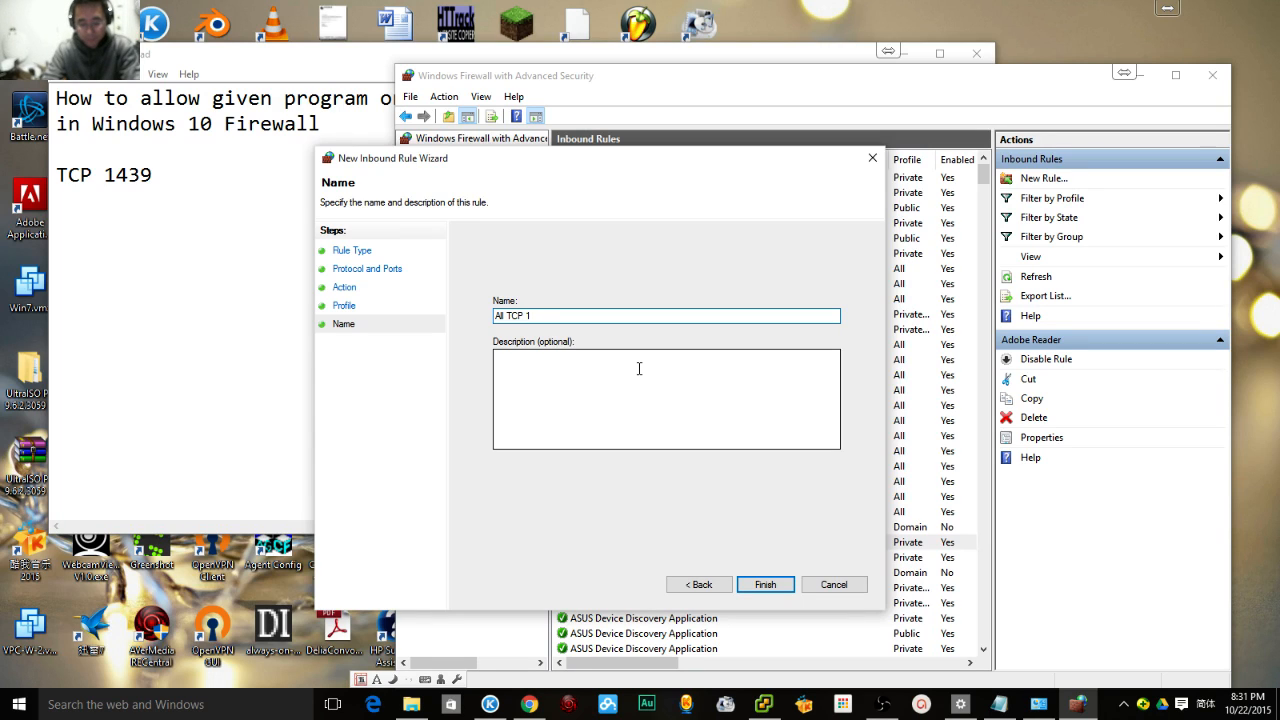
pyautogui.write('439')
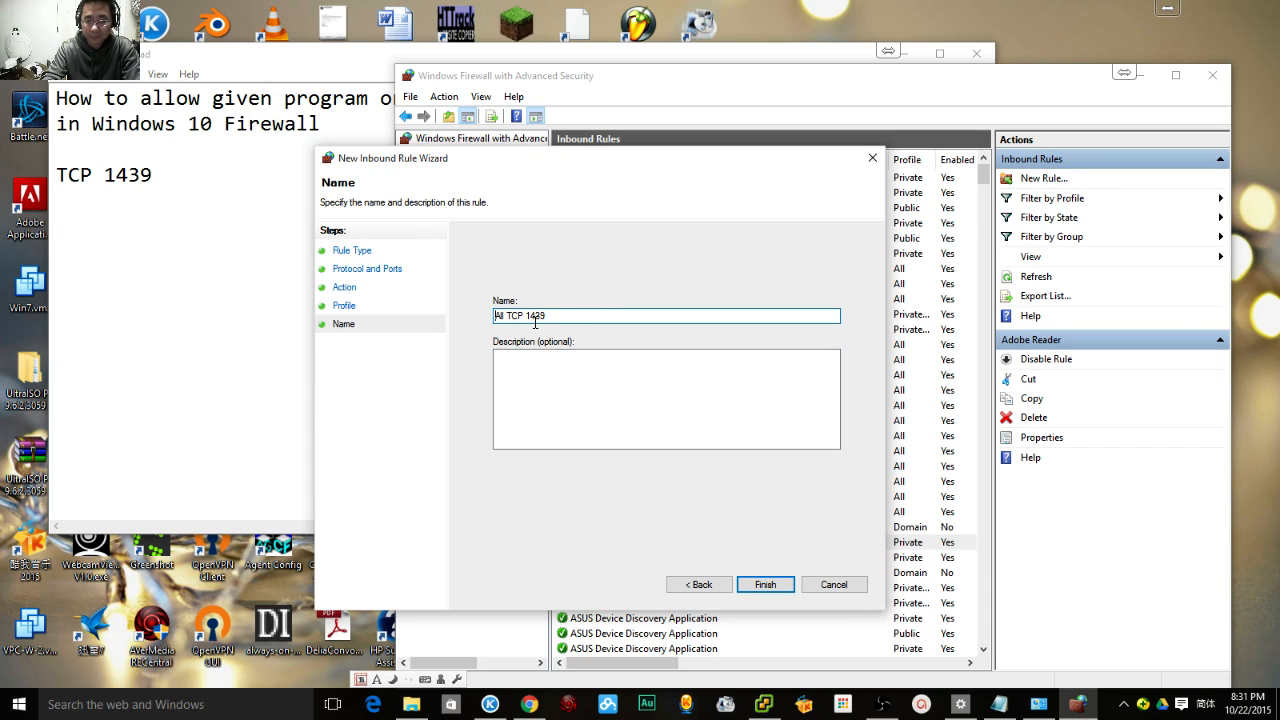
pyautogui.write('CUSTOM-')
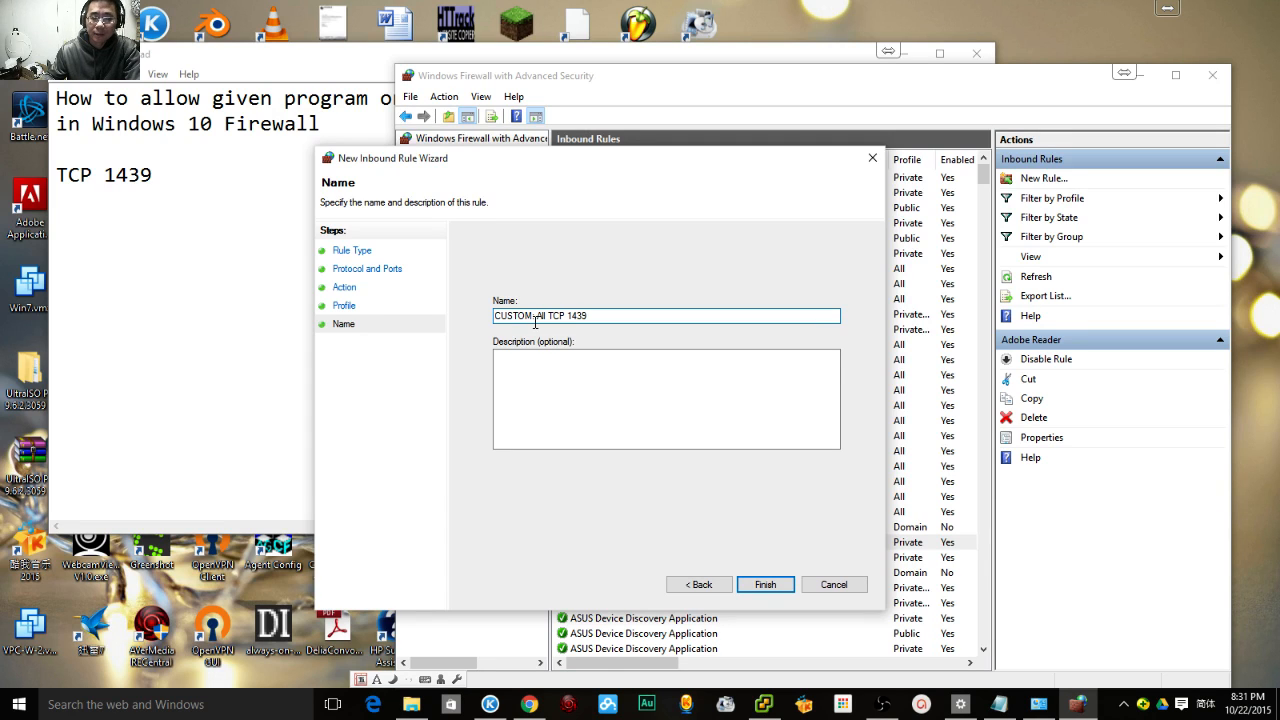
pyautogui.click(764, 584)
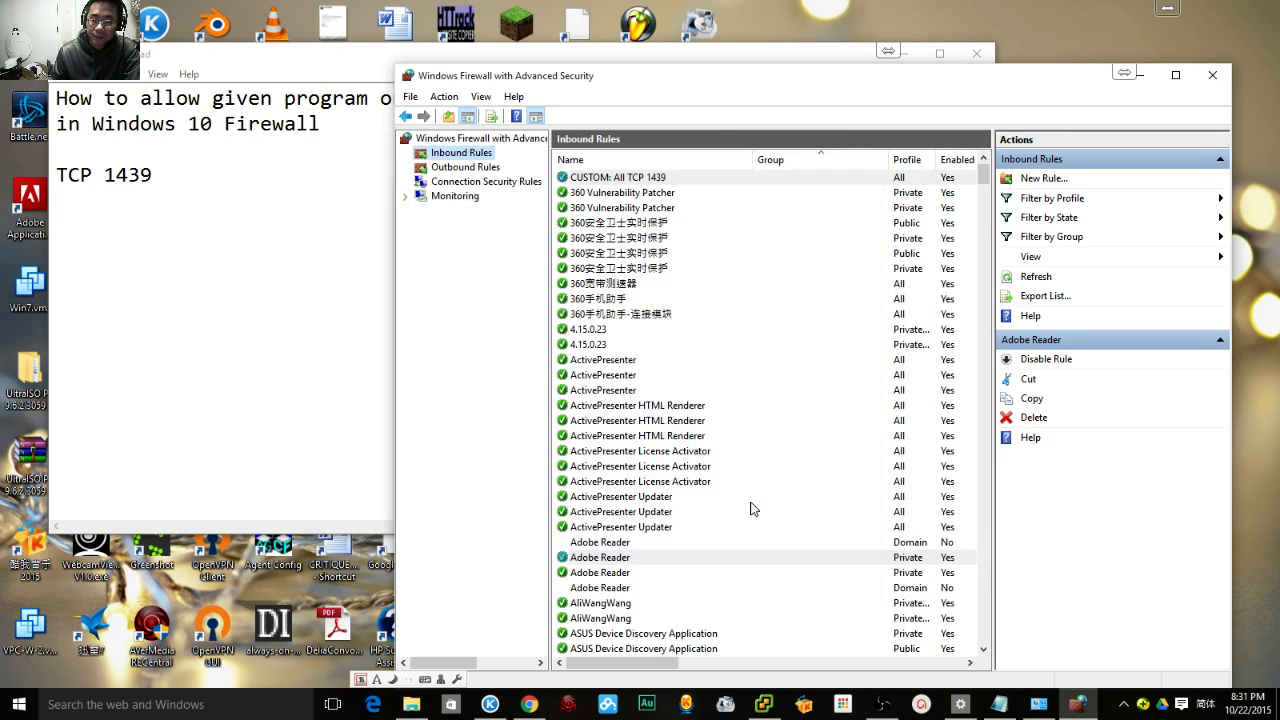
# Step: Select the new 'CUSTOM: All TCP 1439' rule in the Inbound Rules list
pyautogui.click(617, 177)
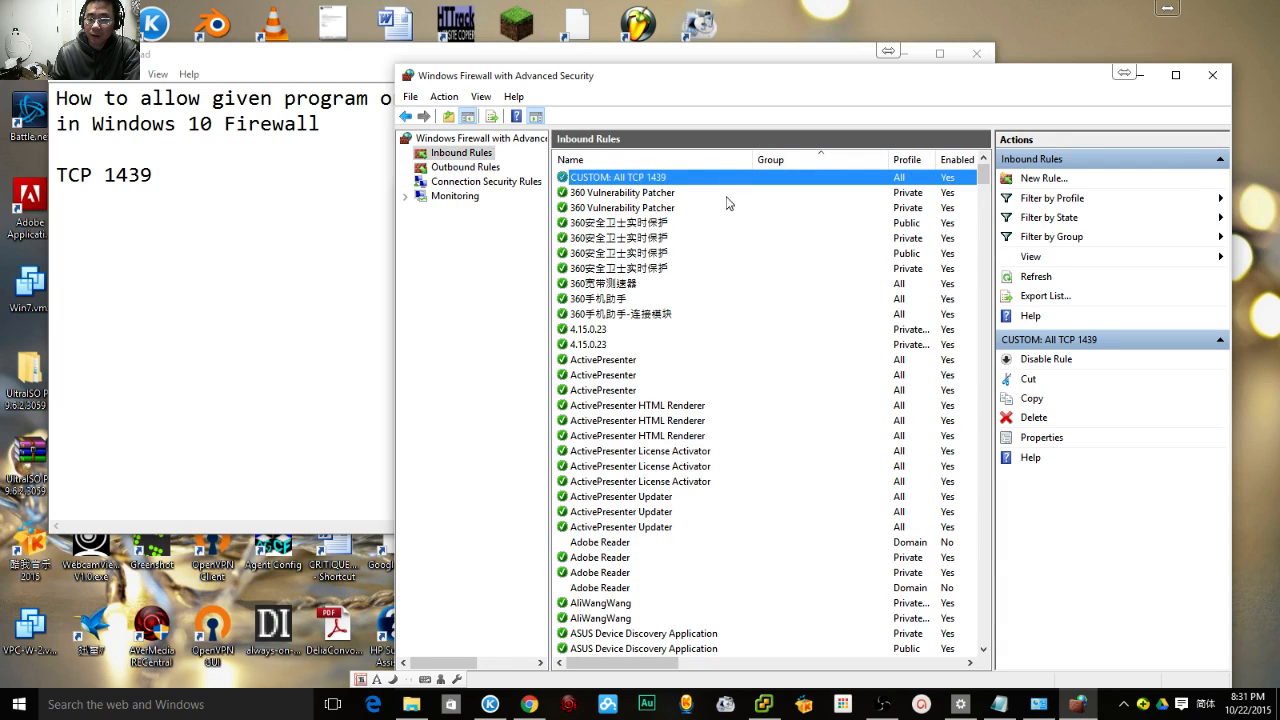
pyautogui.moveTo(658, 182)
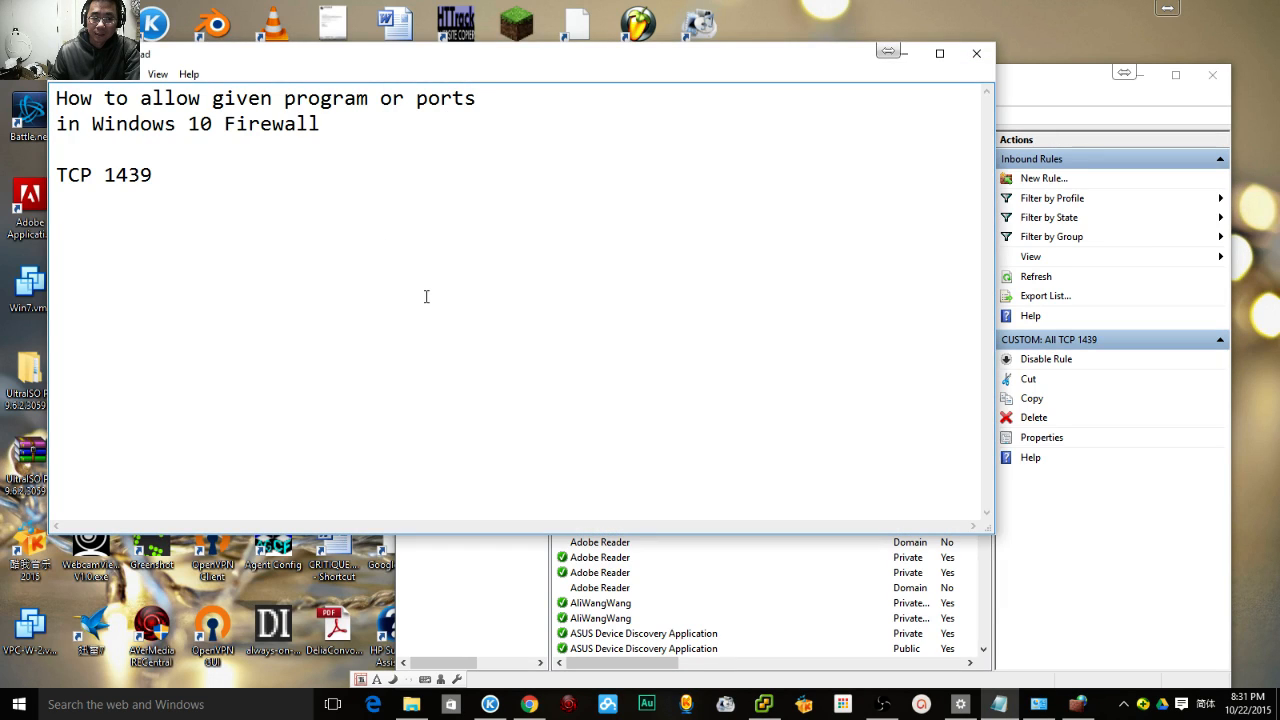
pyautogui.moveTo(380, 284)
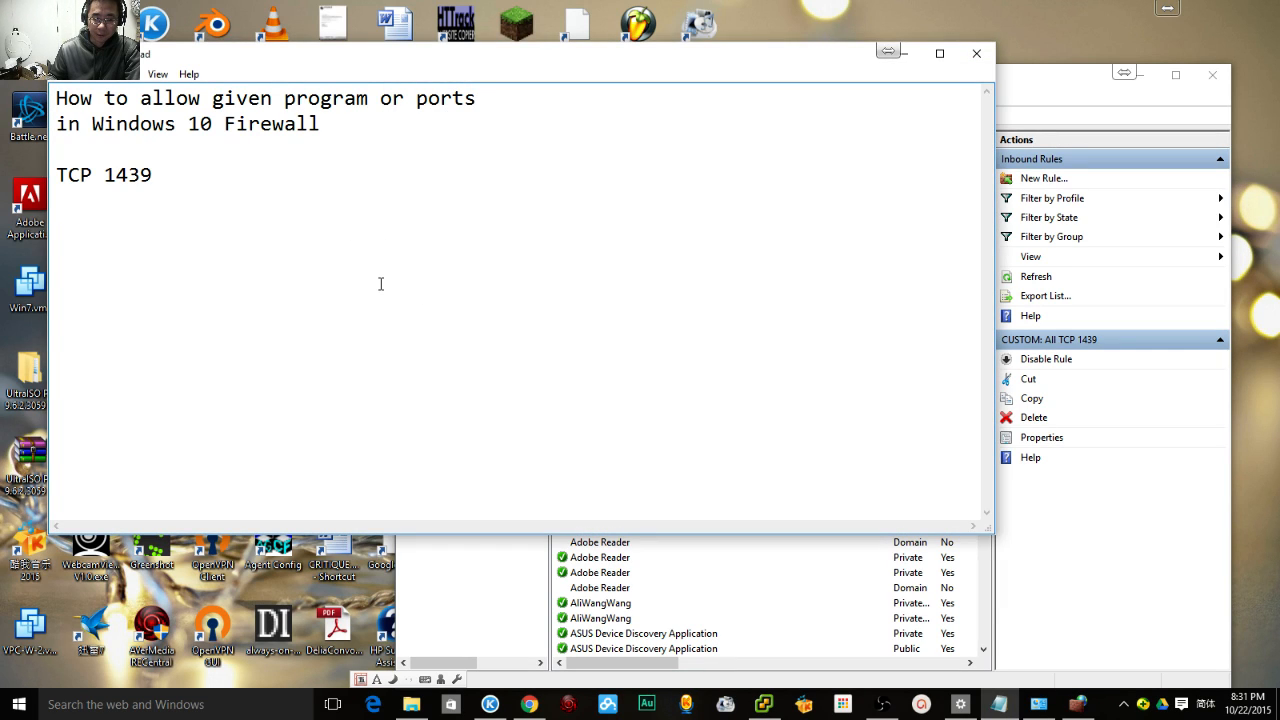